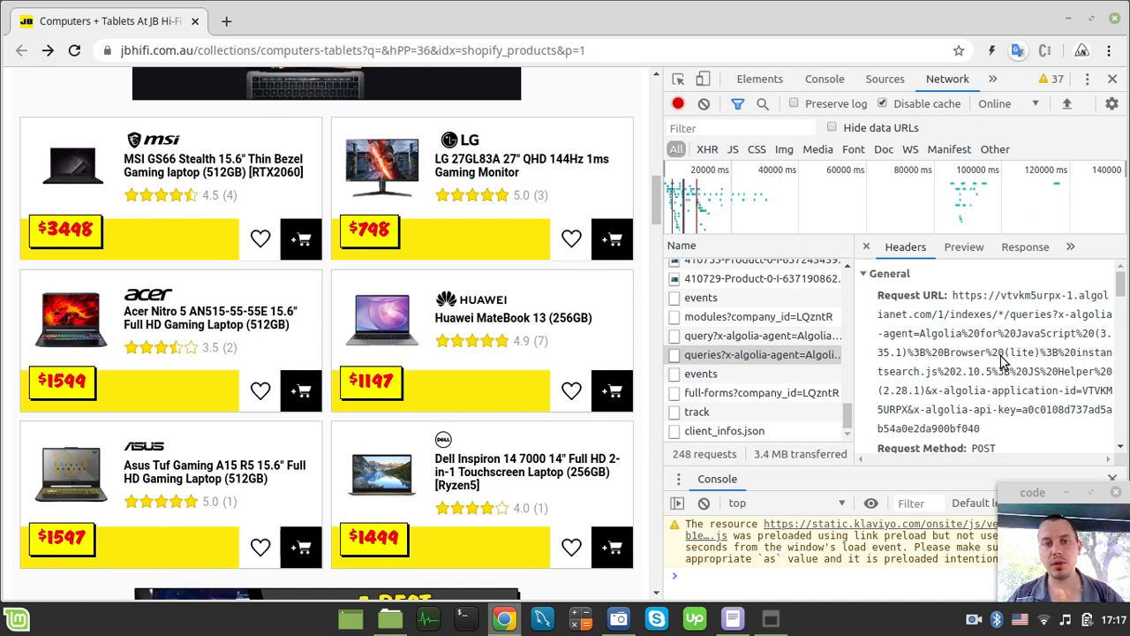
pyautogui.moveTo(834, 335)
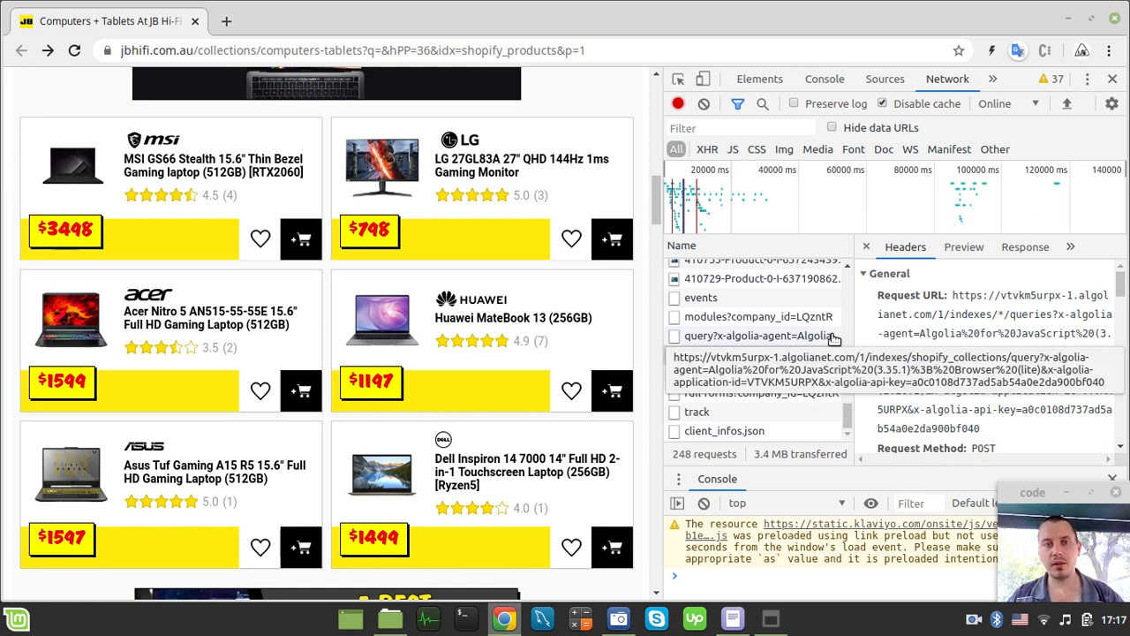
pyautogui.moveTo(161, 168)
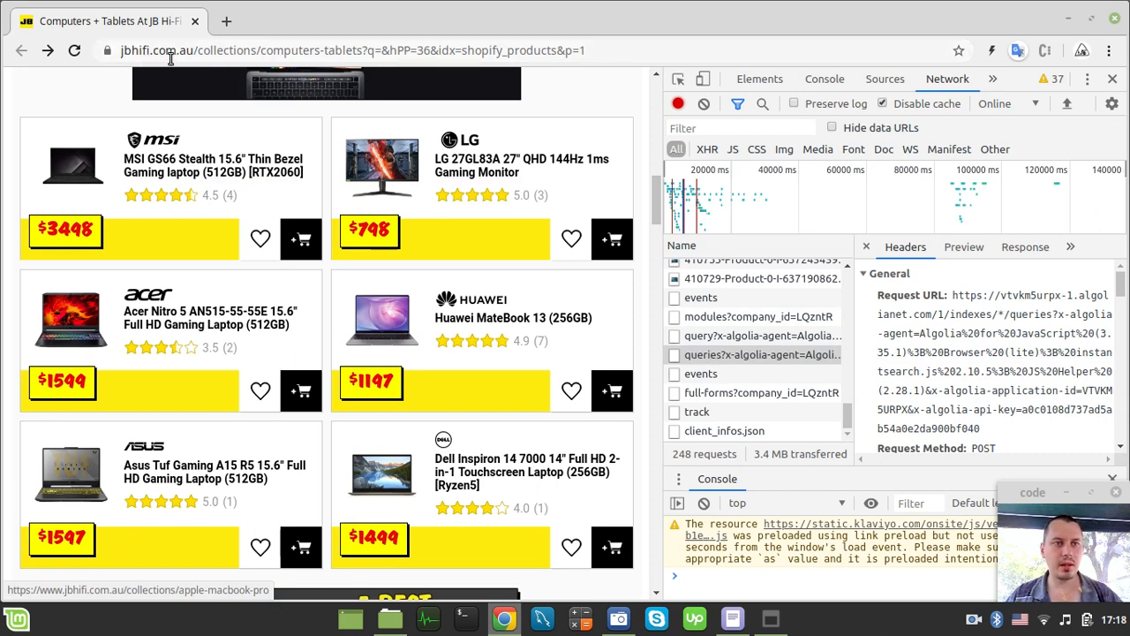
pyautogui.moveTo(755, 336)
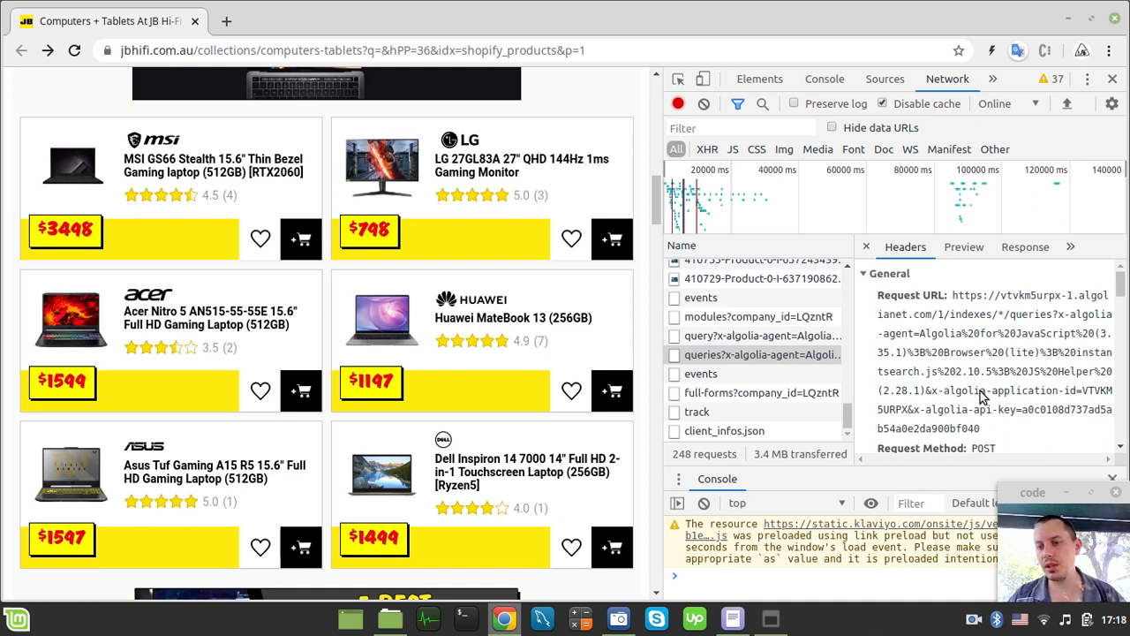
# - Scroll the queries request's Headers down to the Form Data payload
pyautogui.scroll(-3)
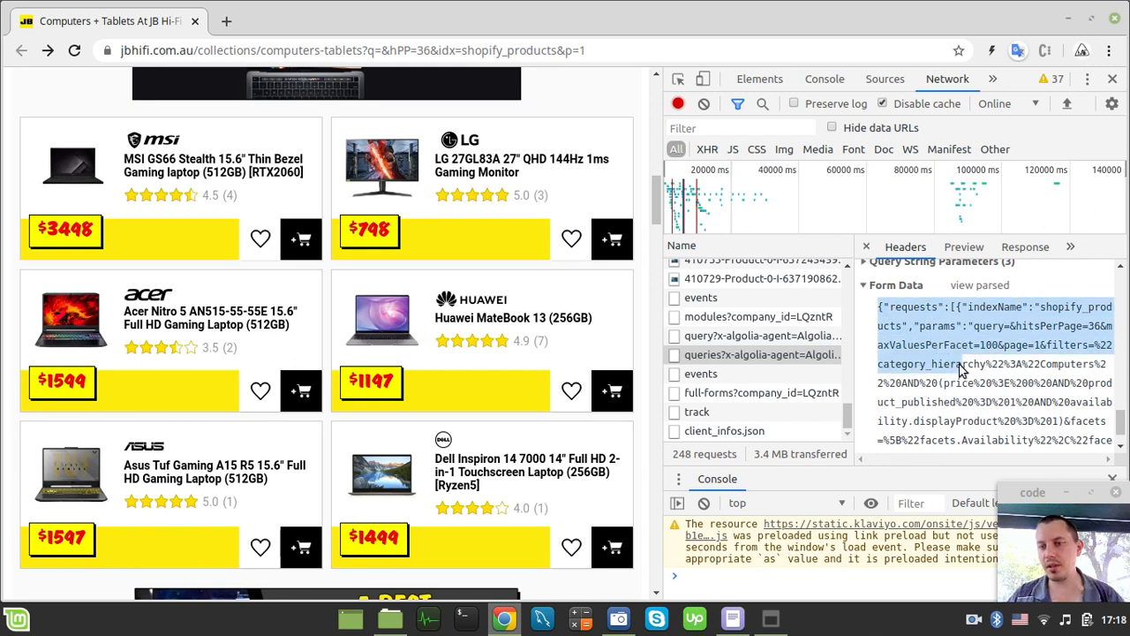
pyautogui.scroll(-3)
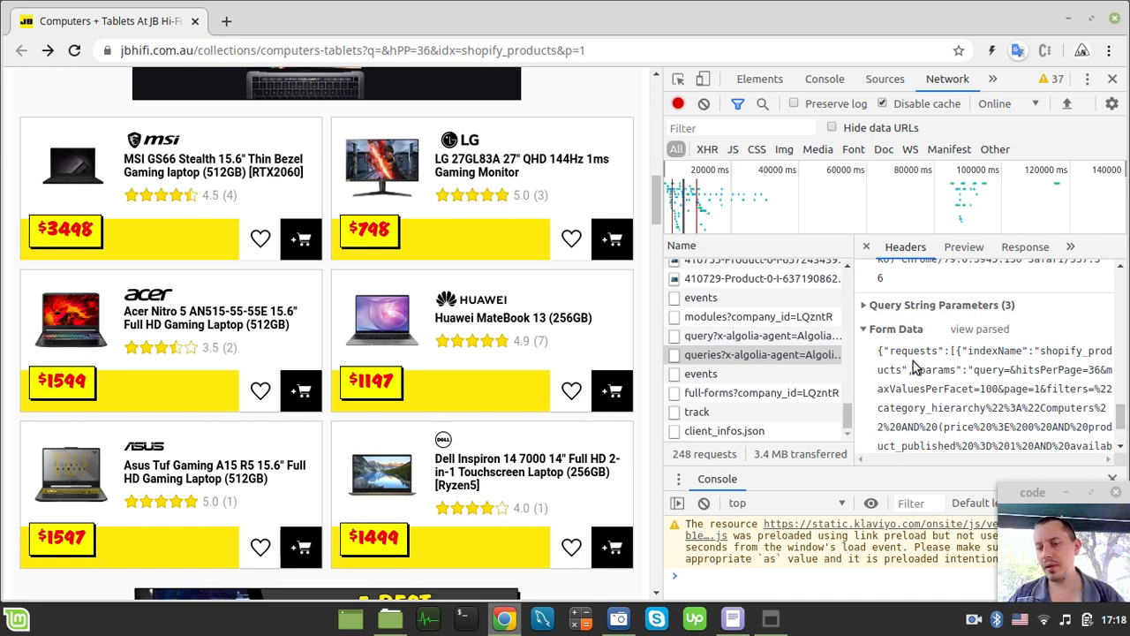
pyautogui.scroll(-3)
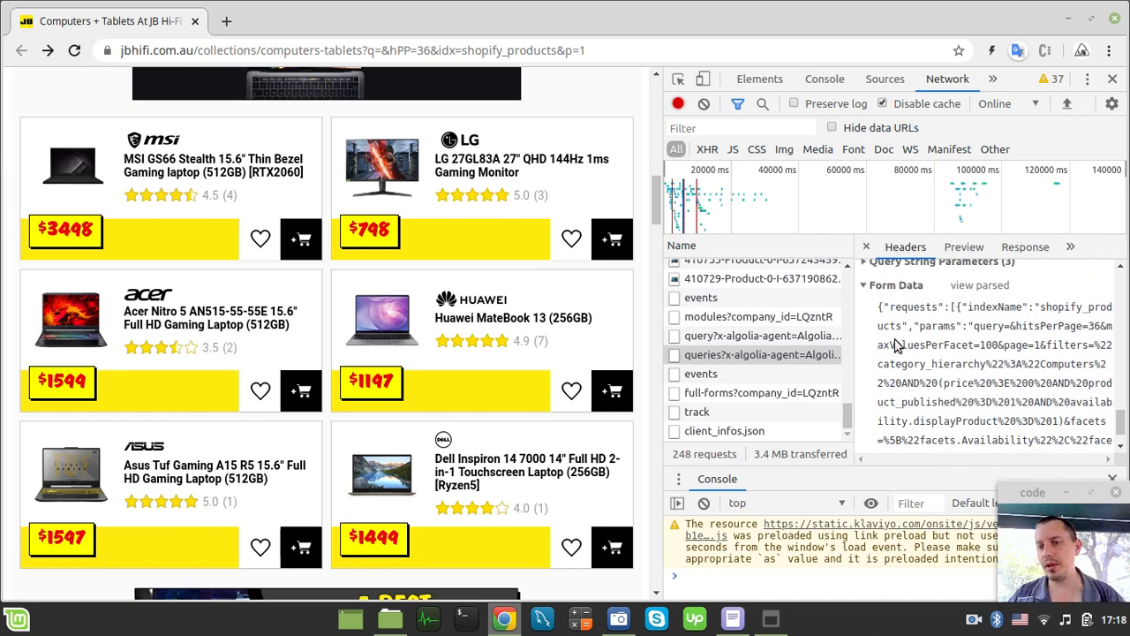
pyautogui.moveTo(887, 323)
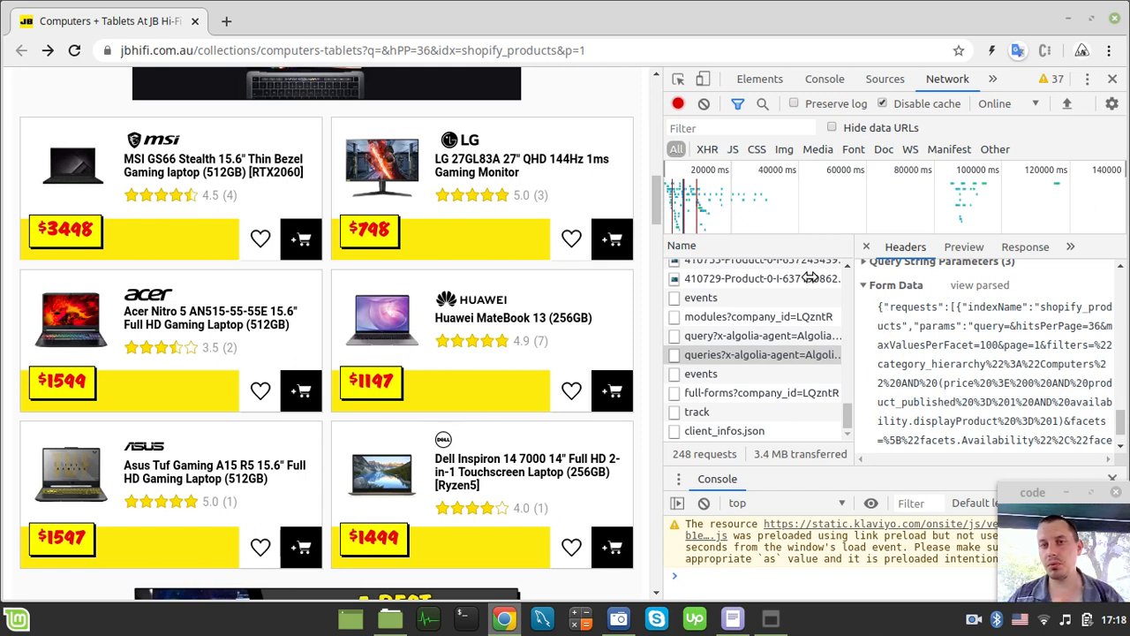
pyautogui.moveTo(879, 320)
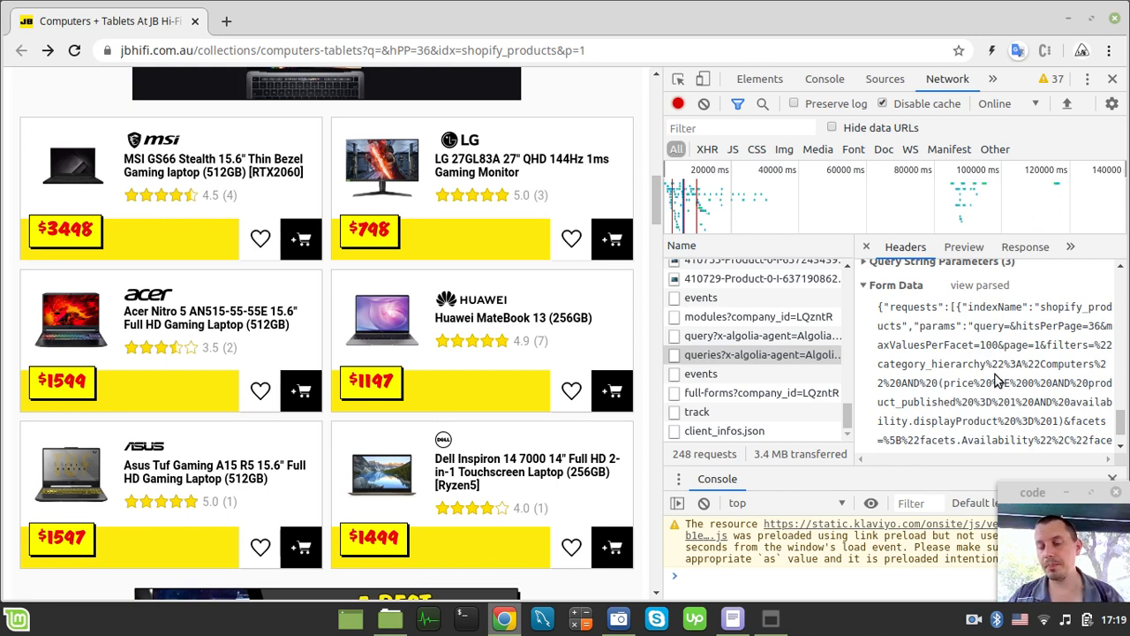
pyautogui.moveTo(963, 345)
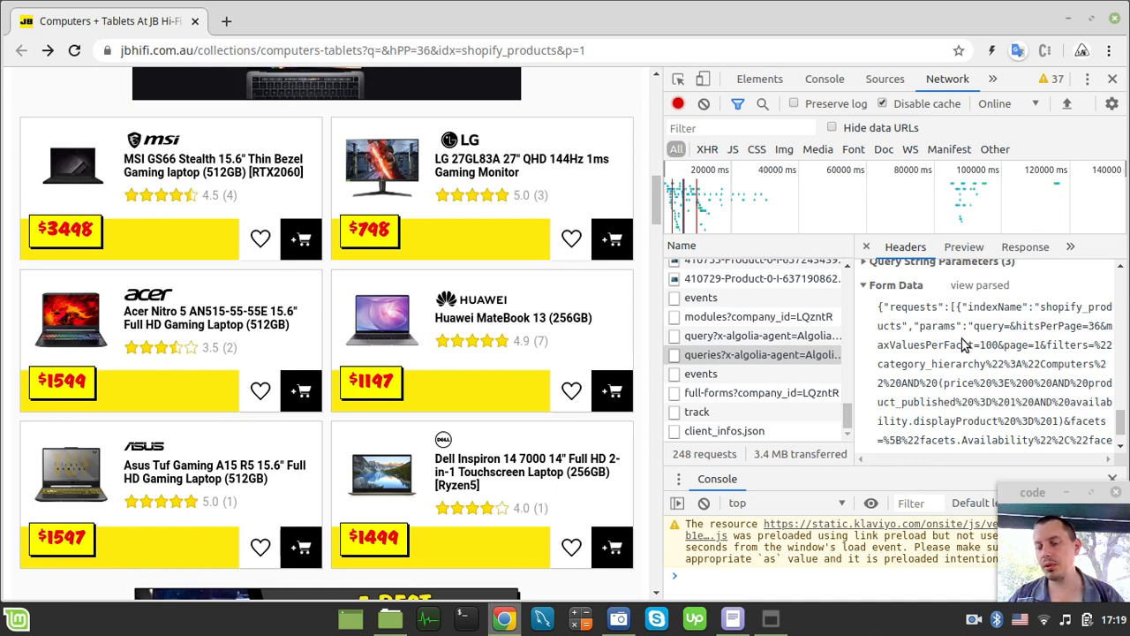
pyautogui.moveTo(956, 346)
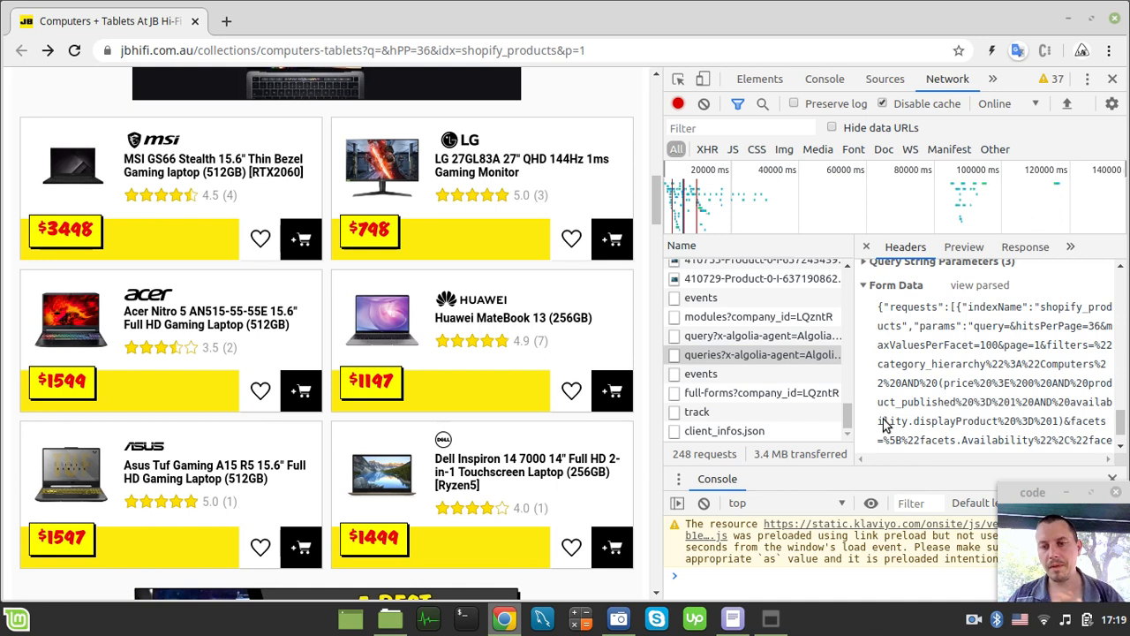
# - Open the Algolia response Preview and scroll through the product hits and titles
pyautogui.click(964, 246)
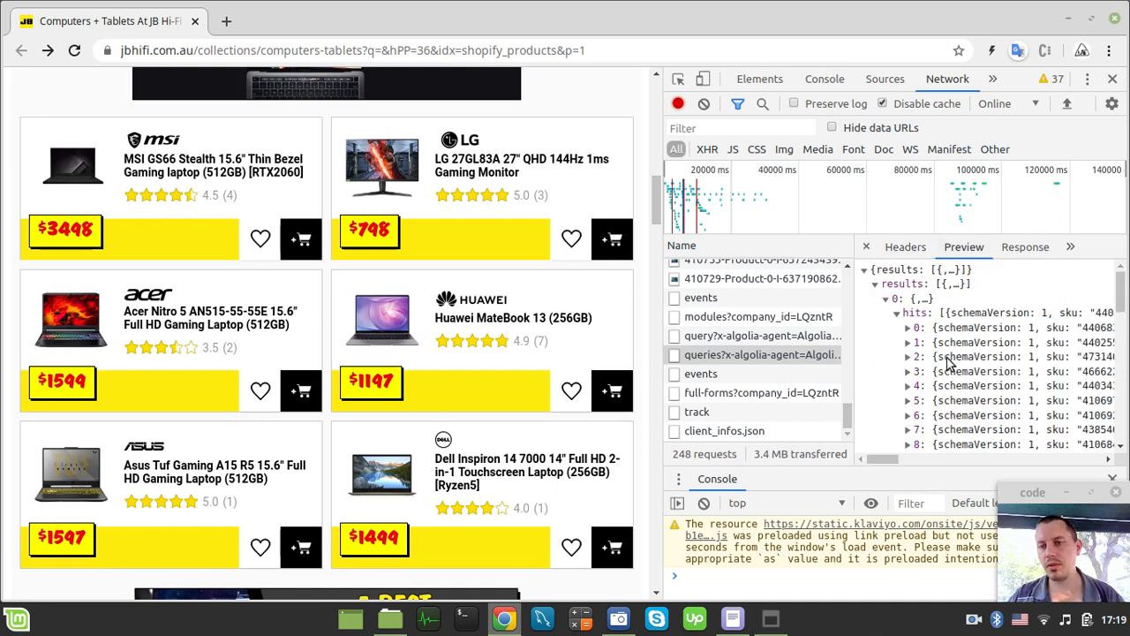
pyautogui.moveTo(949, 357)
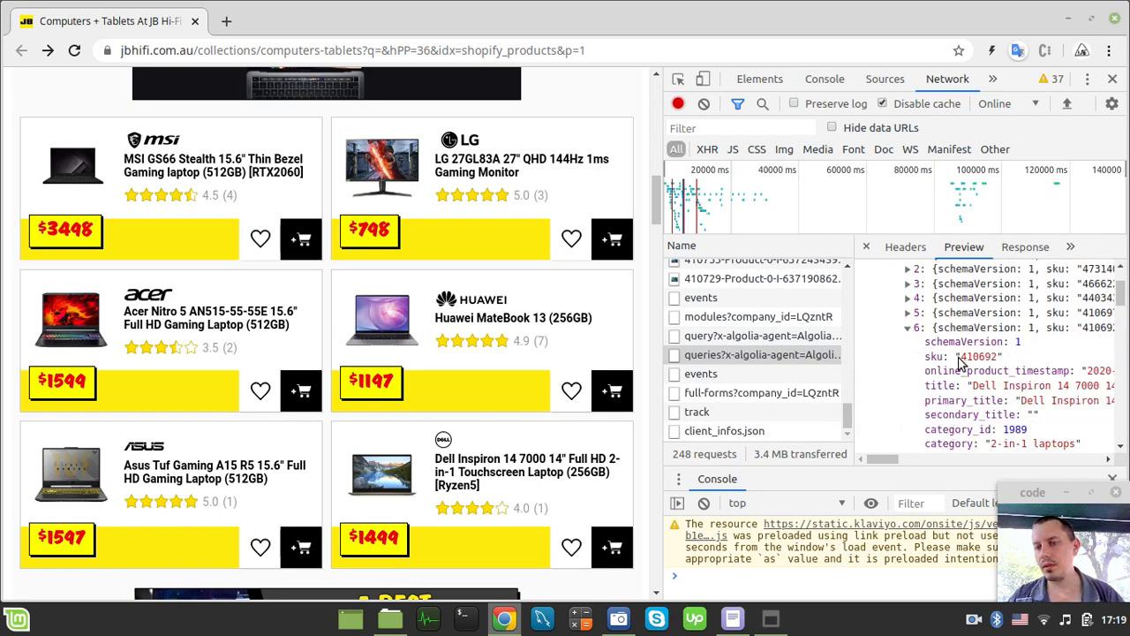
pyautogui.scroll(-3)
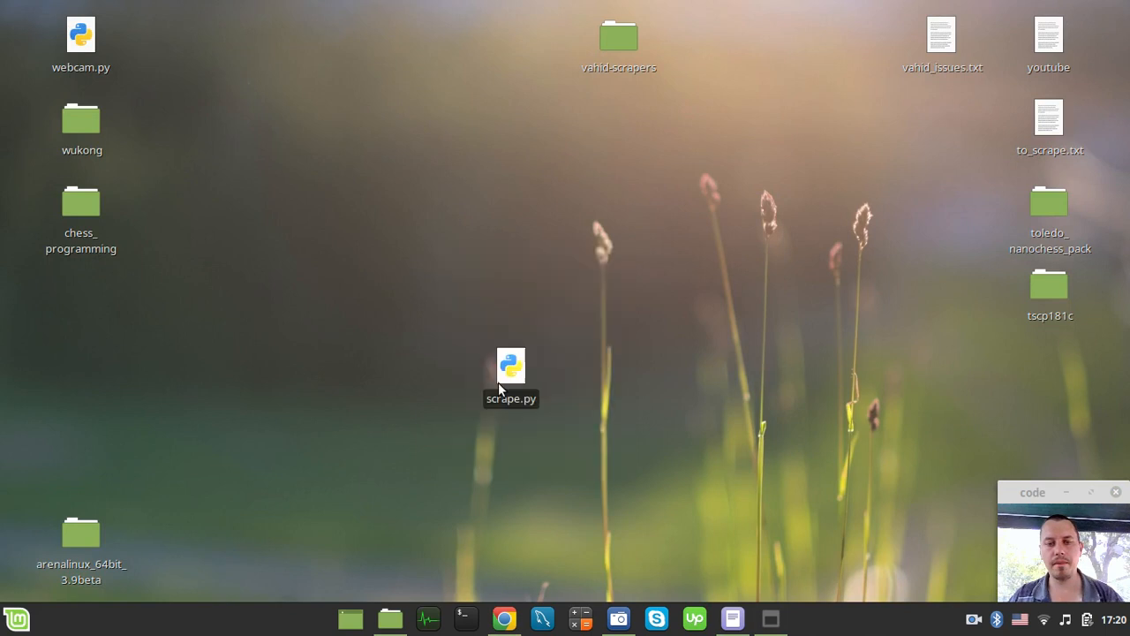
# - Open a terminal and launch the Scrapy shell
pyautogui.click(465, 617)
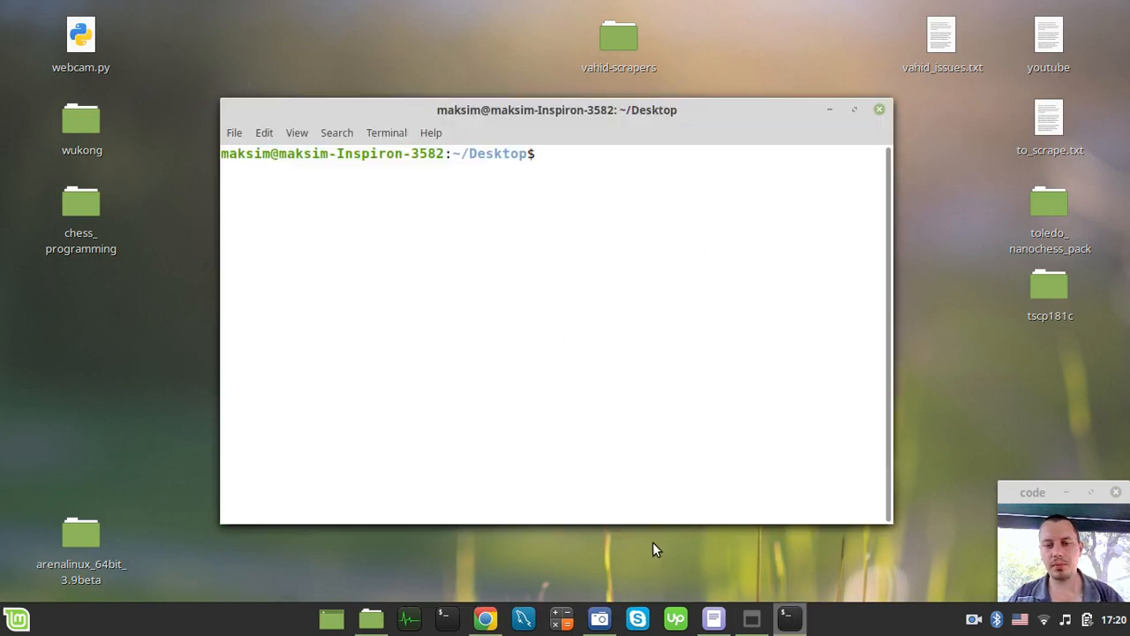
pyautogui.click(485, 618)
pyautogui.write('scra')
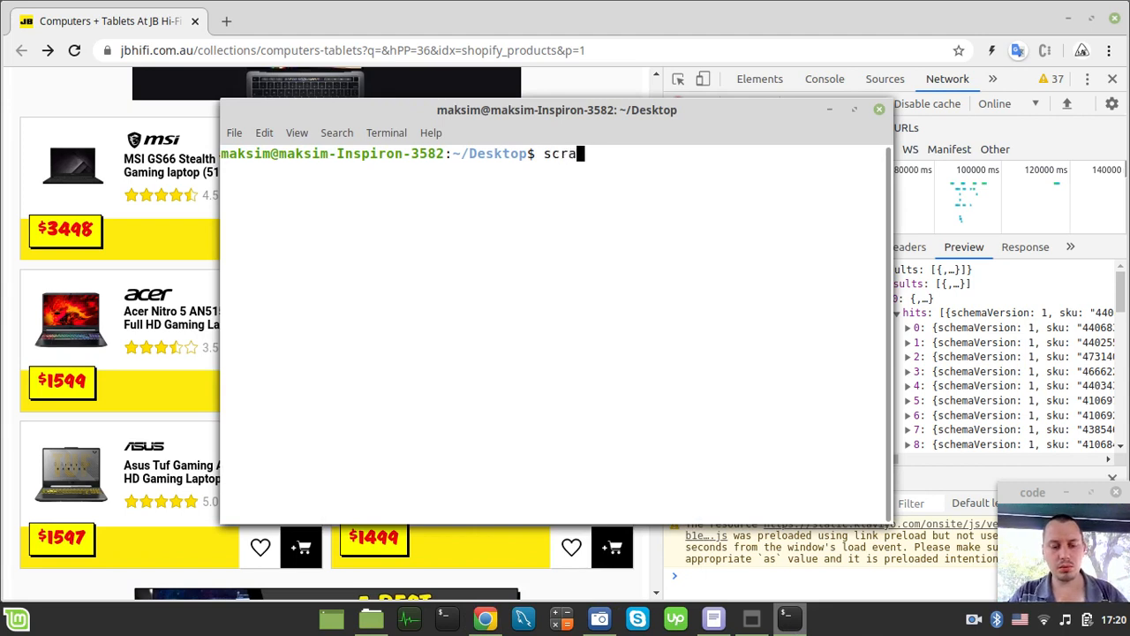
pyautogui.write('py shell')
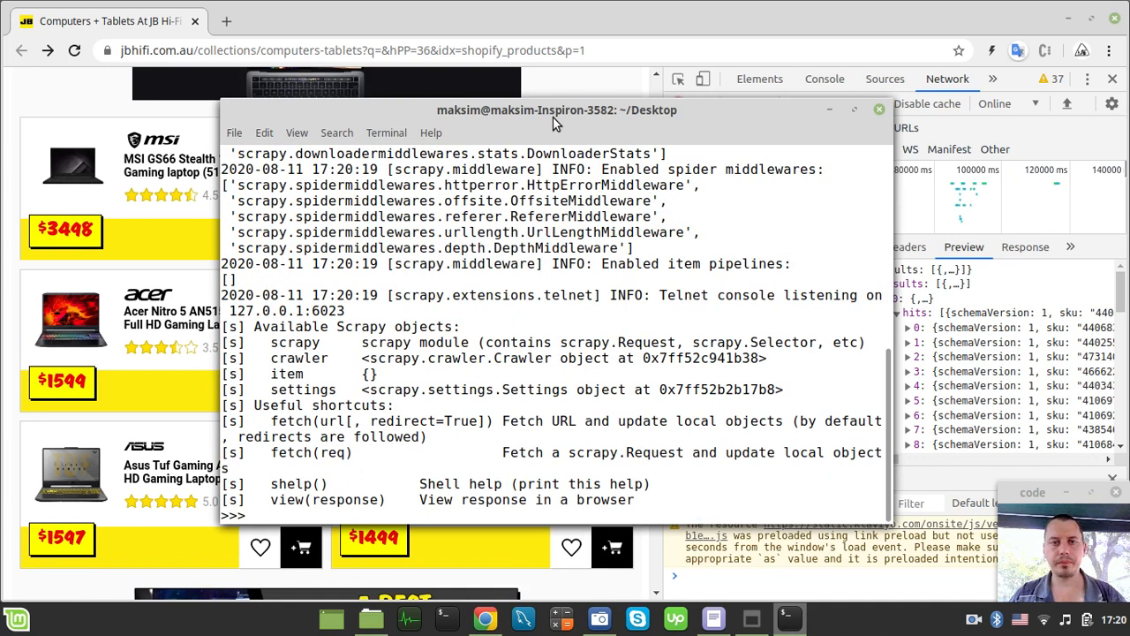
# - Type 'from scrapy import Request;' and start the (fetch(...)) expression
pyautogui.write('from')
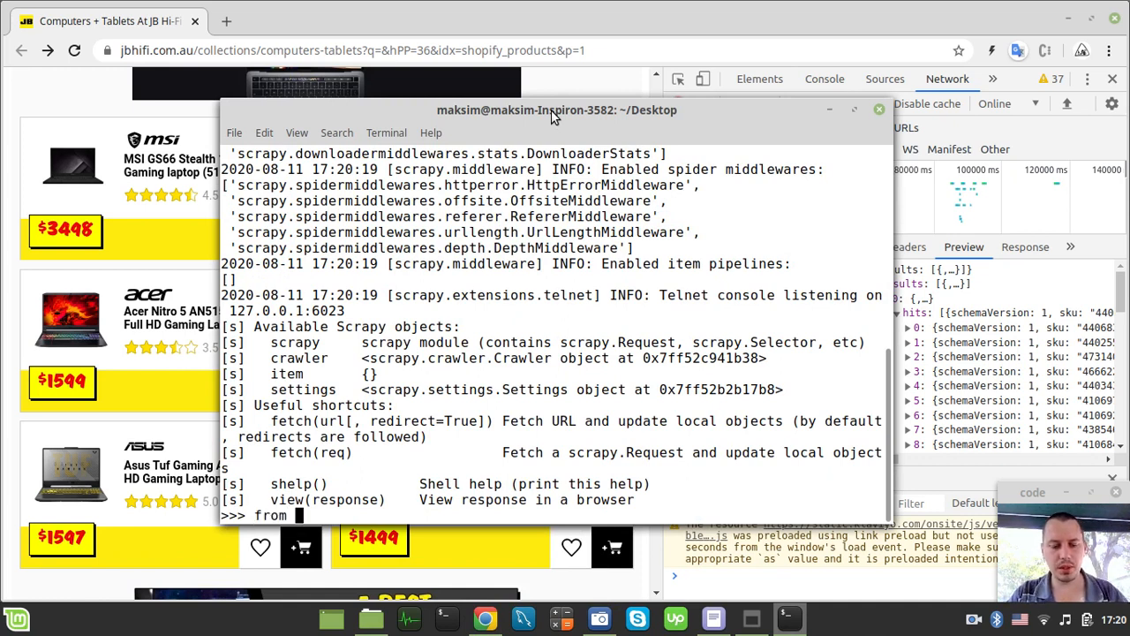
pyautogui.write('scrapy impo')
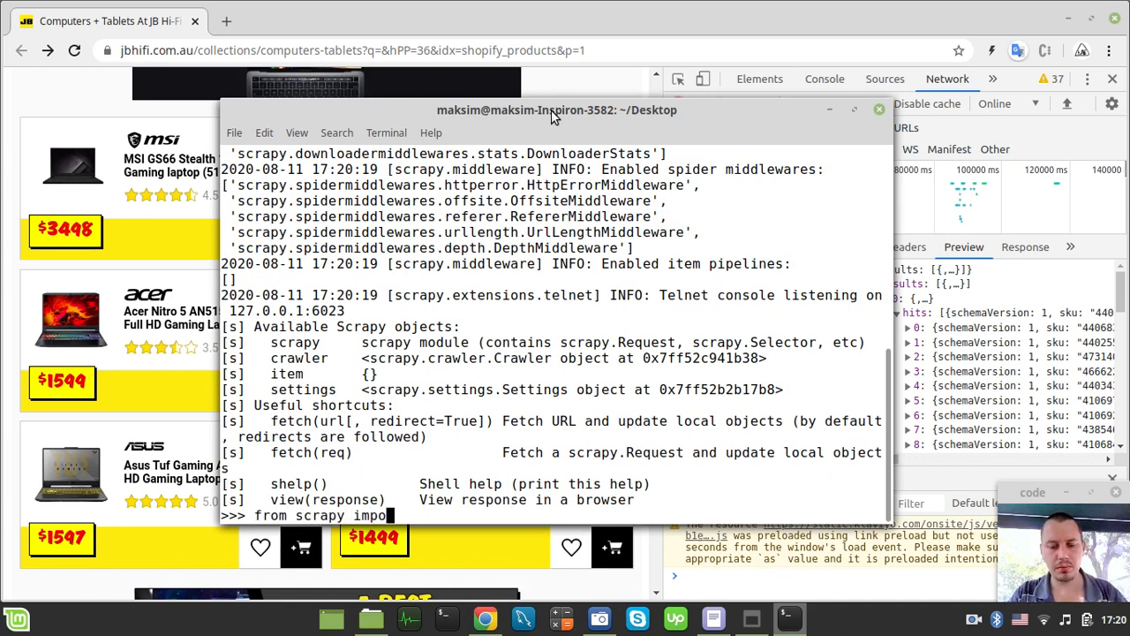
pyautogui.write('rt Request')
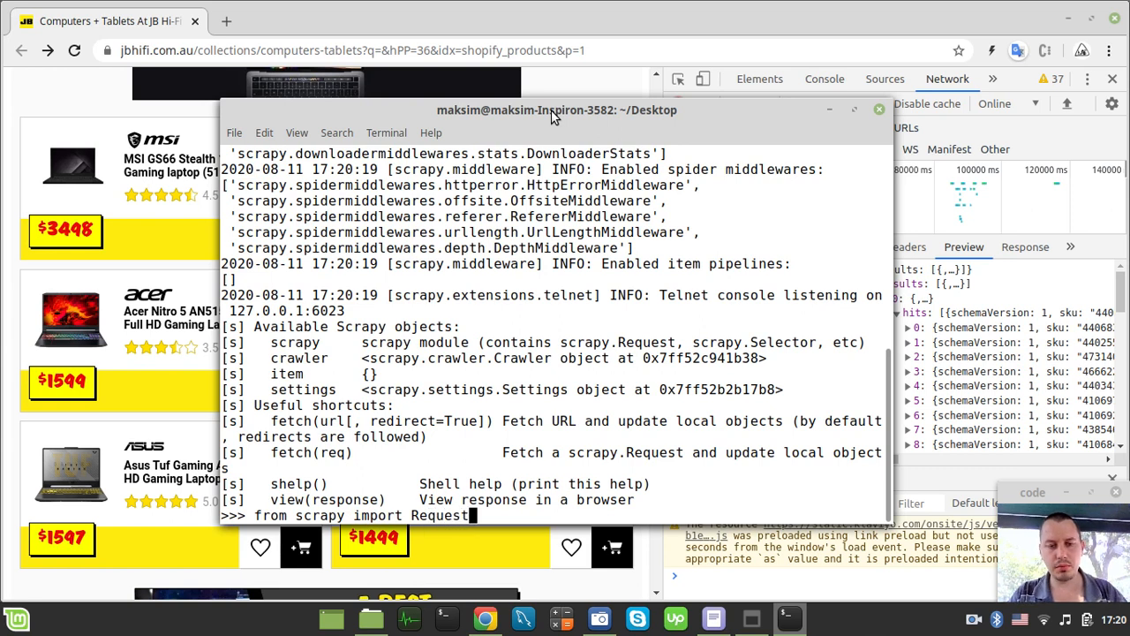
pyautogui.write(';')
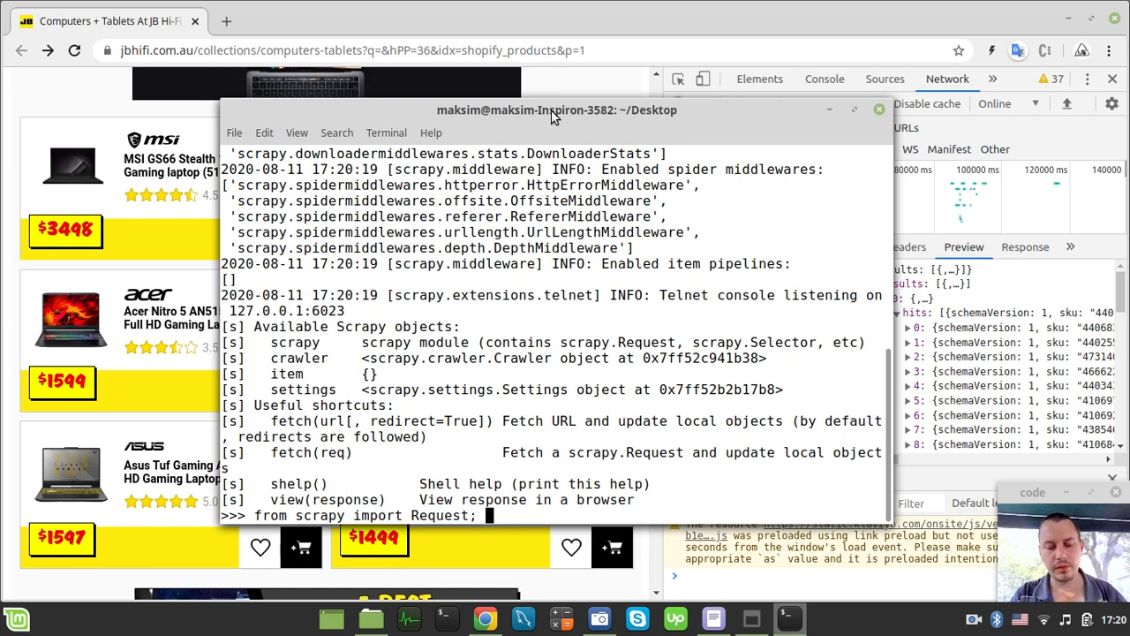
pyautogui.write('()')
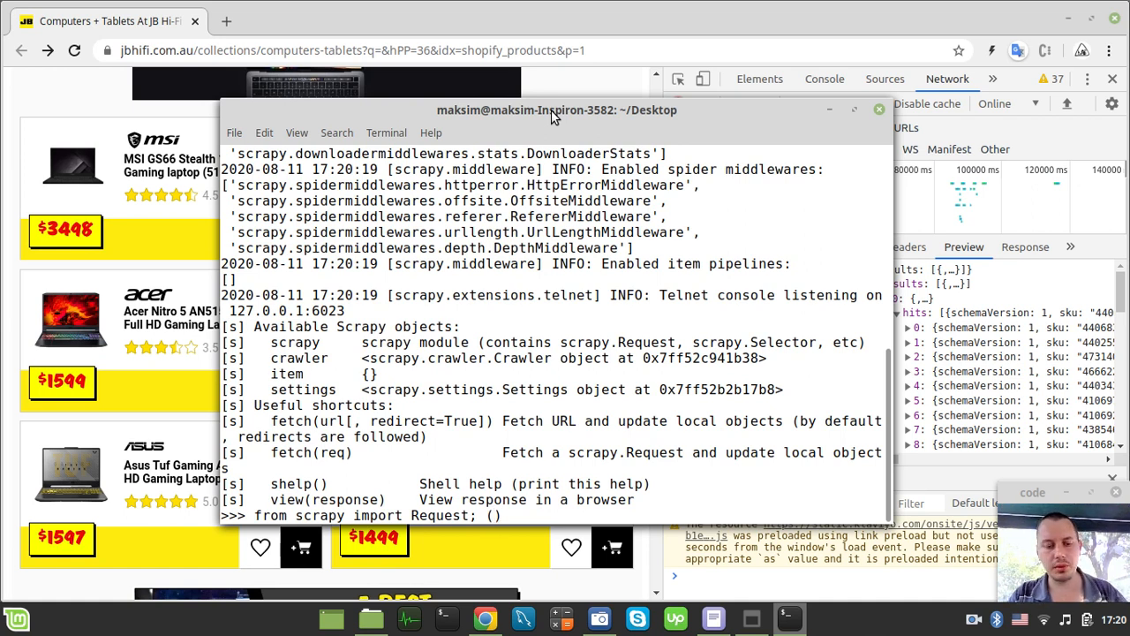
pyautogui.write('fetch(')
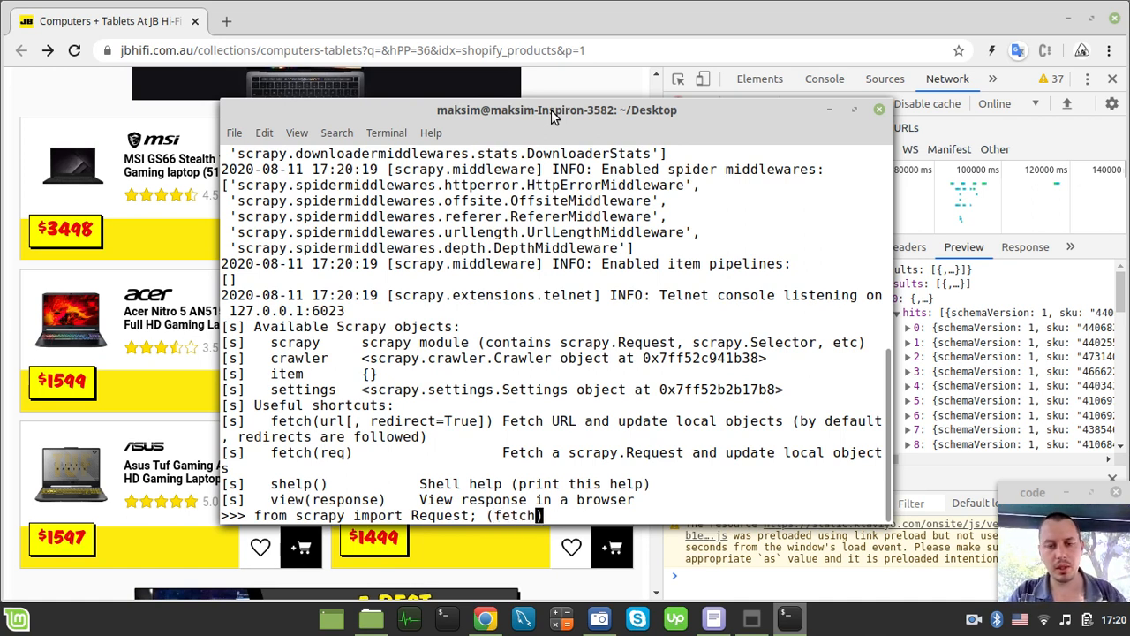
pyautogui.write(')')
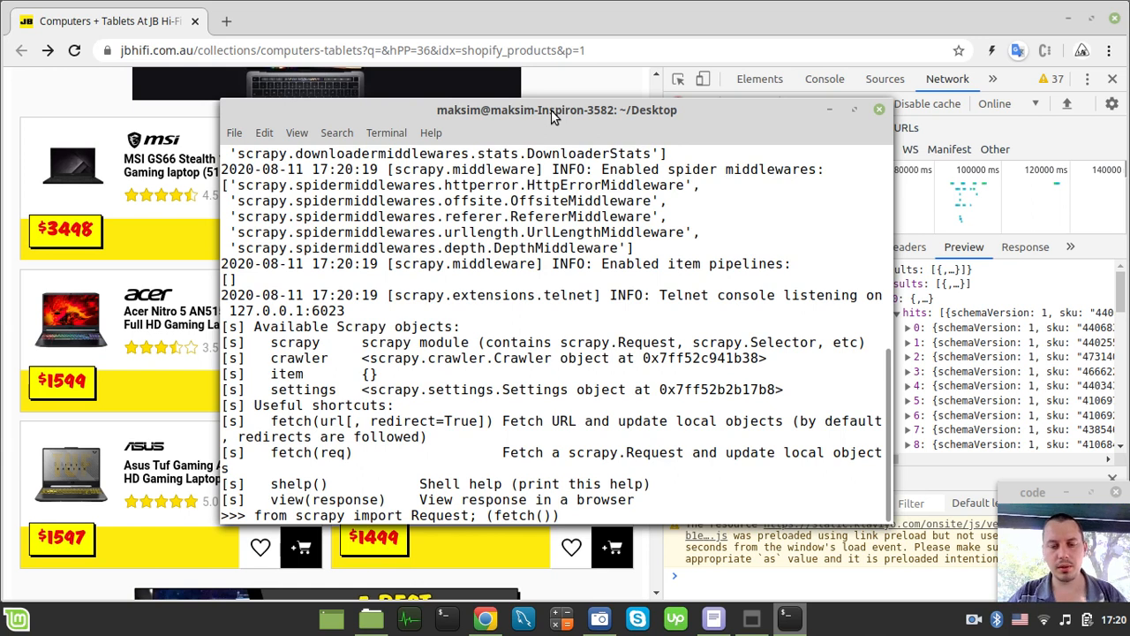
pyautogui.write(')')
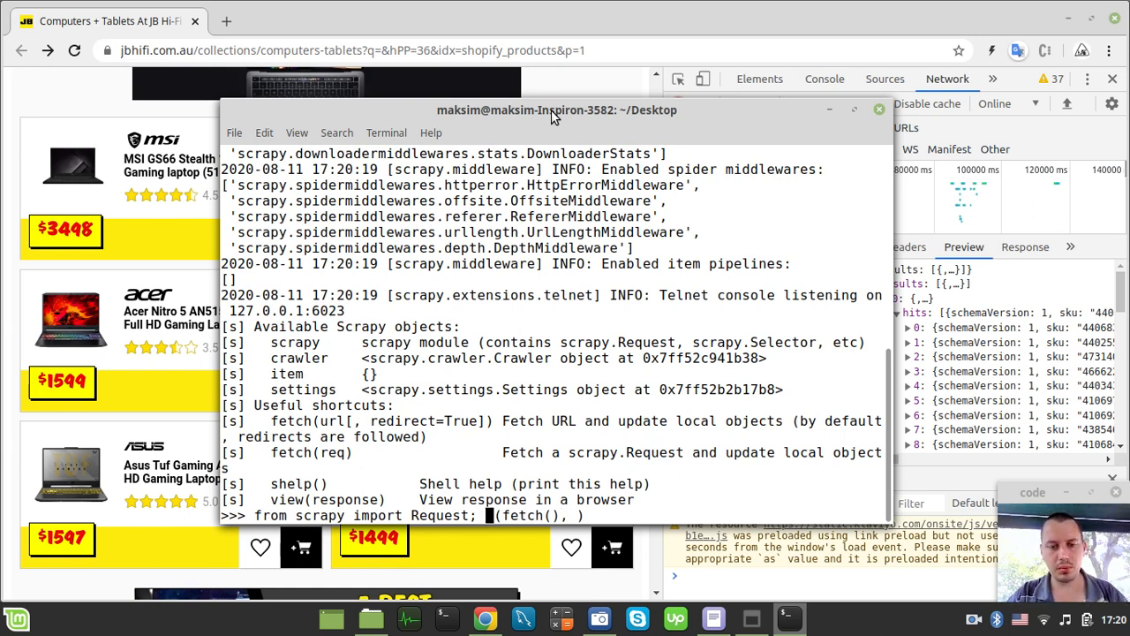
# - Add 'import json' and begin the Request url= argument with print(response.text)
pyautogui.write('import')
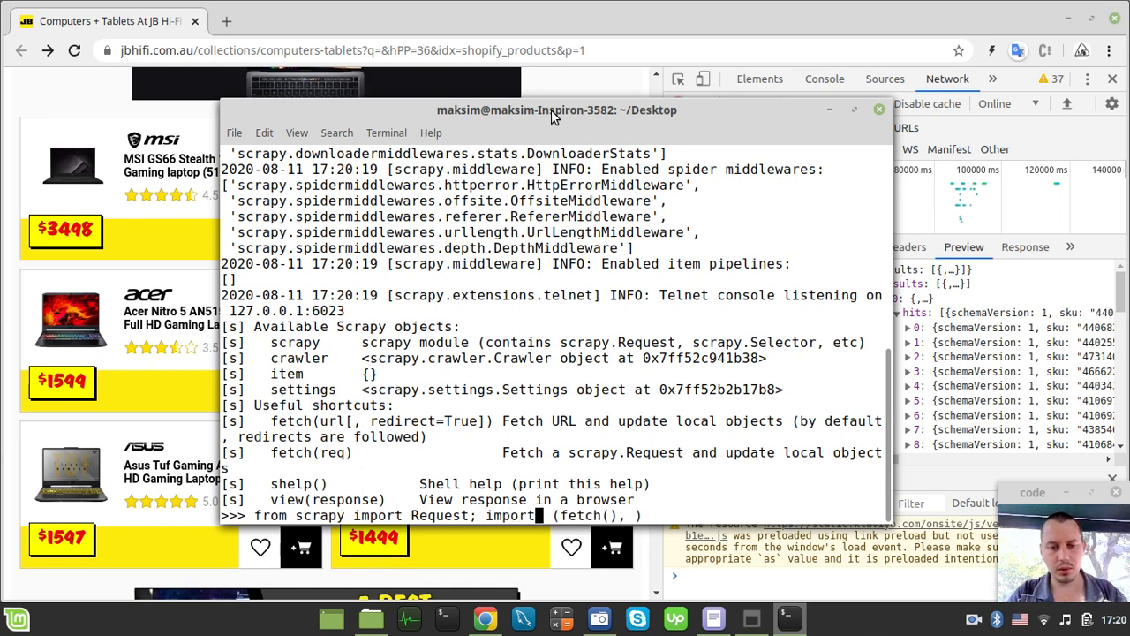
pyautogui.write('json;')
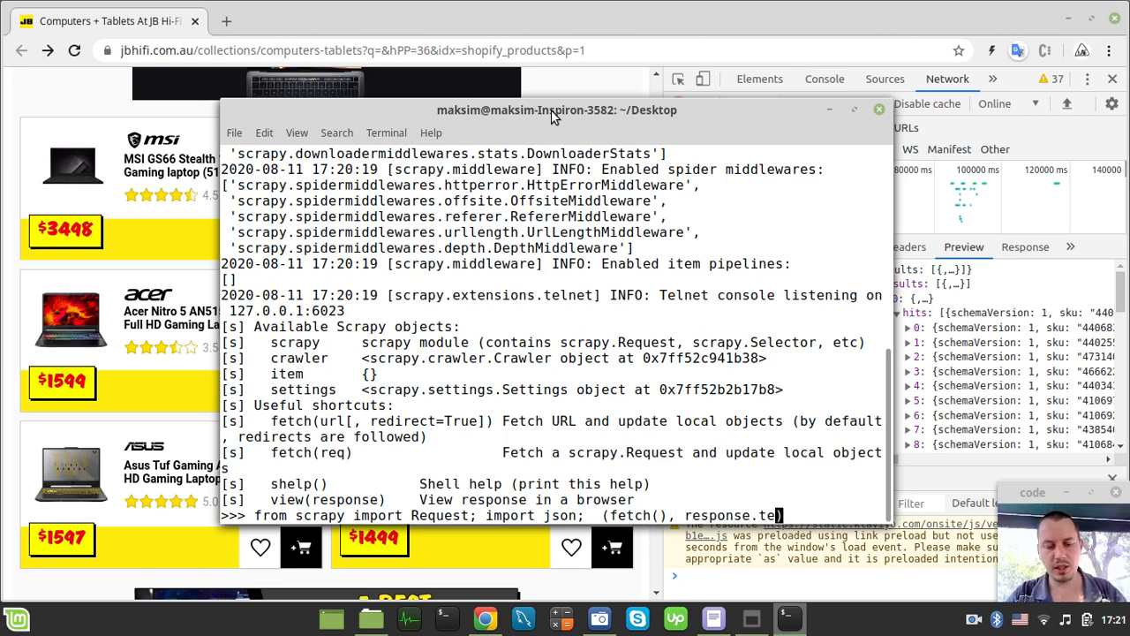
pyautogui.write('xt')
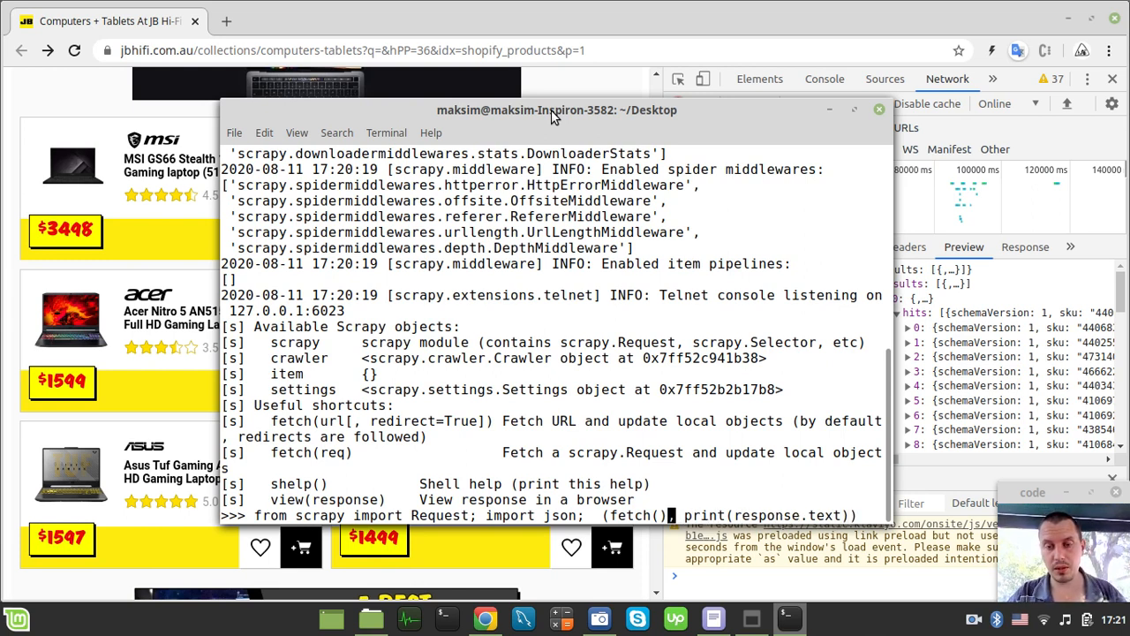
pyautogui.write("''")
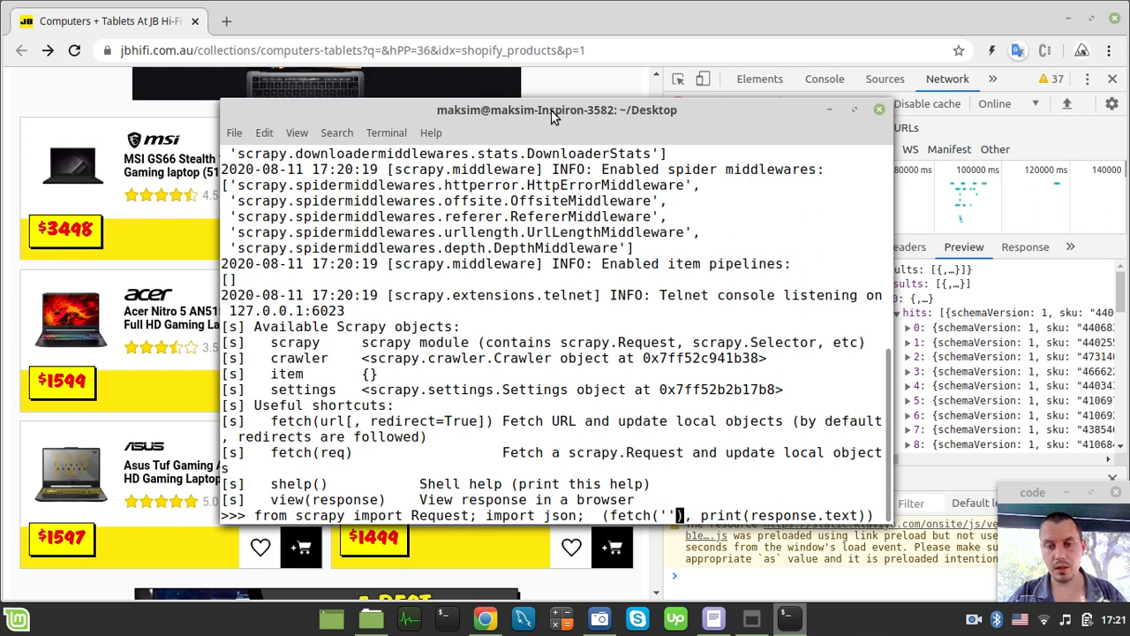
pyautogui.write('Request()')
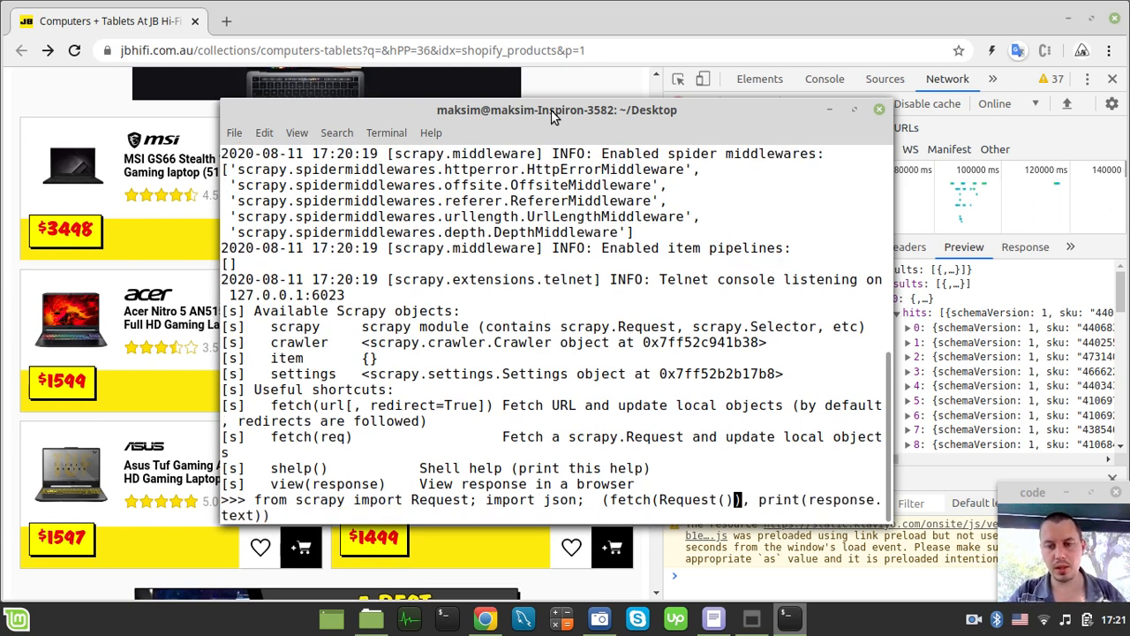
pyautogui.write('ur')
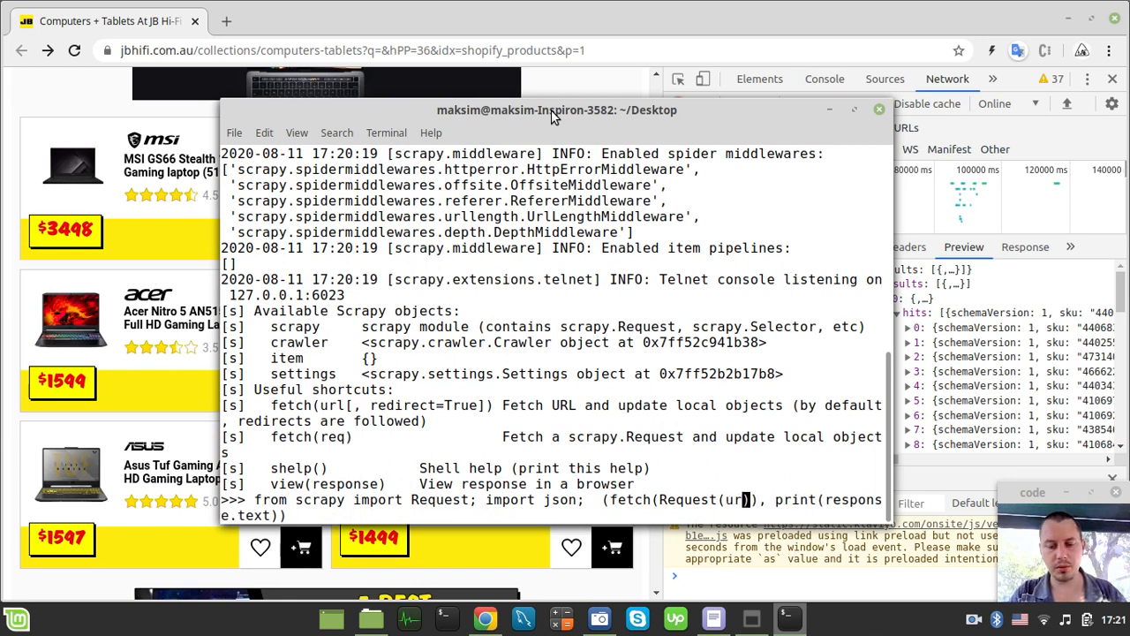
pyautogui.write('=')
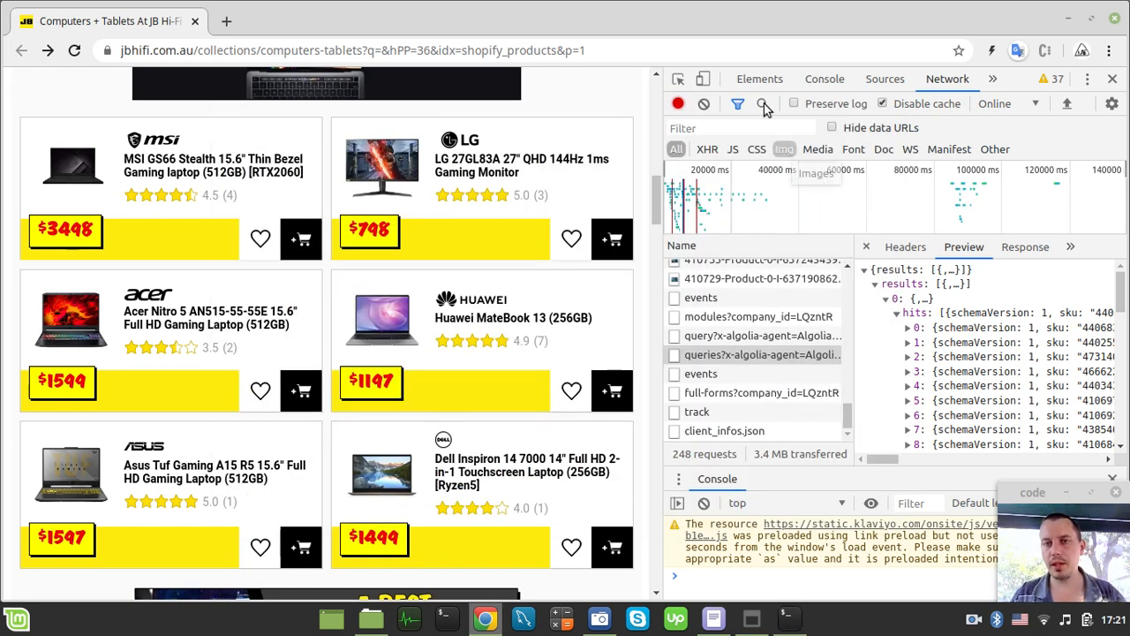
# - Paste the Algolia queries URL as url= and add method='POST' and body=''
pyautogui.click(905, 247)
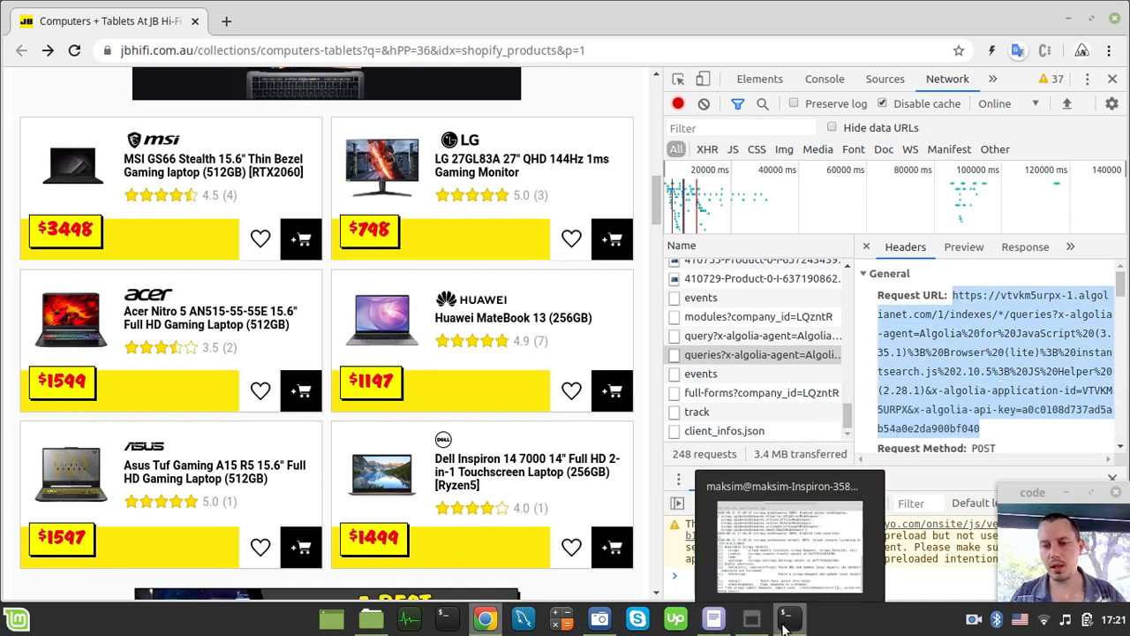
pyautogui.click(788, 629)
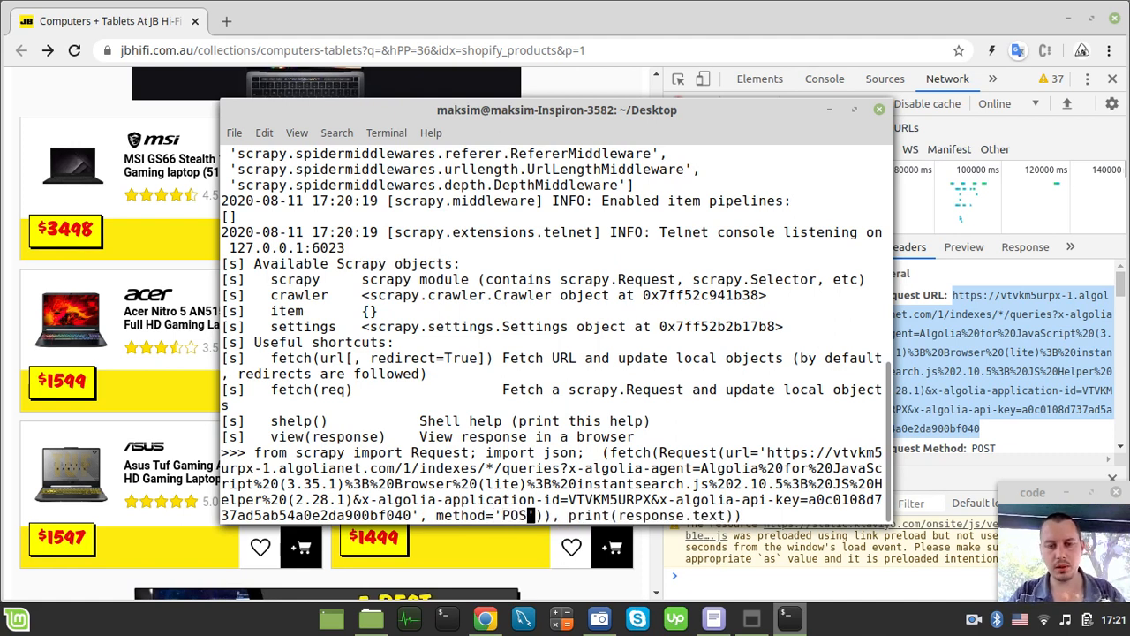
pyautogui.write("'")
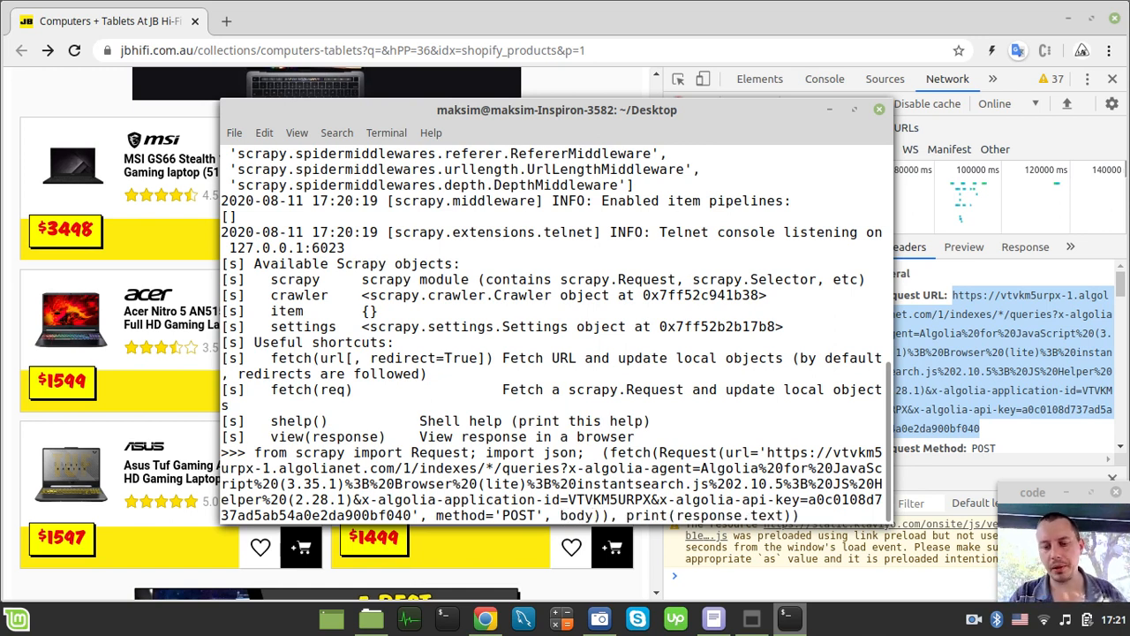
pyautogui.write("=''")
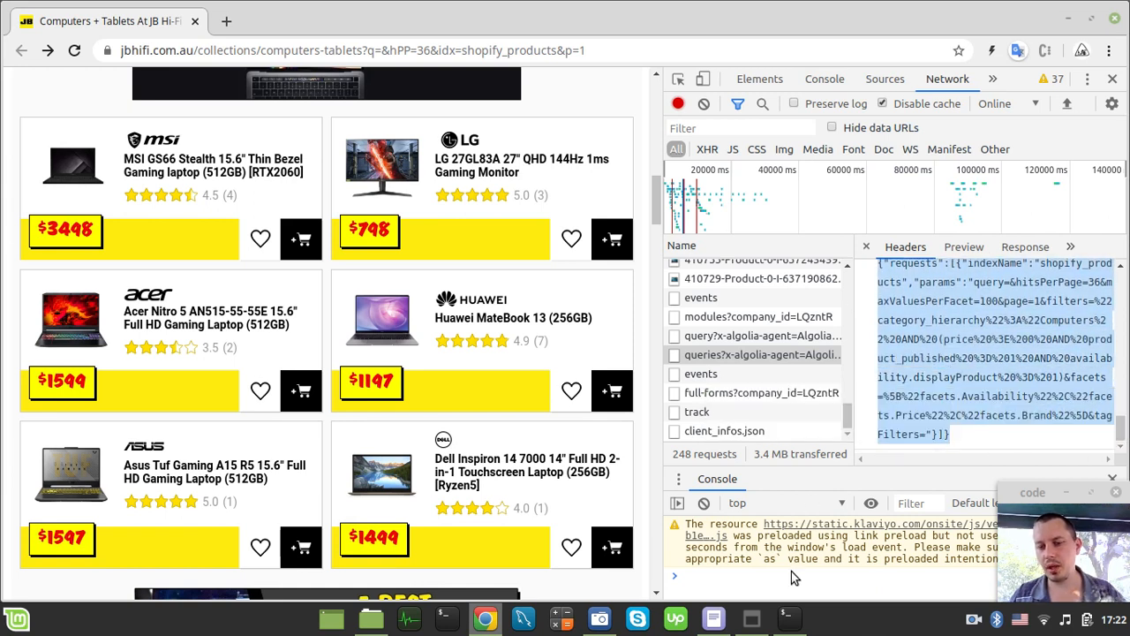
# - Take the payload with index name, hits per page and filters into body
pyautogui.click(784, 617)
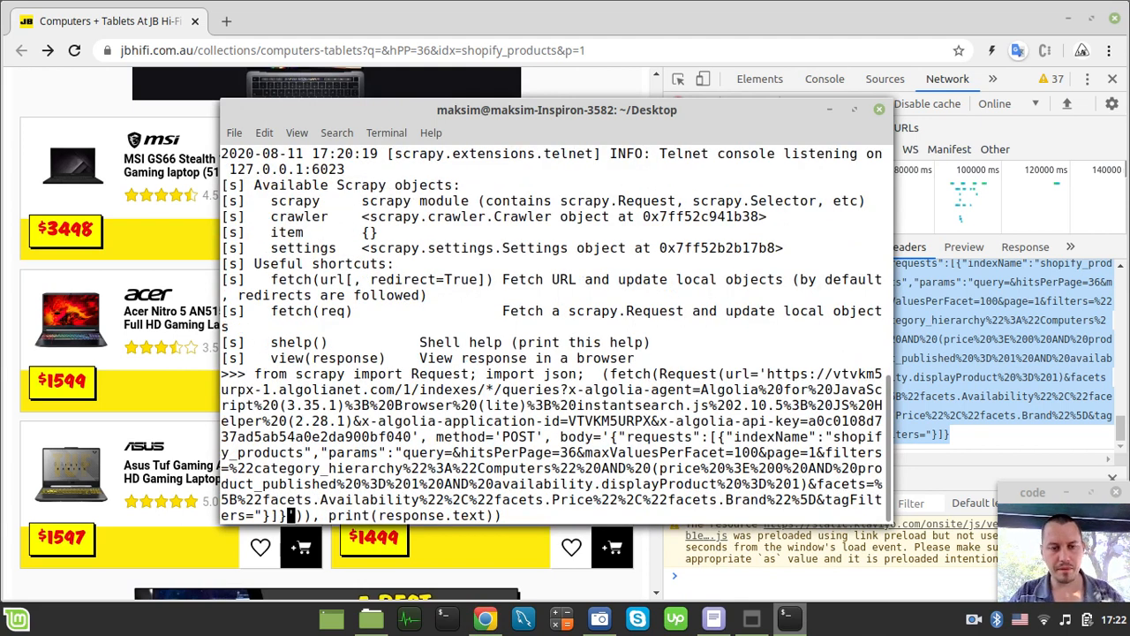
# - Run the one-liner with the pasted body and scroll the raw laptop JSON output
pyautogui.press('Return')
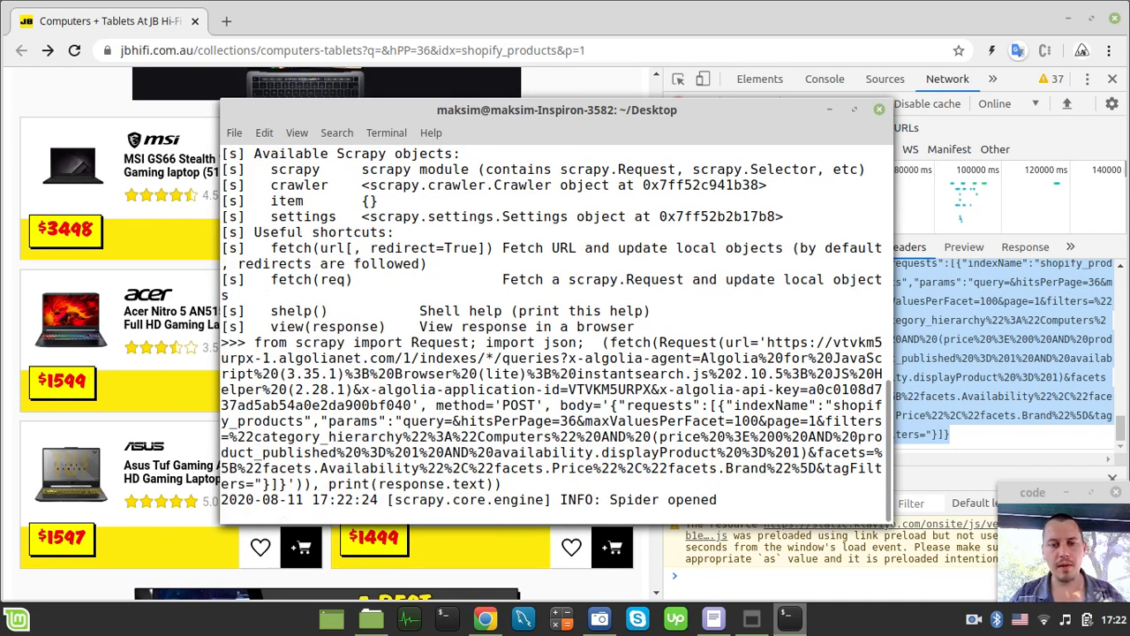
pyautogui.press('Return')
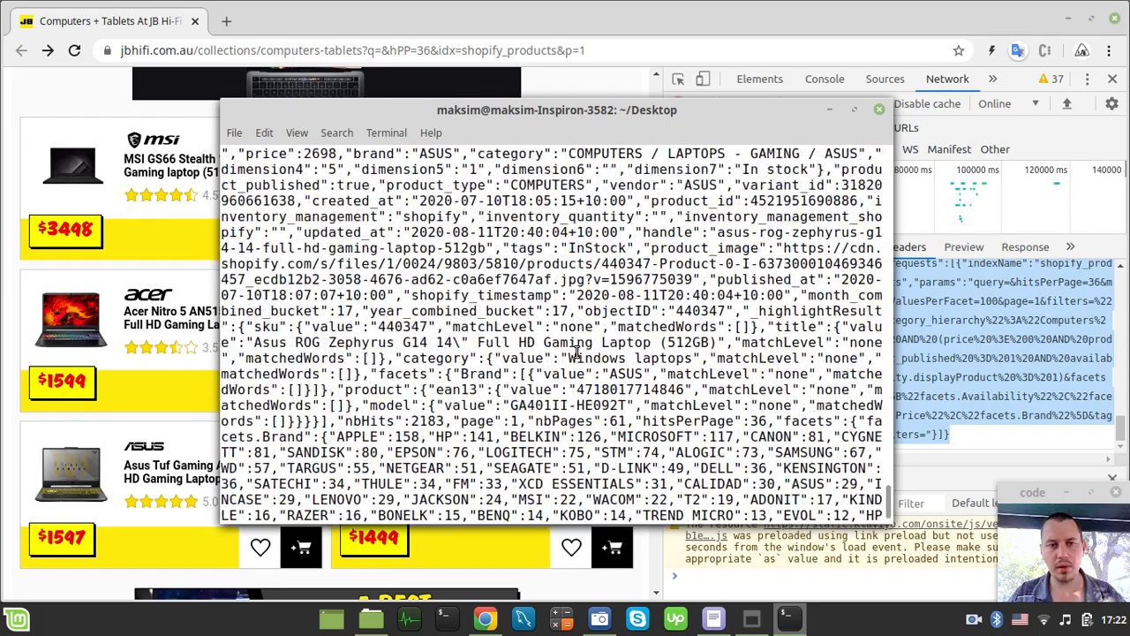
pyautogui.scroll(-3)
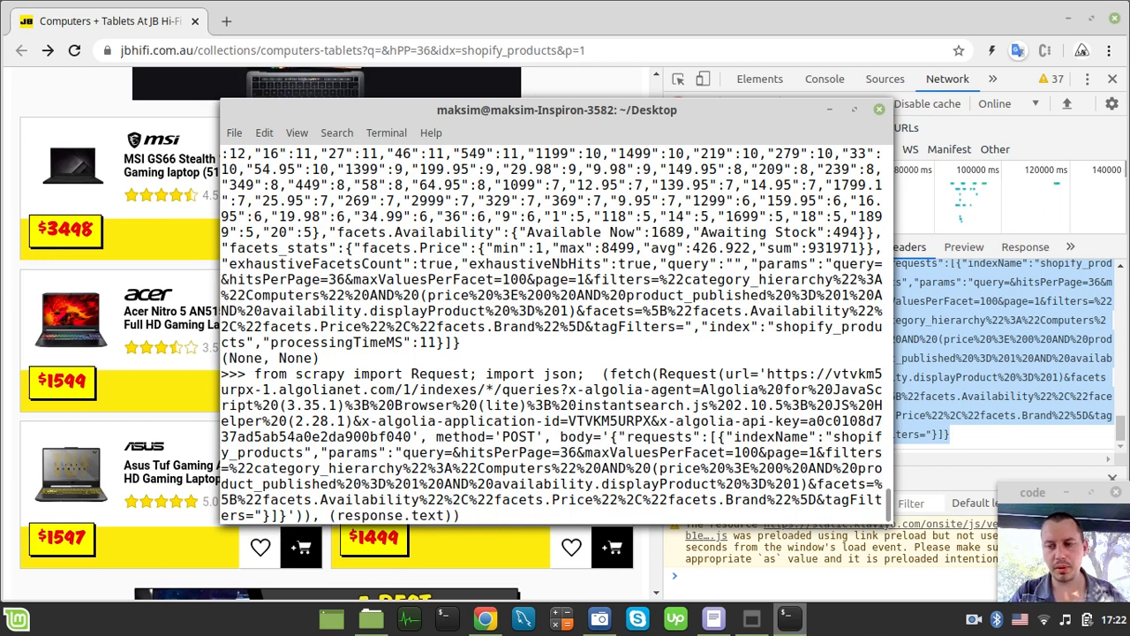
# - Wrap response.text in json.loads inside print and rerun to show brand facet counts
pyautogui.write('json')
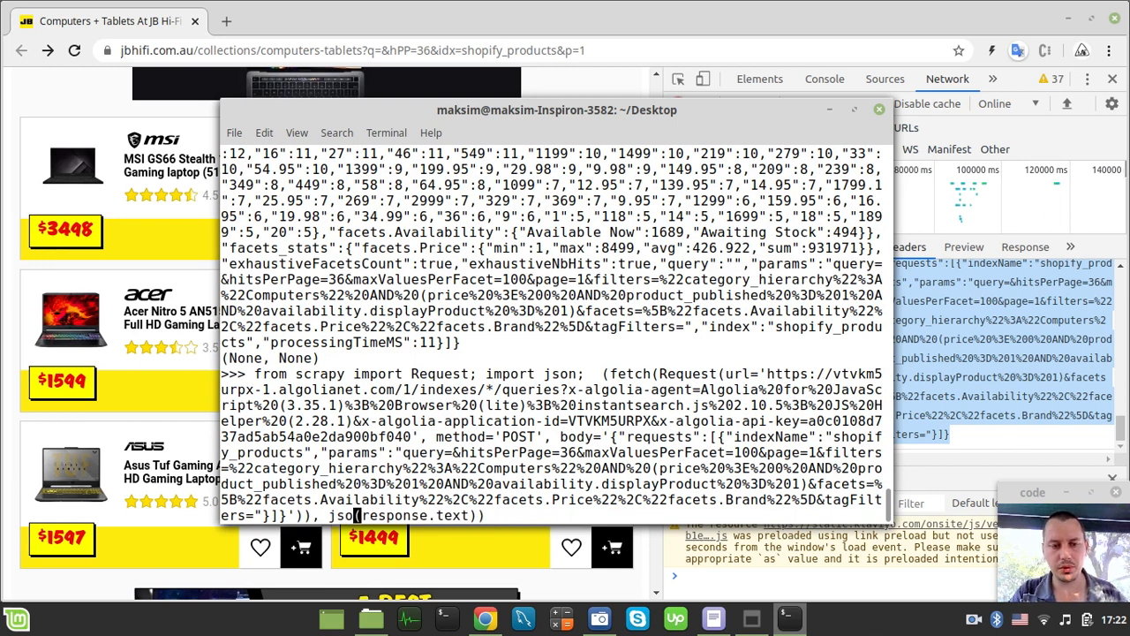
pyautogui.write('.')
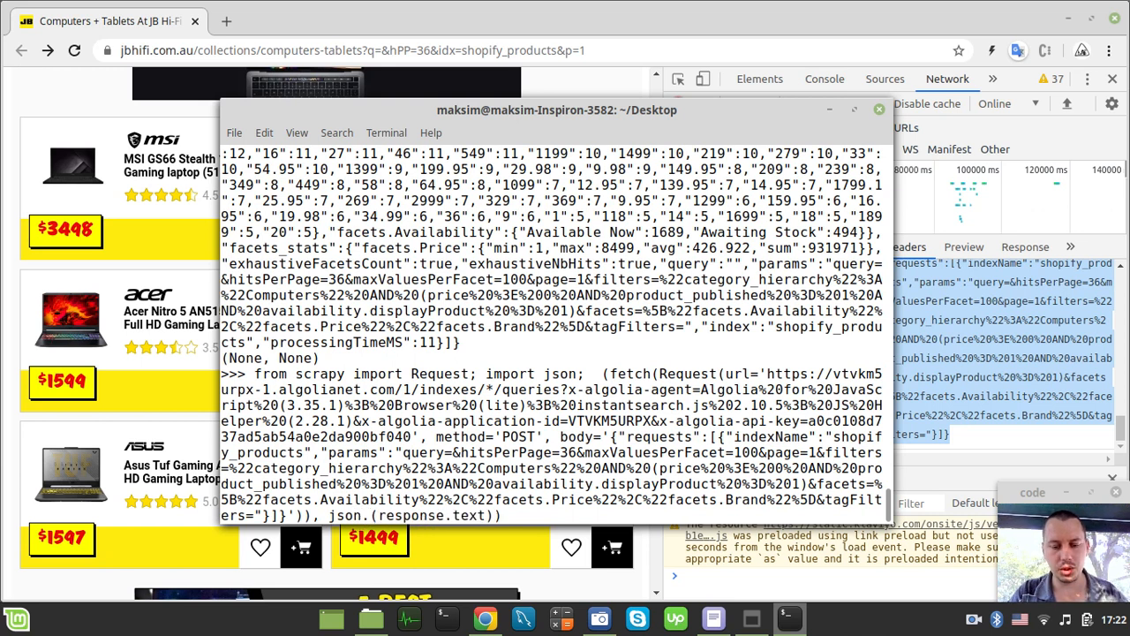
pyautogui.write('loads(')
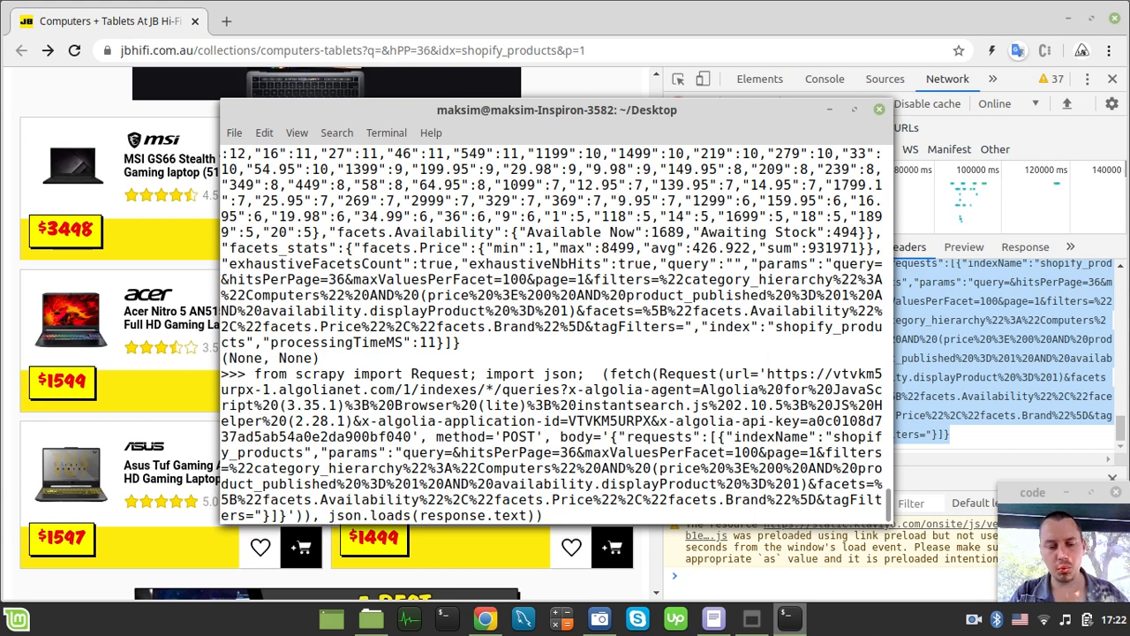
pyautogui.write('print(')
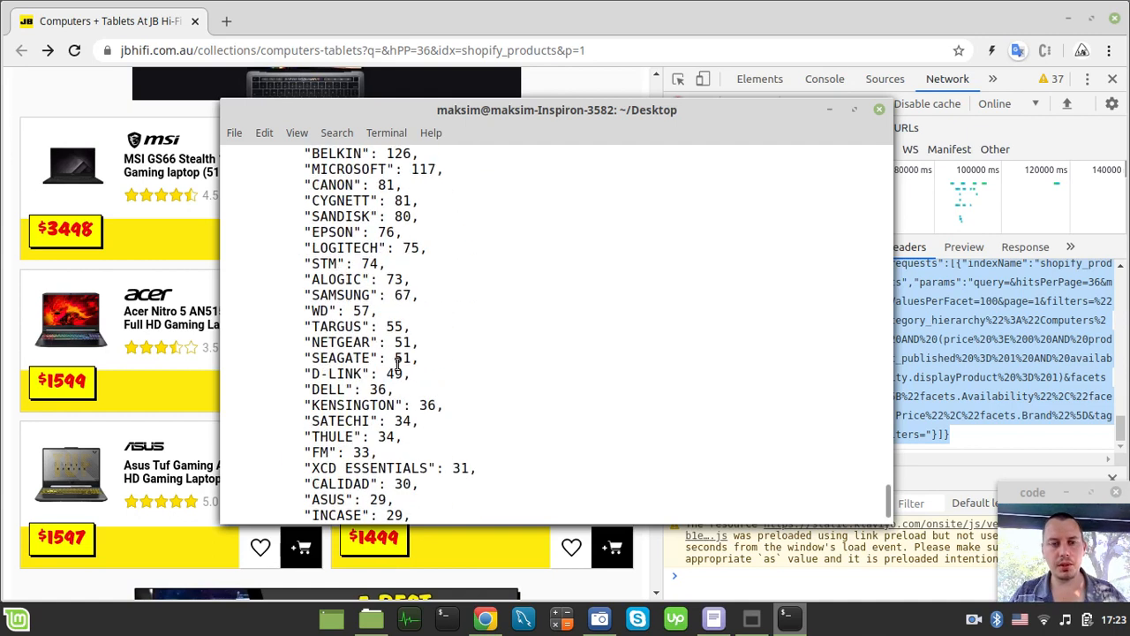
pyautogui.click(879, 108)
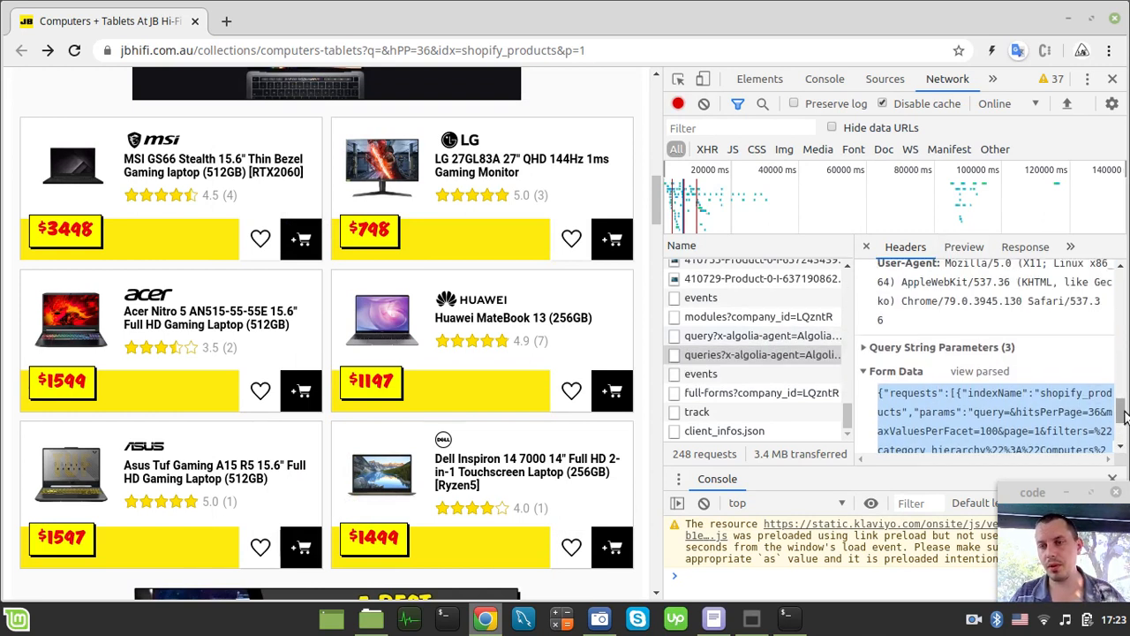
pyautogui.moveTo(963, 246)
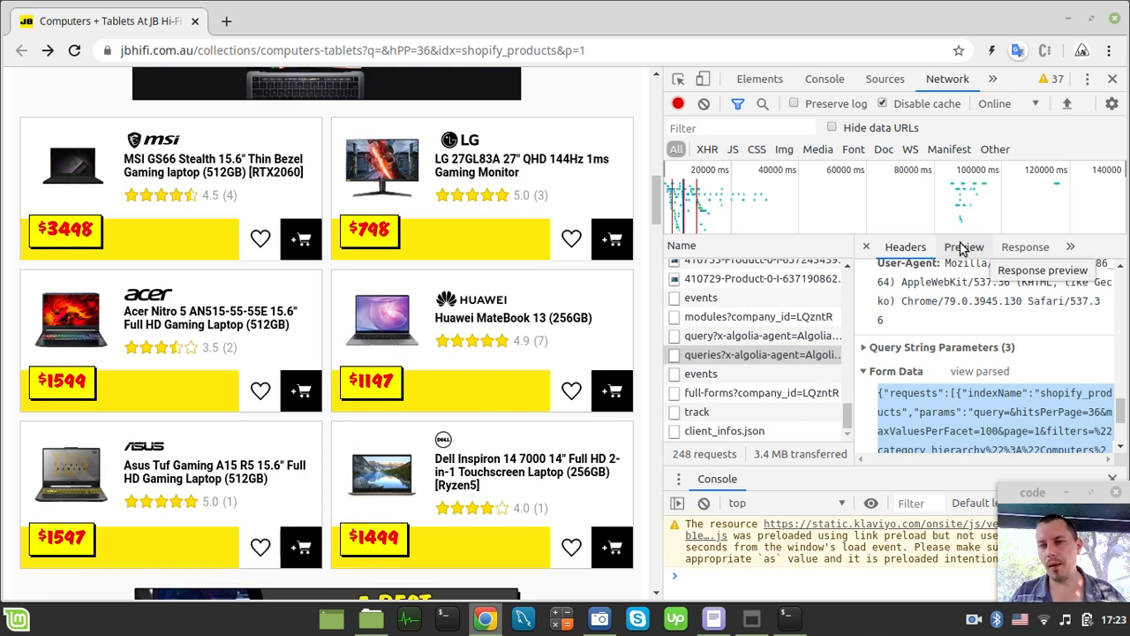
# - Open the queries Preview and expand results to reveal the nested hits list
pyautogui.click(963, 246)
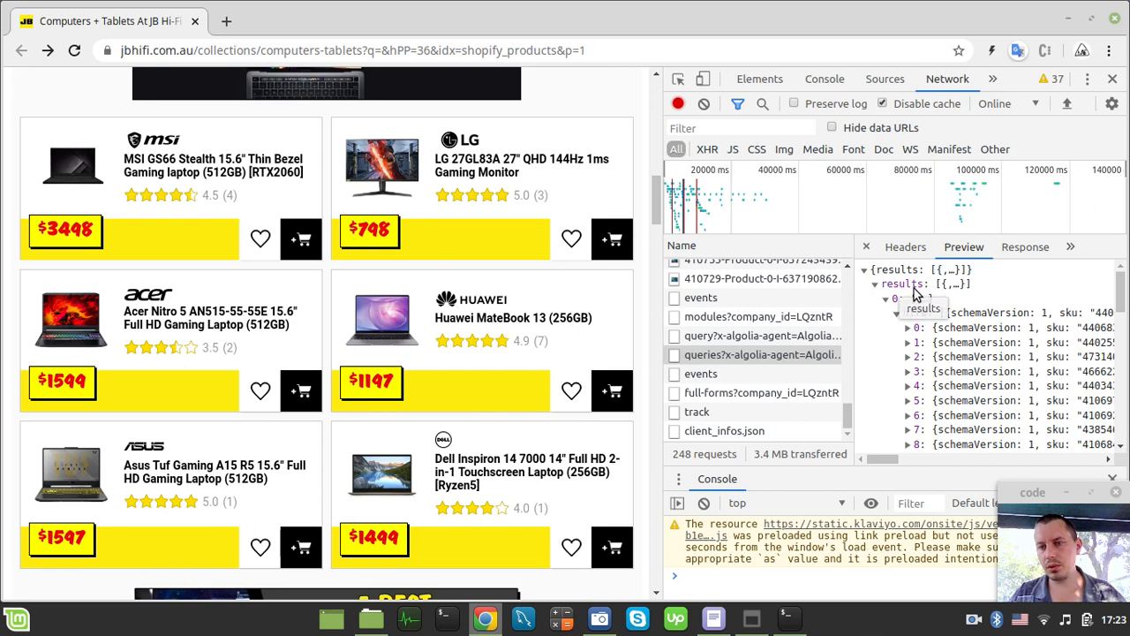
pyautogui.click(895, 298)
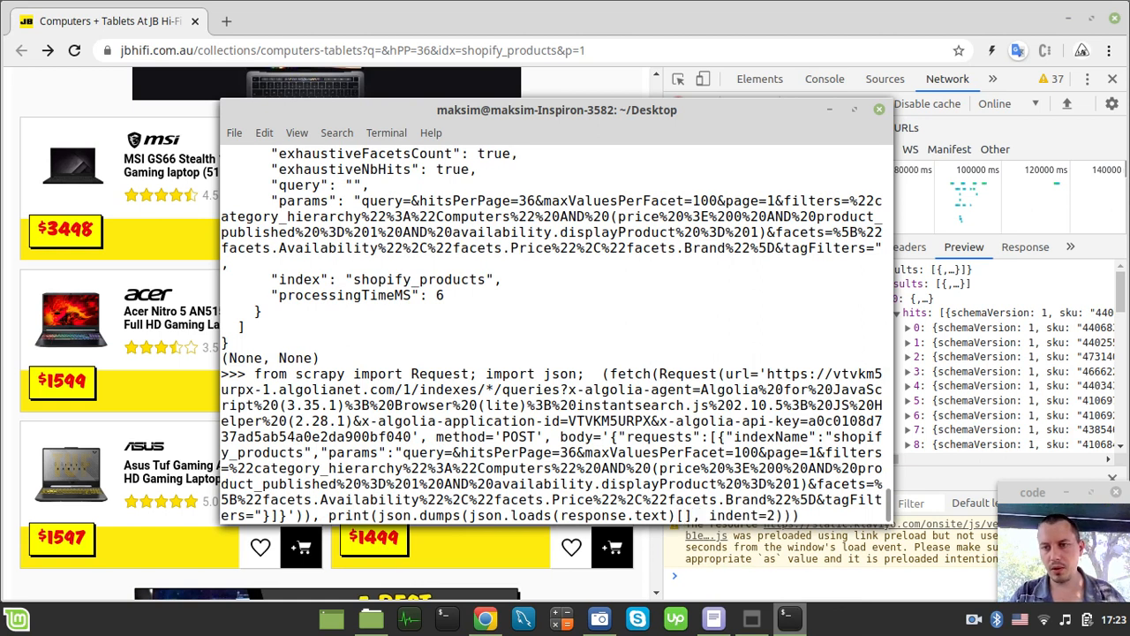
# - Index the parsed JSON with ['results'][0] to print the ASUS ROG Zephyrus hit
pyautogui.moveTo(557, 109); pyautogui.dragTo(430, 88)
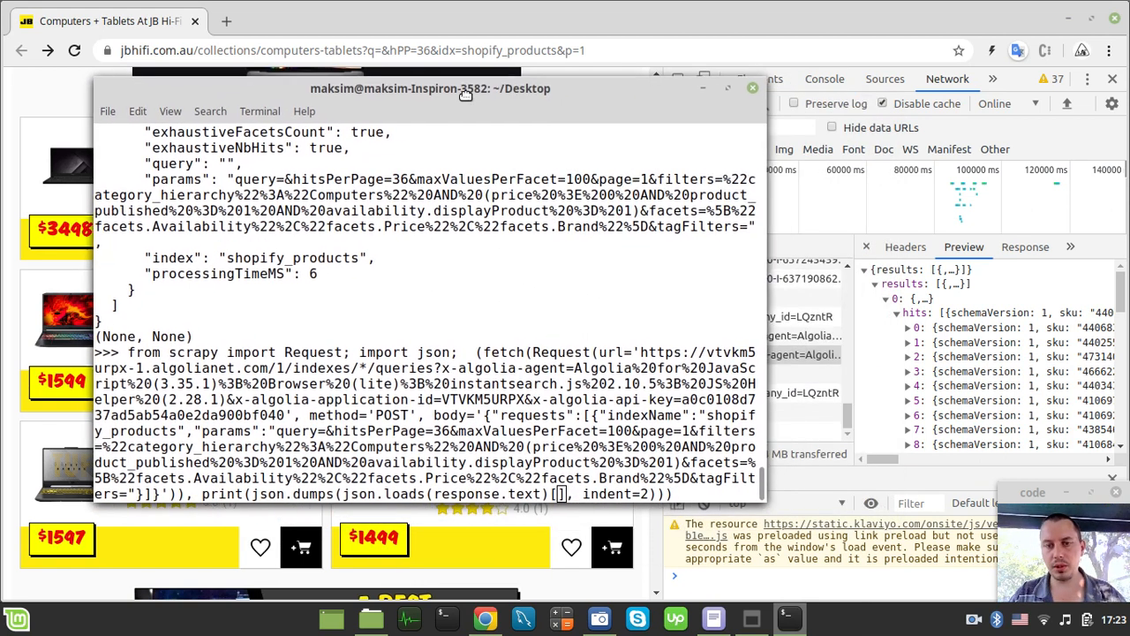
pyautogui.write("'")
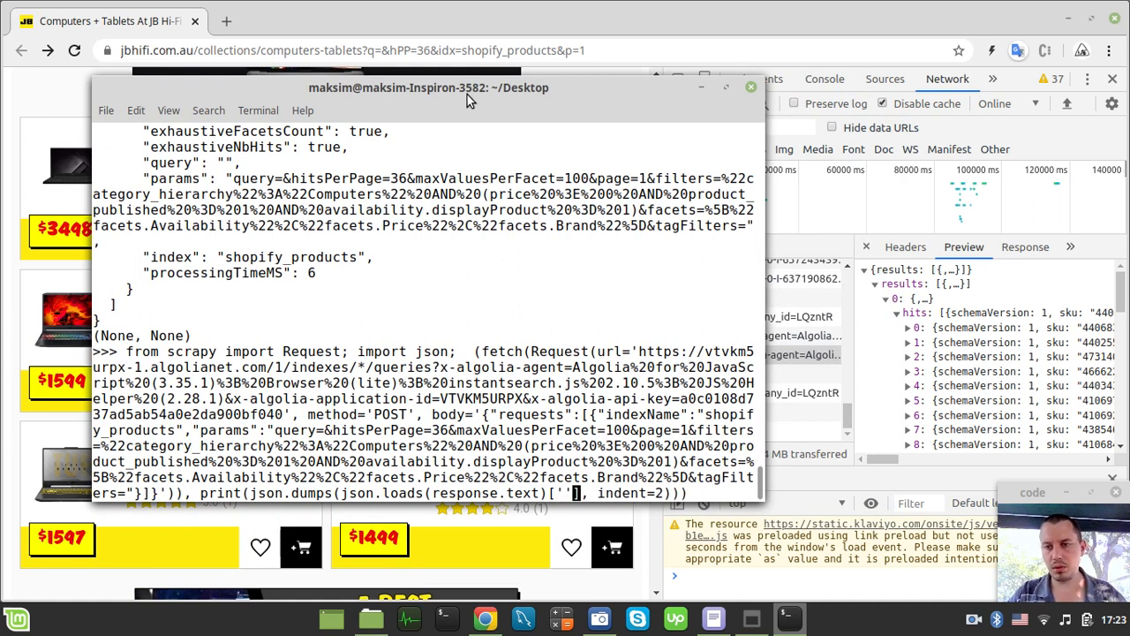
pyautogui.write('results')
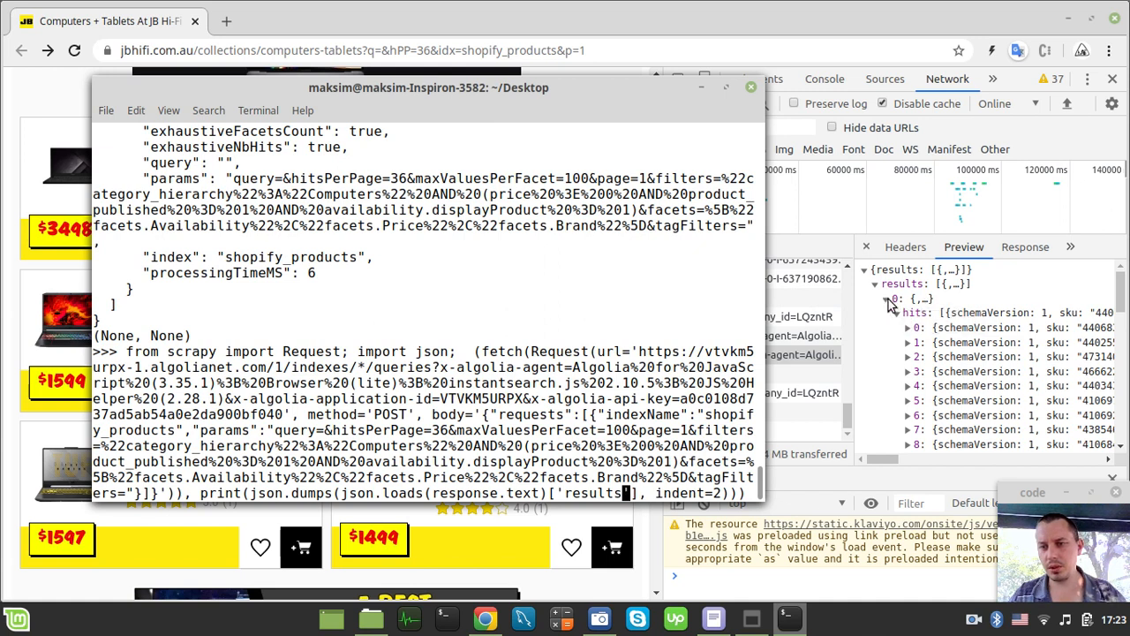
pyautogui.click(751, 87)
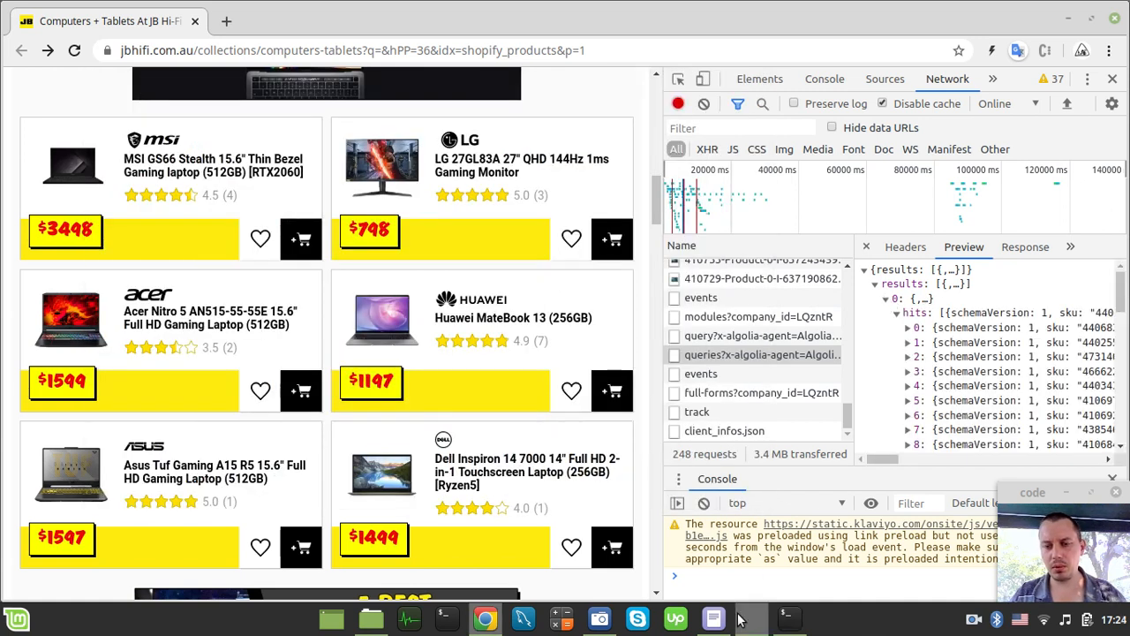
pyautogui.click(787, 619)
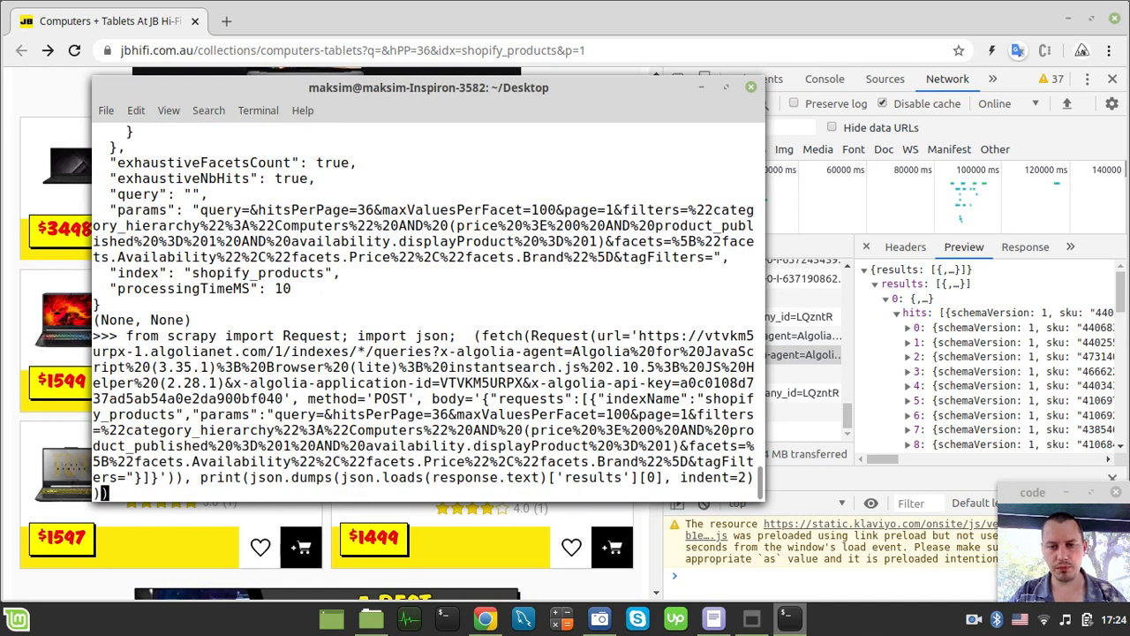
pyautogui.write('[0]')
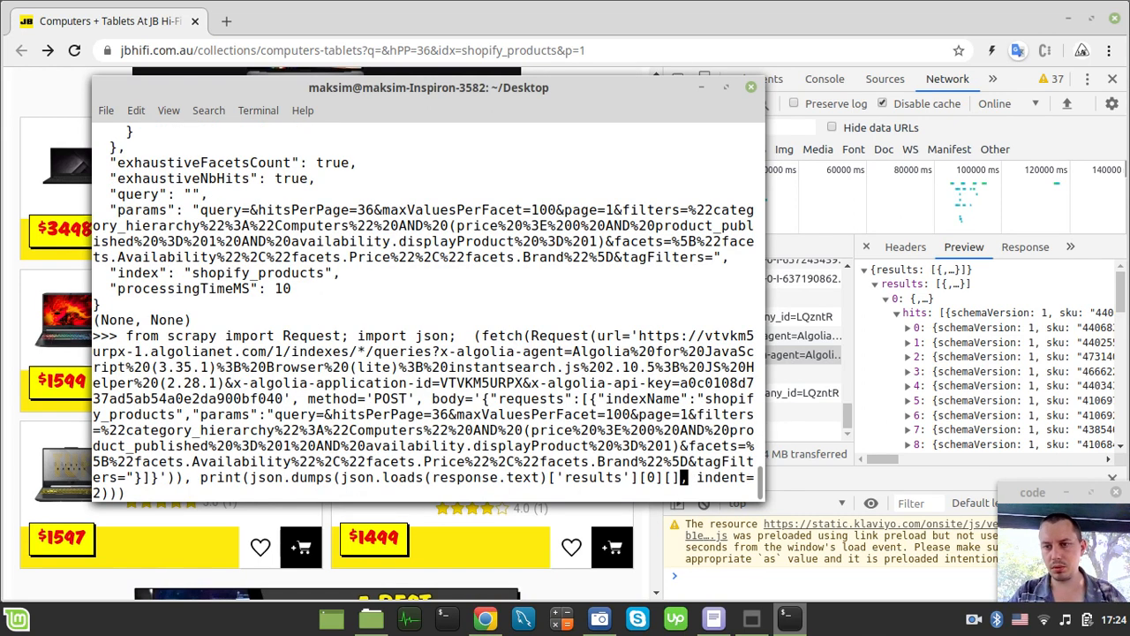
pyautogui.write('h')
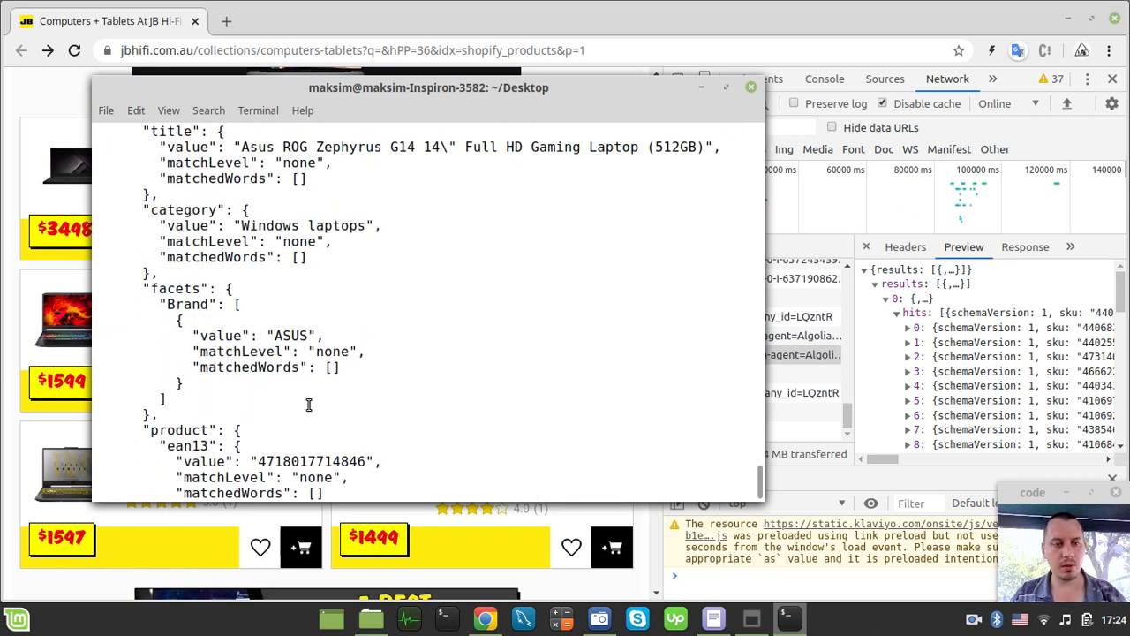
pyautogui.scroll(-3)
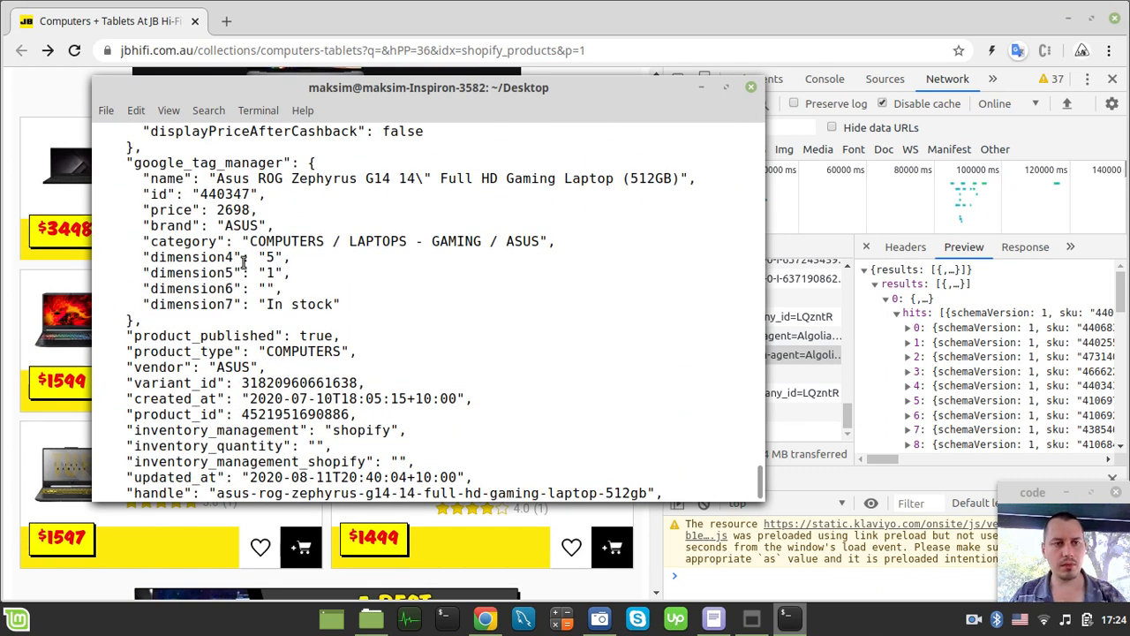
pyautogui.scroll(-3)
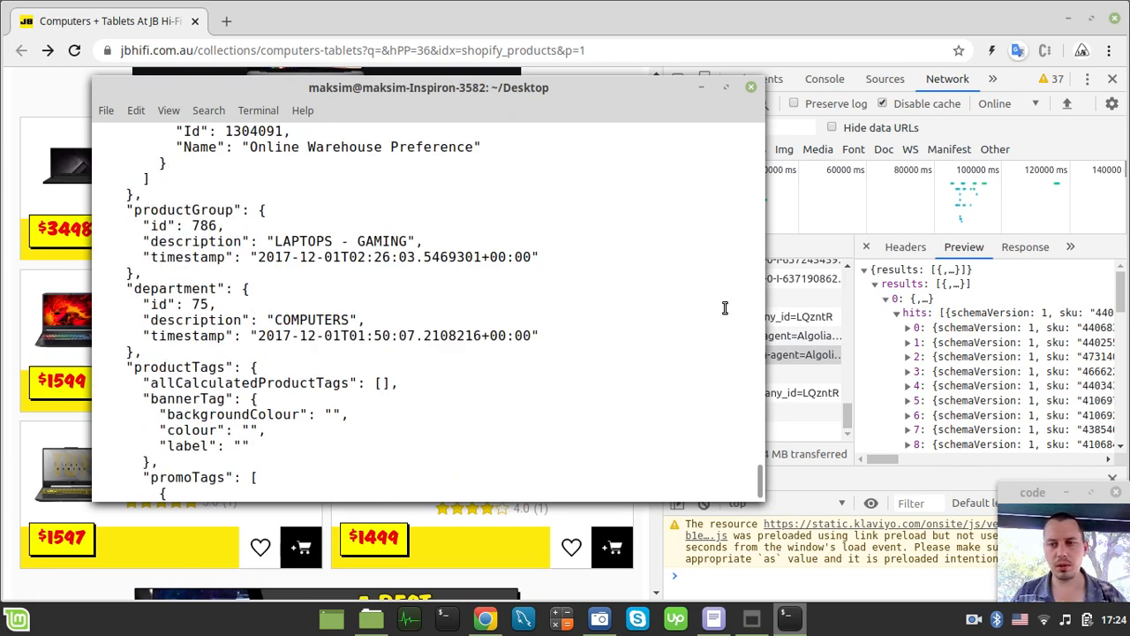
pyautogui.moveTo(909, 335)
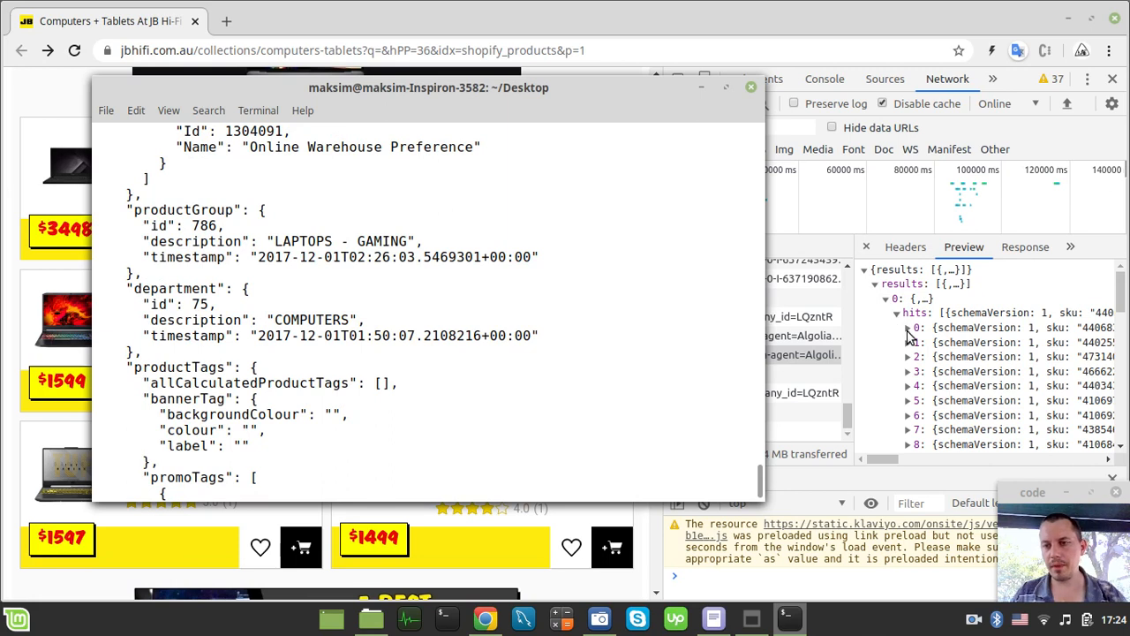
pyautogui.click(748, 87)
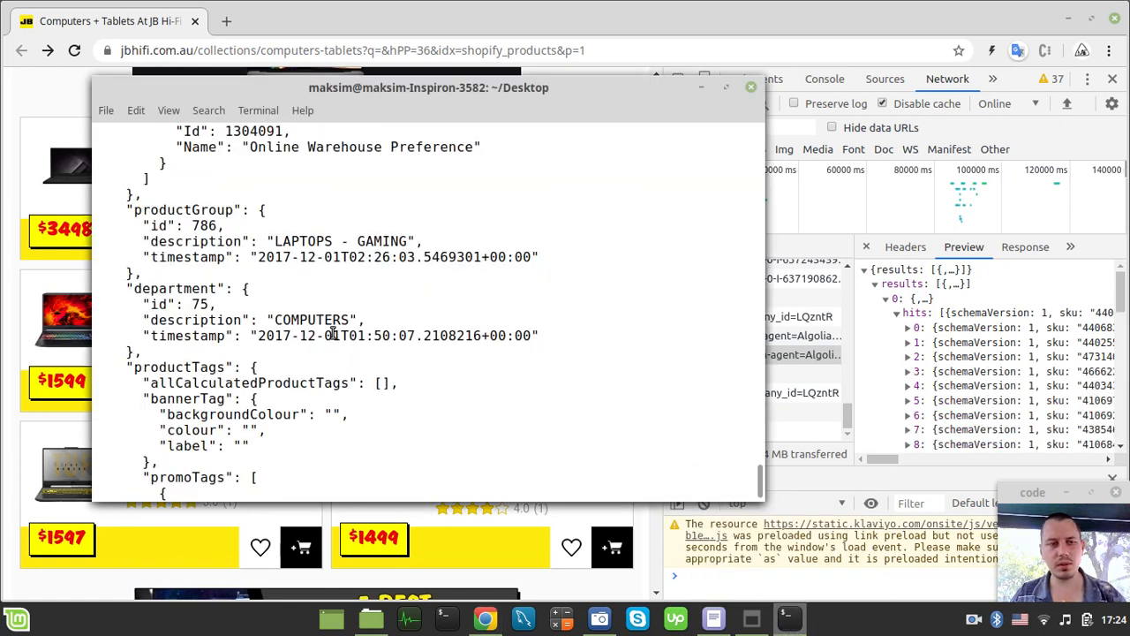
pyautogui.scroll(-3)
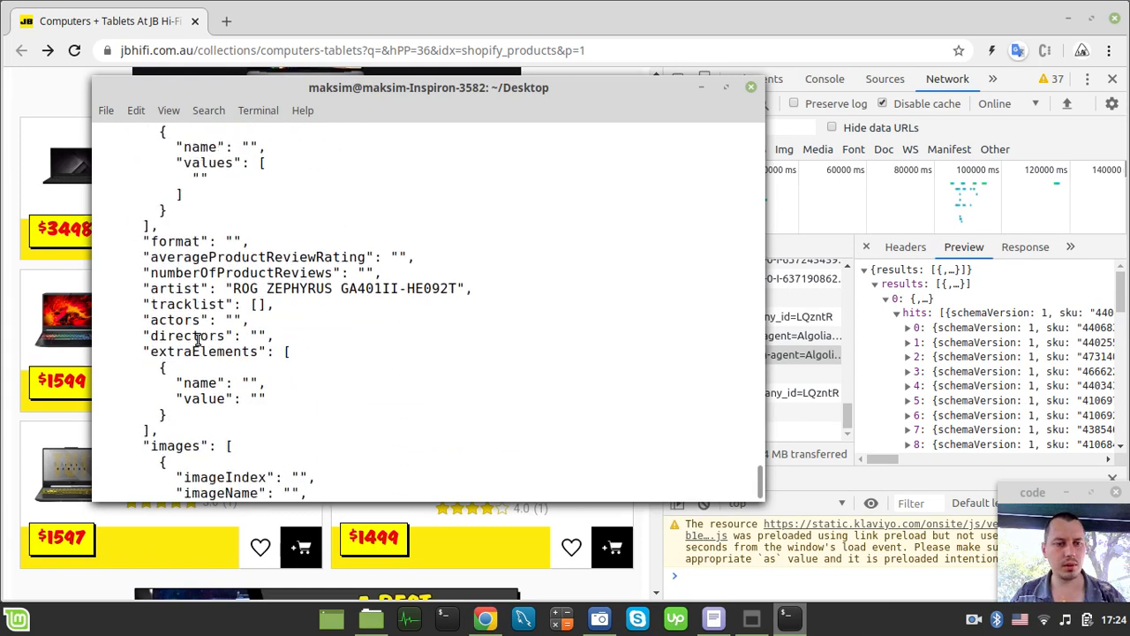
pyautogui.scroll(-3)
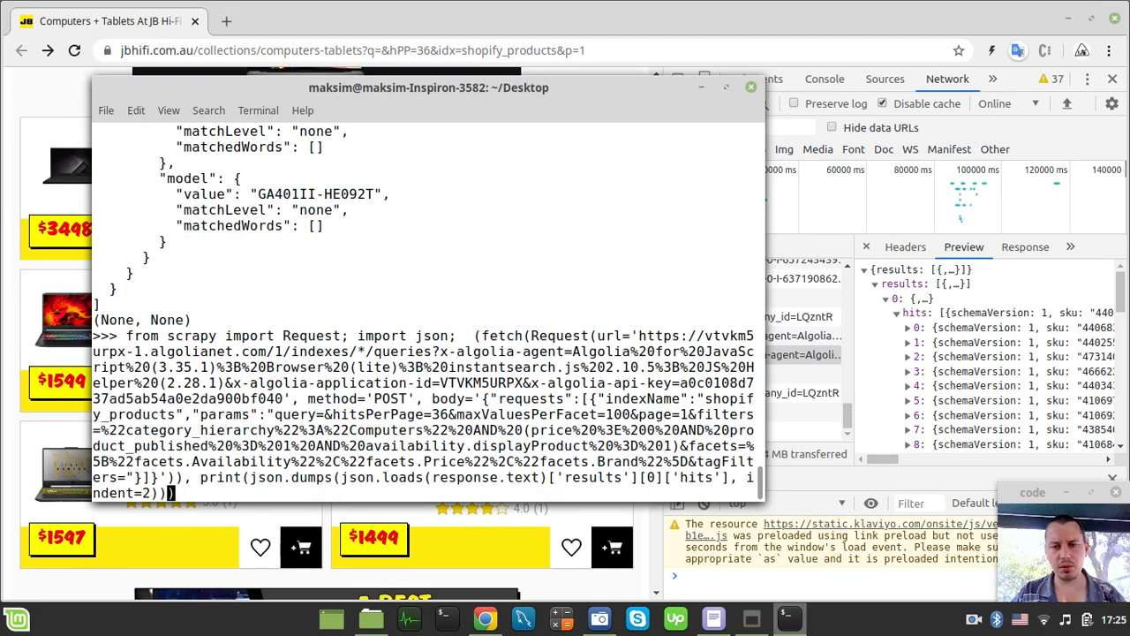
# - Index into ['results'][0]['hits'] and review the MSI GS66 Stealth record's _highlightResult
pyautogui.write('[]')
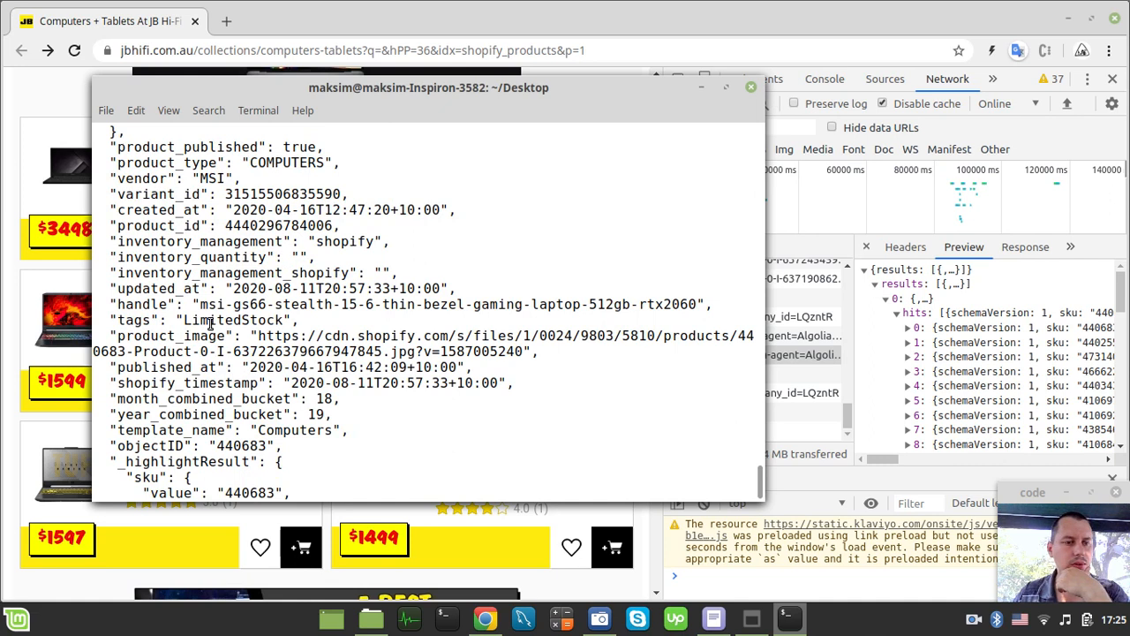
pyautogui.scroll(-3)
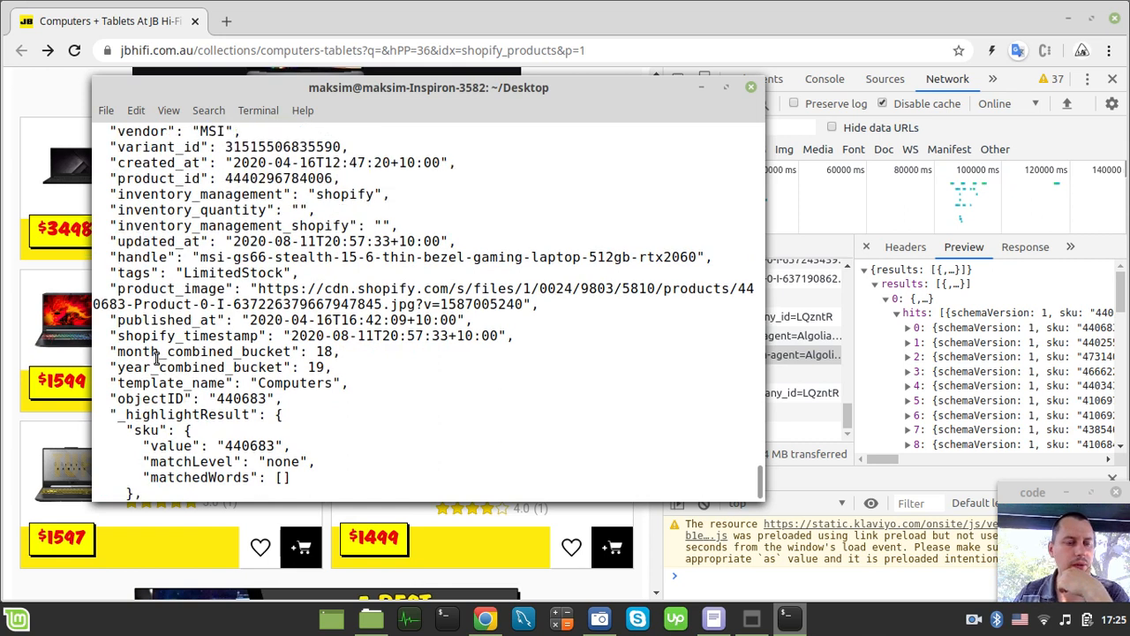
pyautogui.scroll(-3)
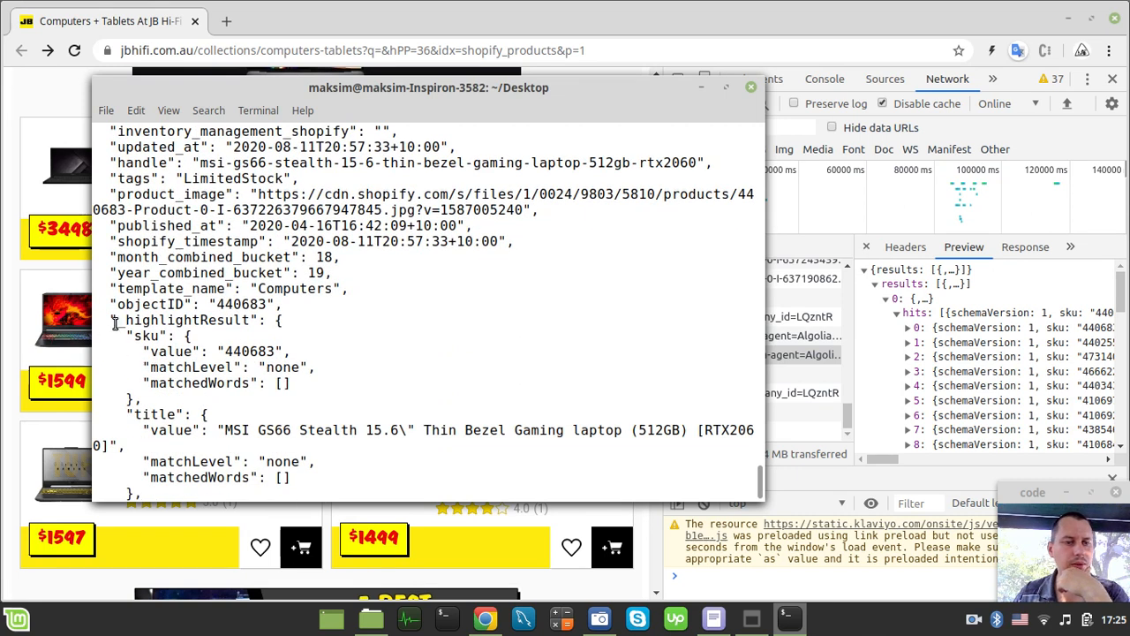
pyautogui.doubleClick(186, 319)
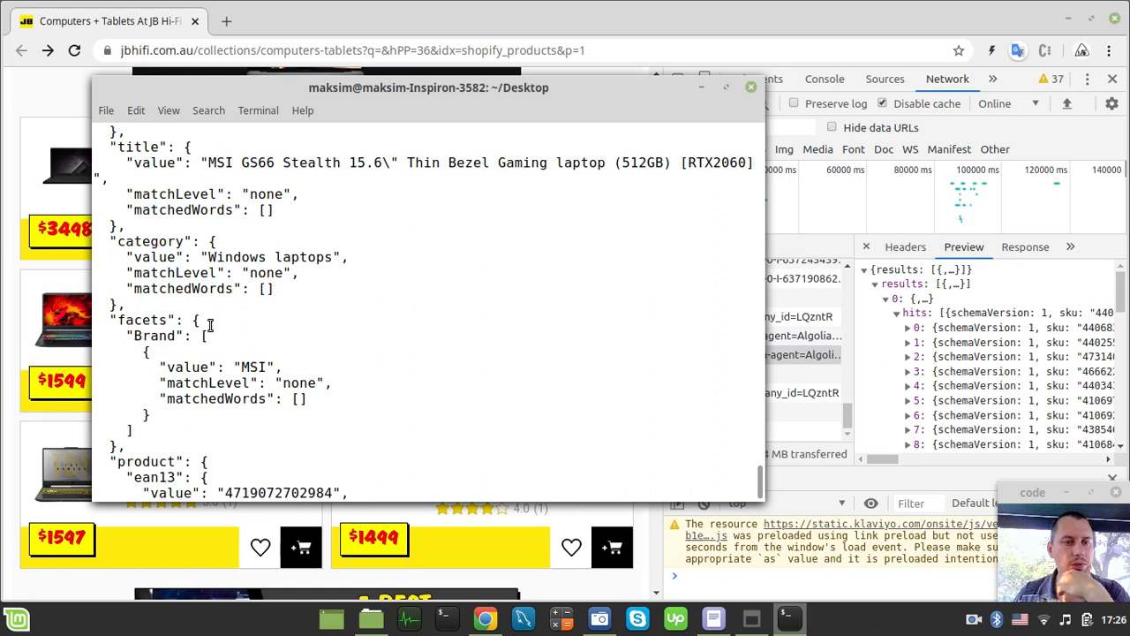
pyautogui.scroll(-3)
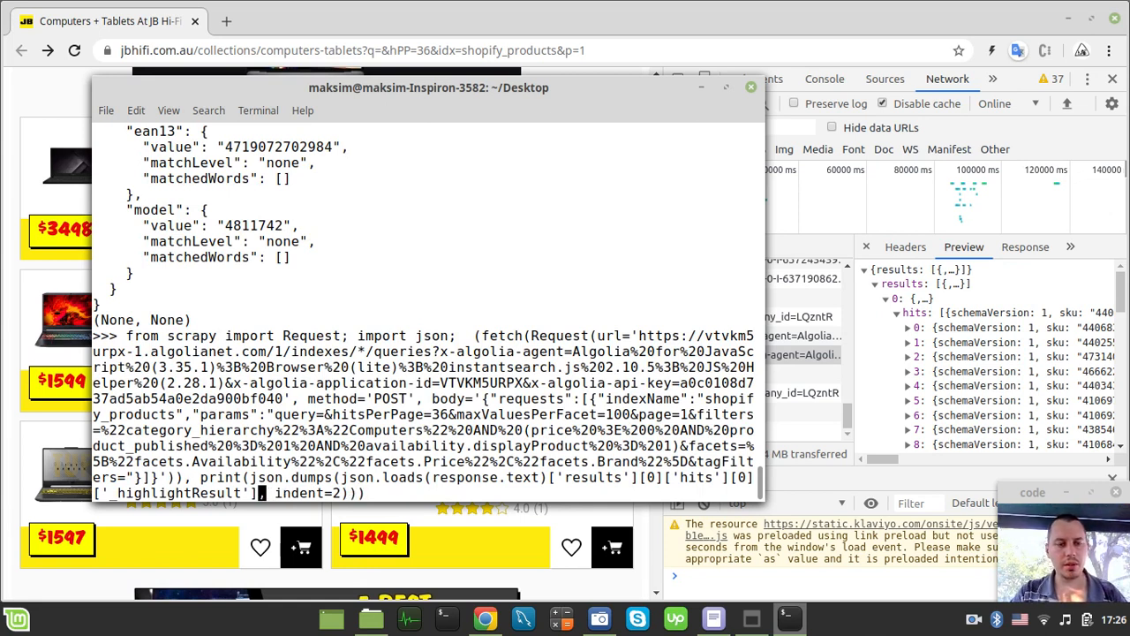
# - Edit the recalled one-liner to show only the first hit's _highlightResult, and run it
pyautogui.press('BackSpace')
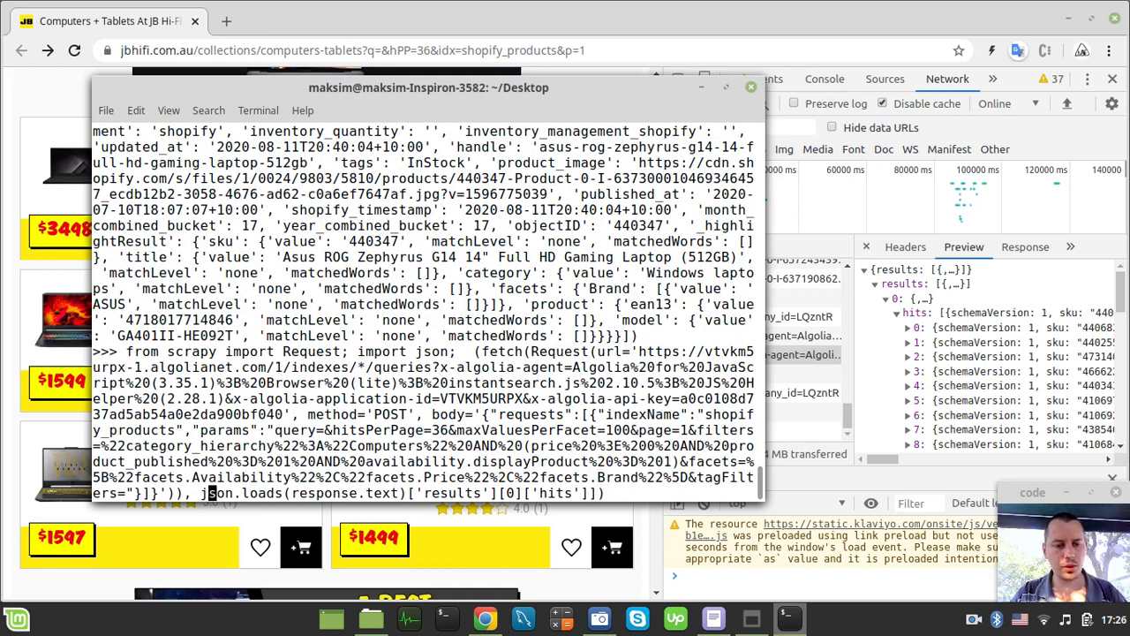
# - Loop over results[0]['hits'] printing each _highlightResult as indented JSON, and scroll the output
pyautogui.write('[')
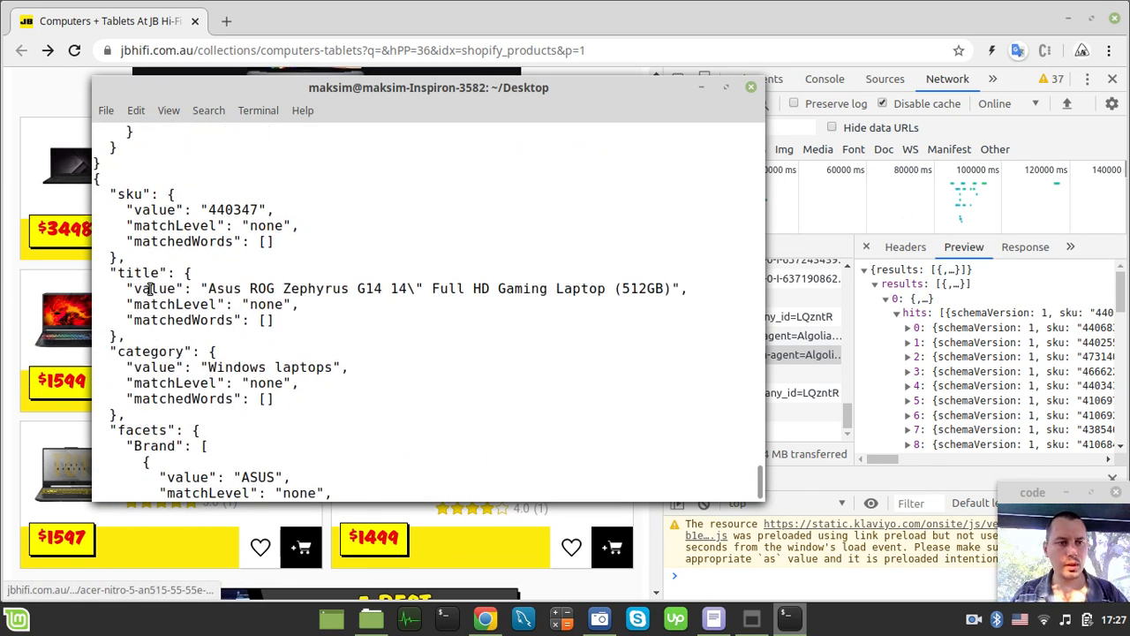
pyautogui.scroll(-3)
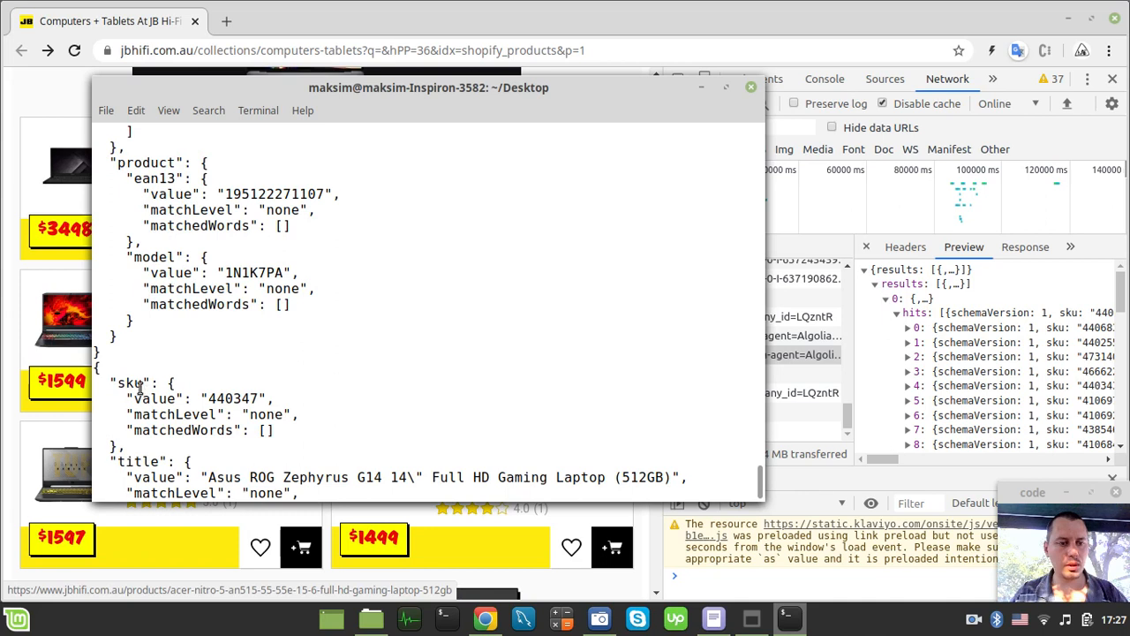
pyautogui.scroll(-3)
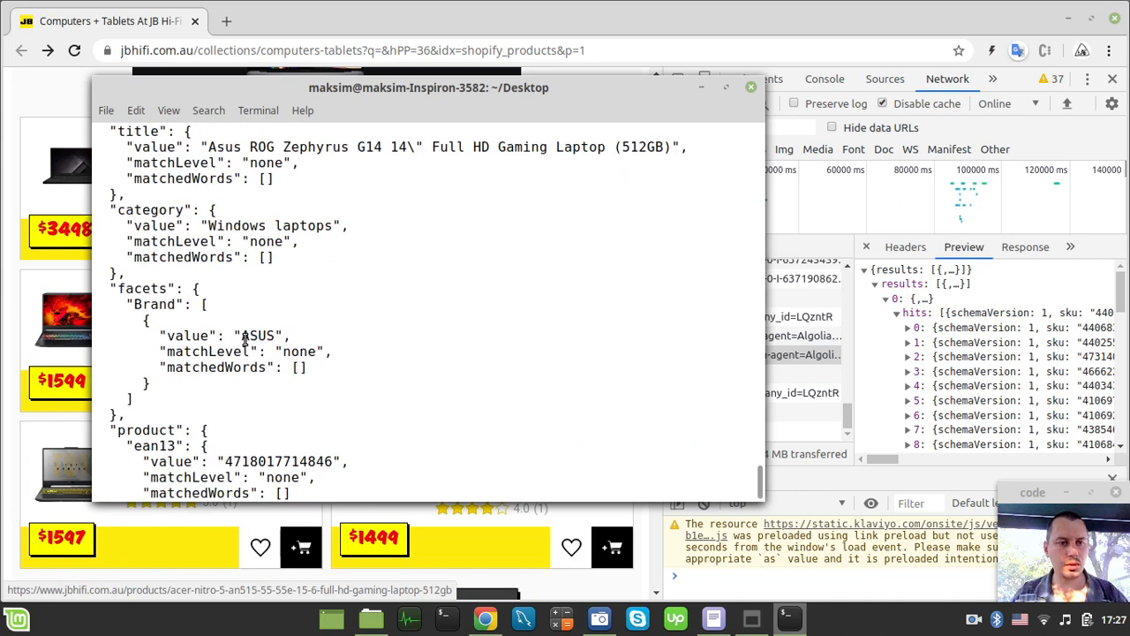
pyautogui.scroll(-3)
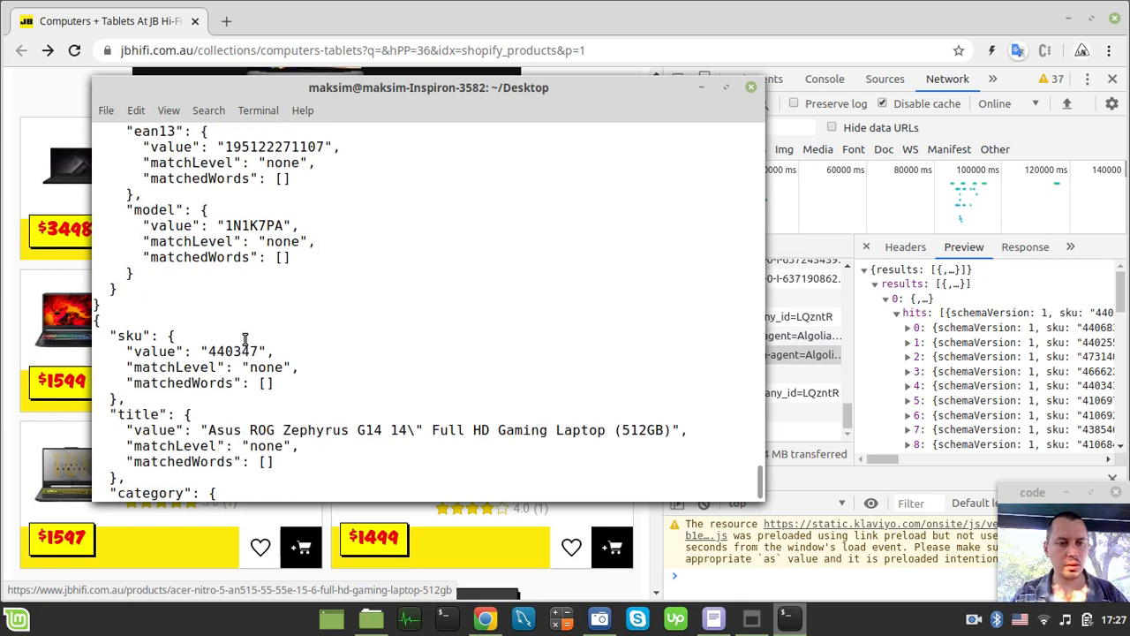
pyautogui.scroll(-3)
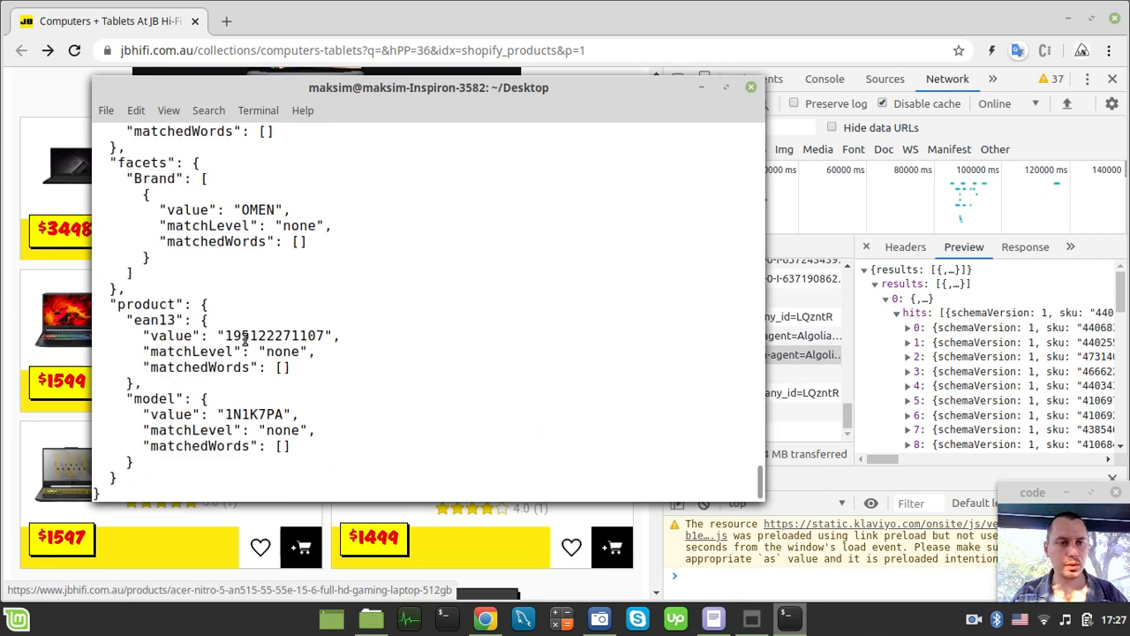
pyautogui.scroll(-3)
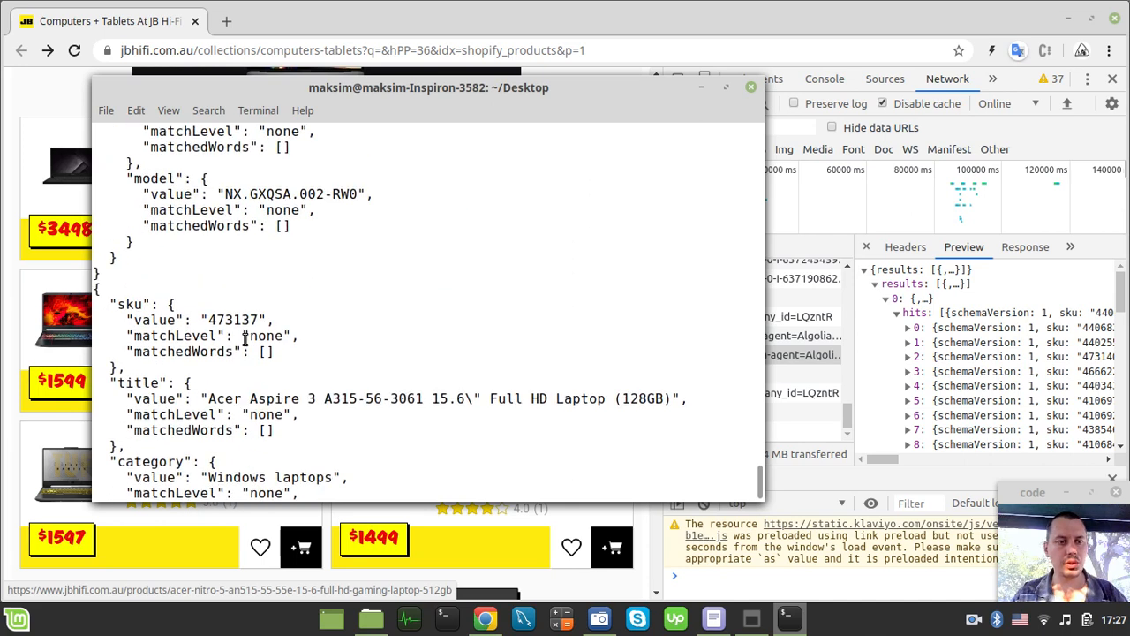
pyautogui.scroll(-3)
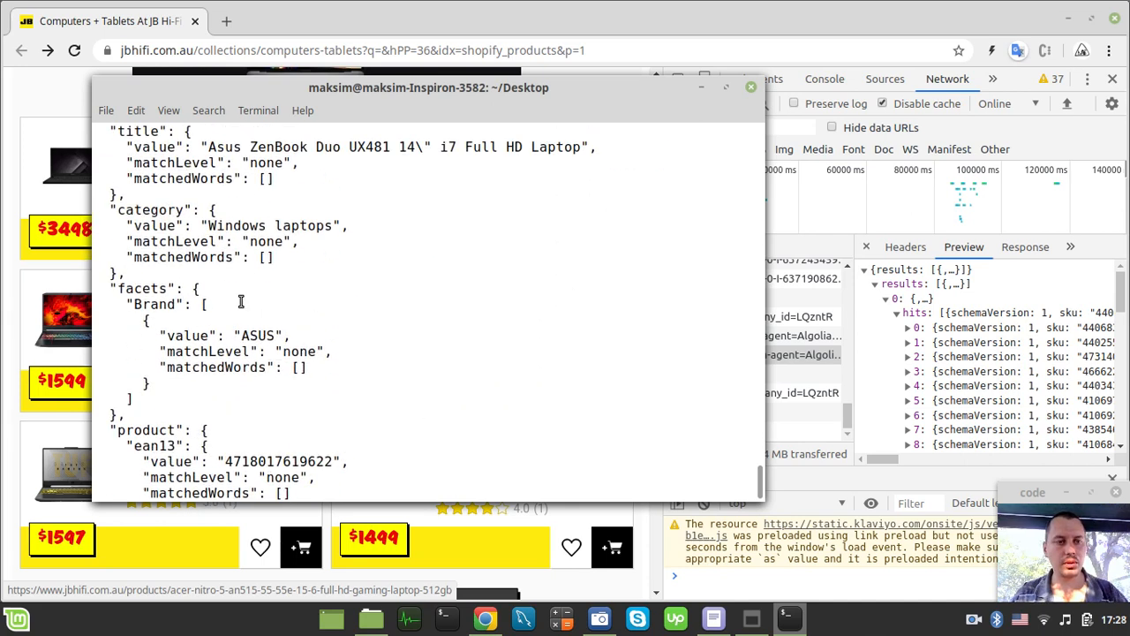
pyautogui.scroll(-3)
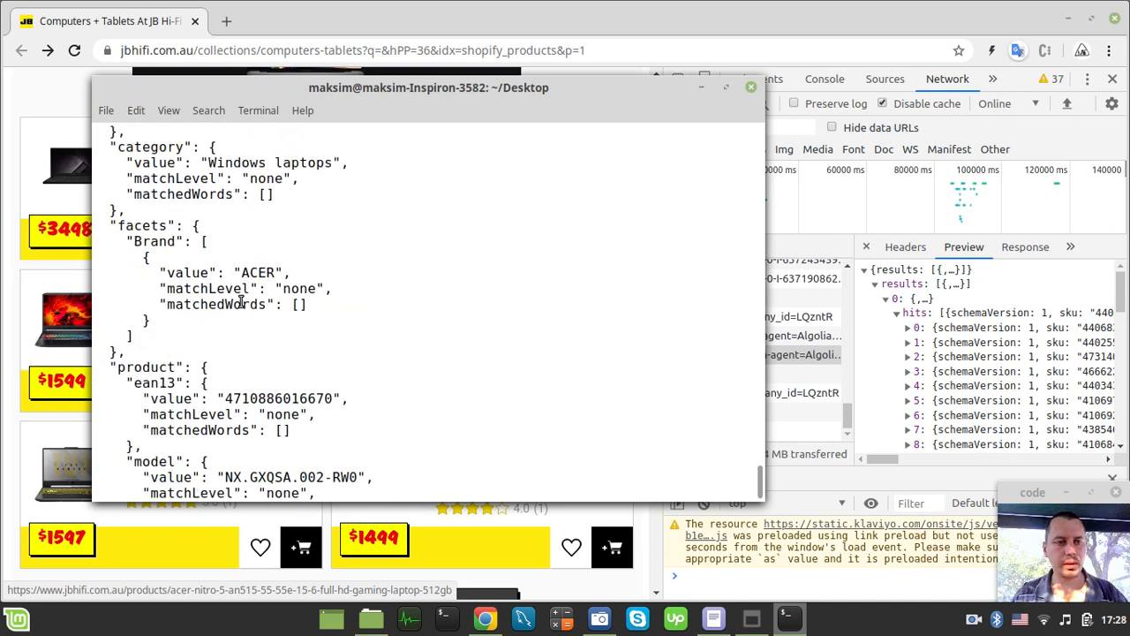
pyautogui.scroll(-3)
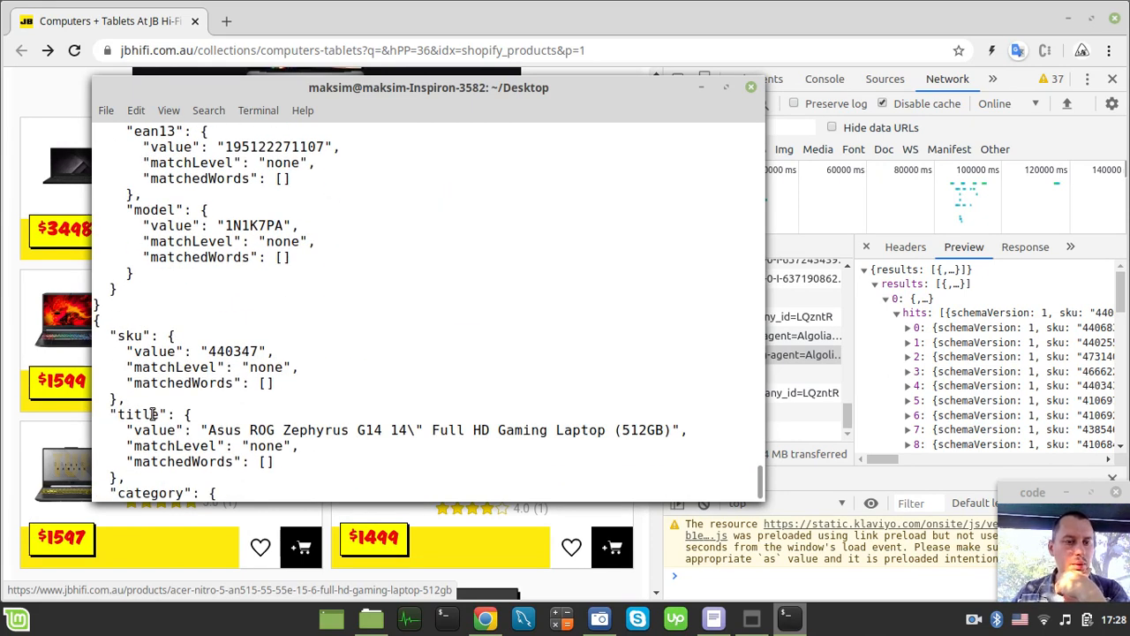
pyautogui.scroll(-3)
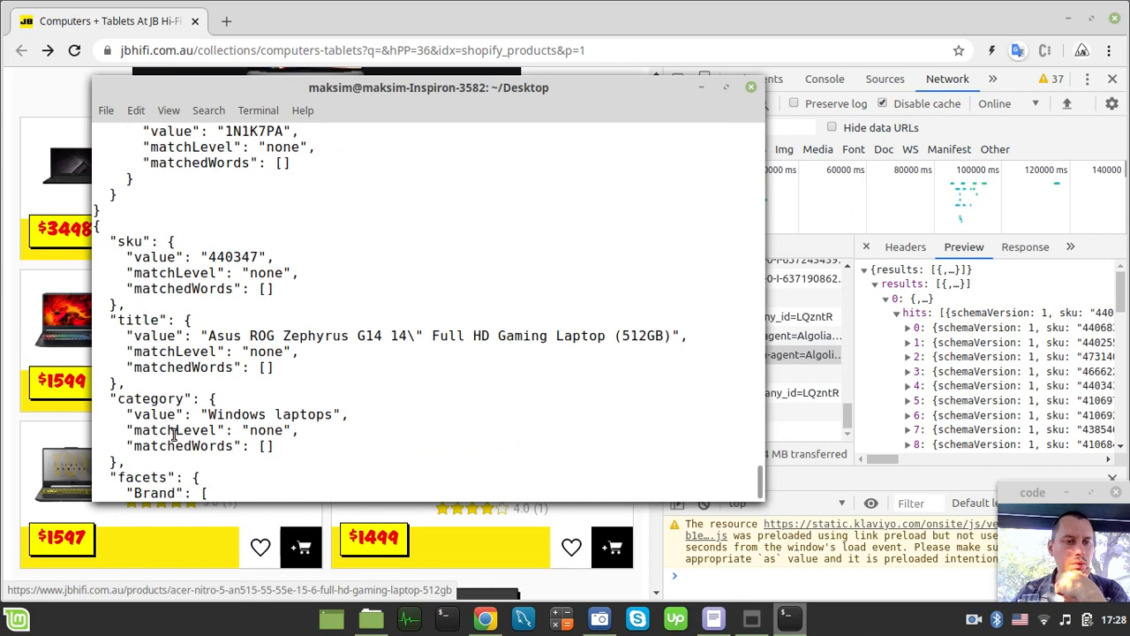
pyautogui.scroll(-3)
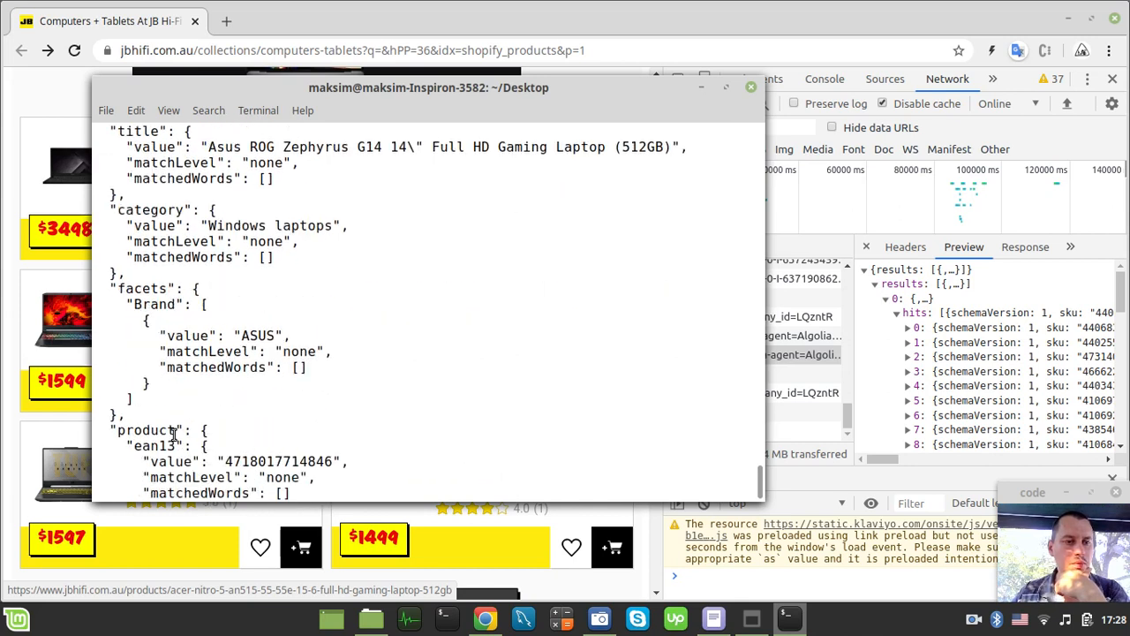
pyautogui.scroll(-3)
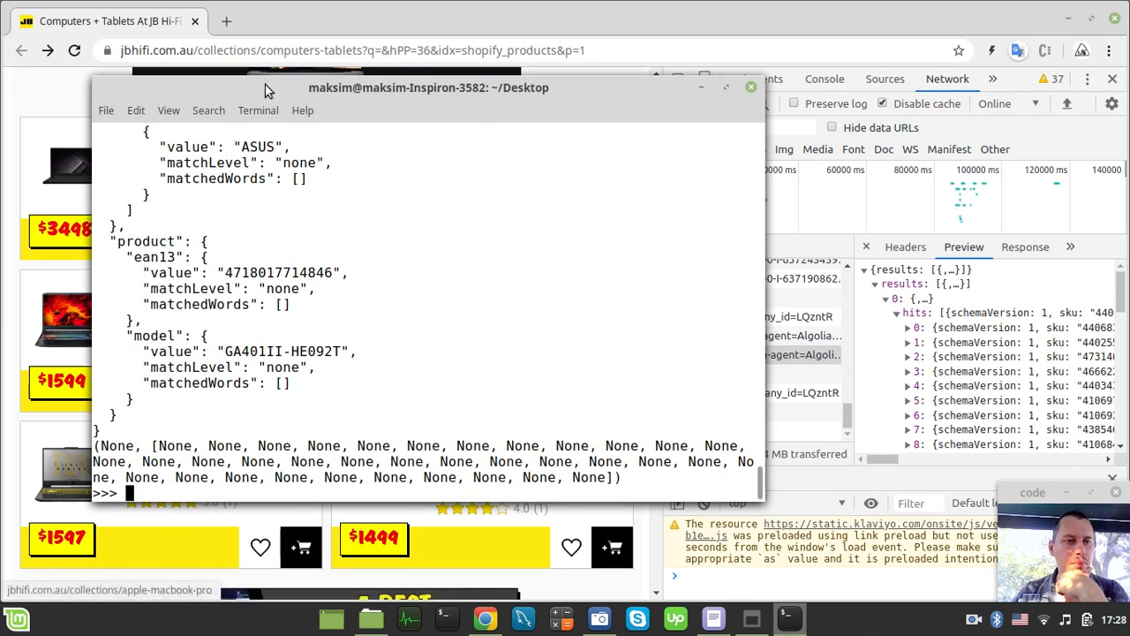
# - Move the terminal window to reveal the product listings and keep scrolling
pyautogui.moveTo(428, 87); pyautogui.dragTo(434, 201)
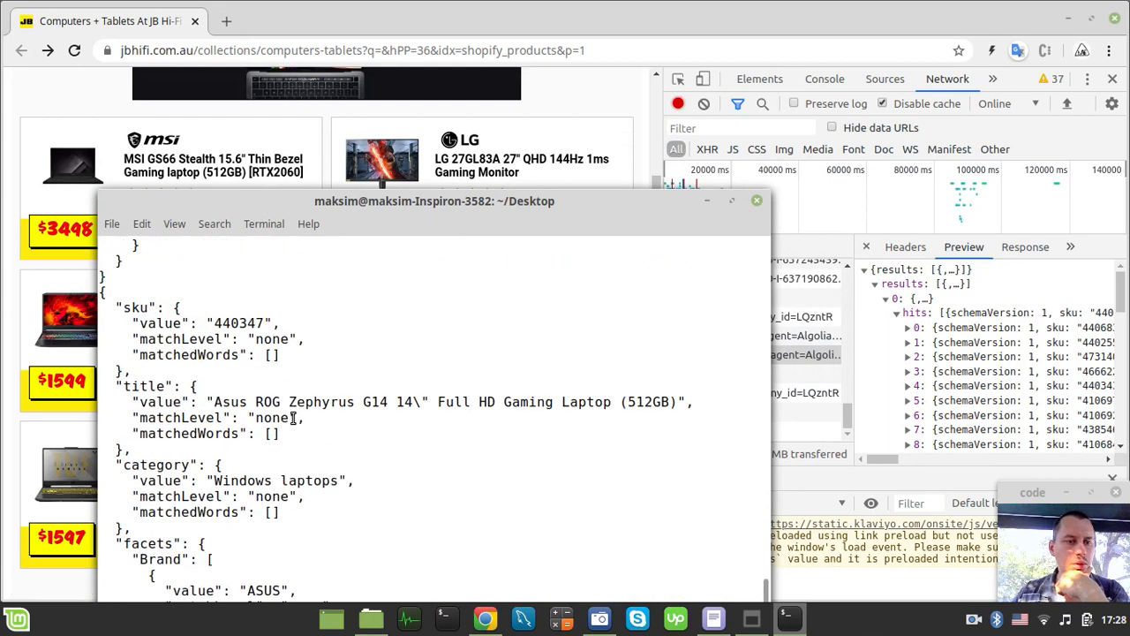
pyautogui.scroll(-3)
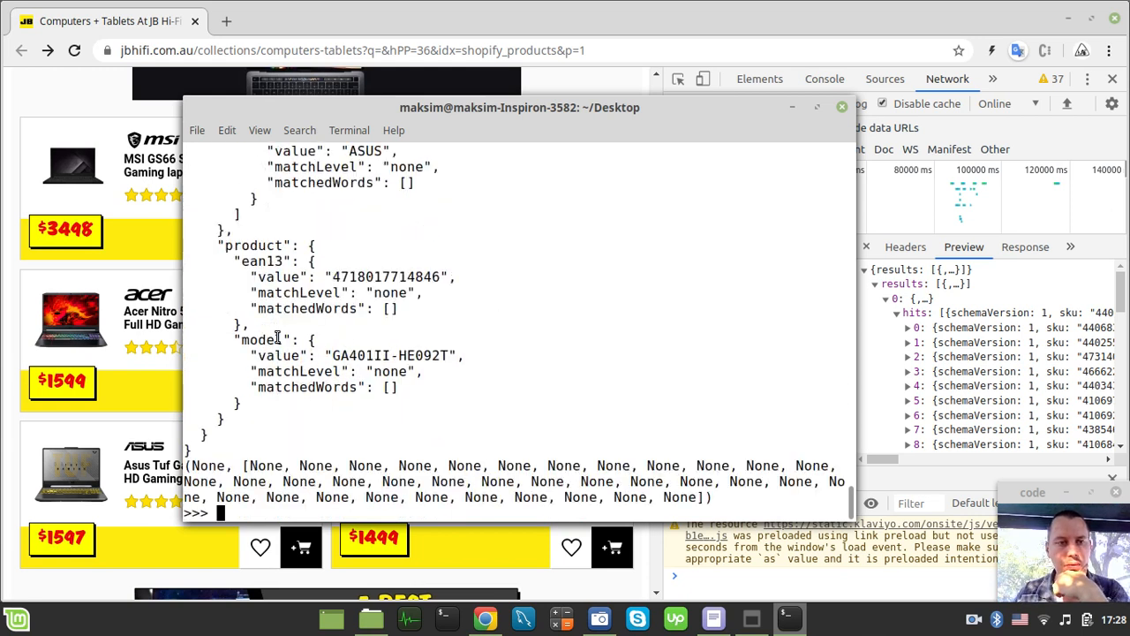
pyautogui.scroll(-3)
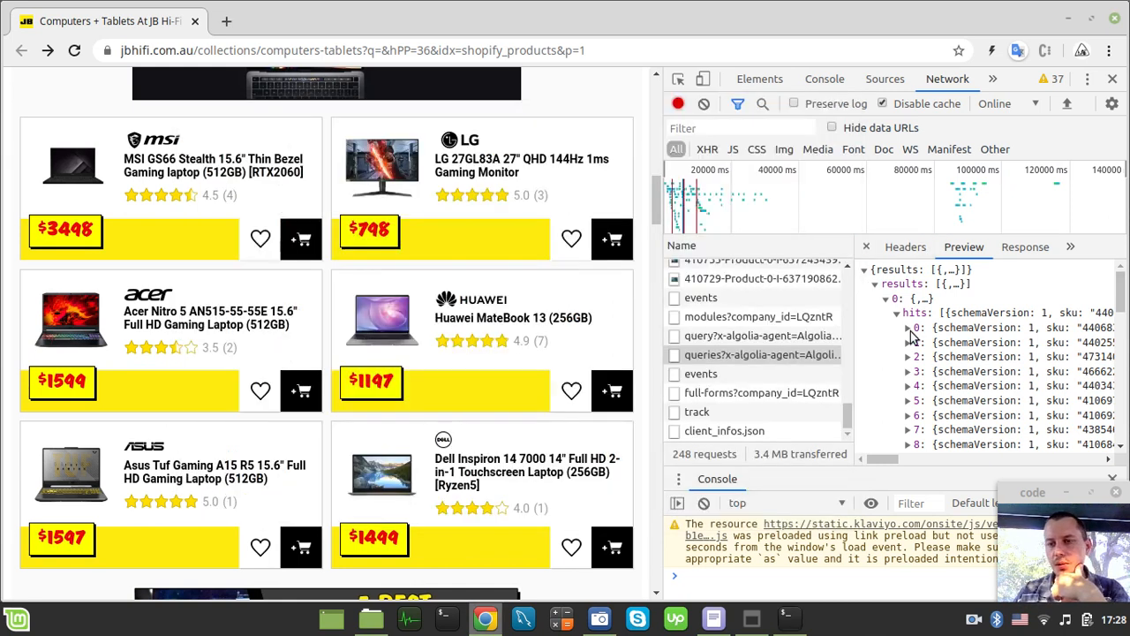
# - Expand results > hits > 0 in the DevTools preview and scroll through the MSI laptop's fields
pyautogui.click(908, 327)
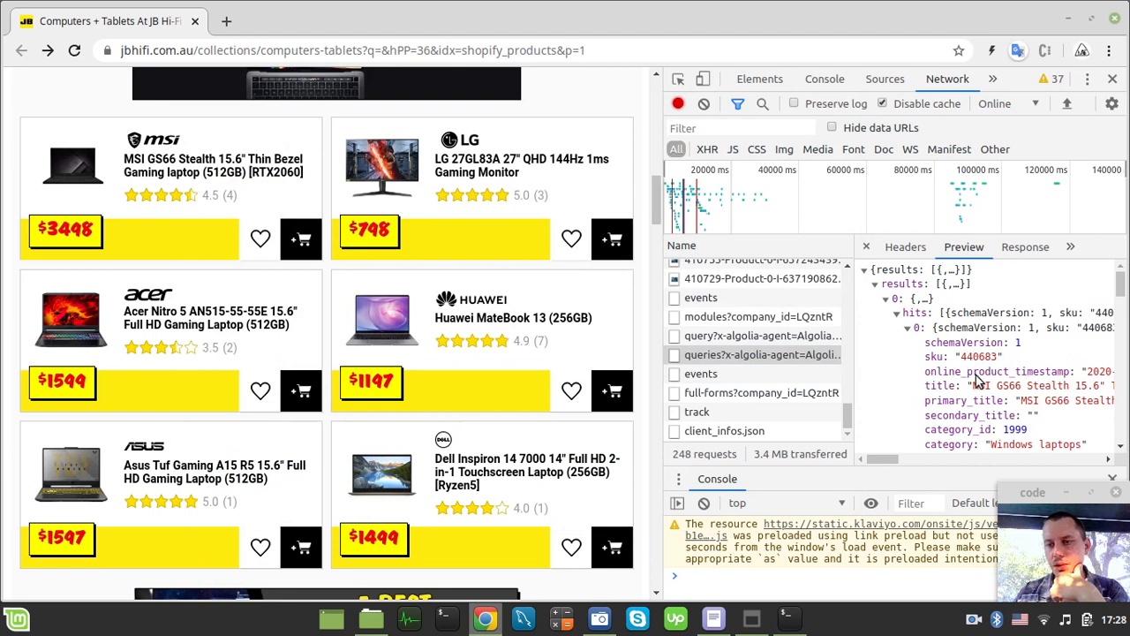
pyautogui.scroll(-3)
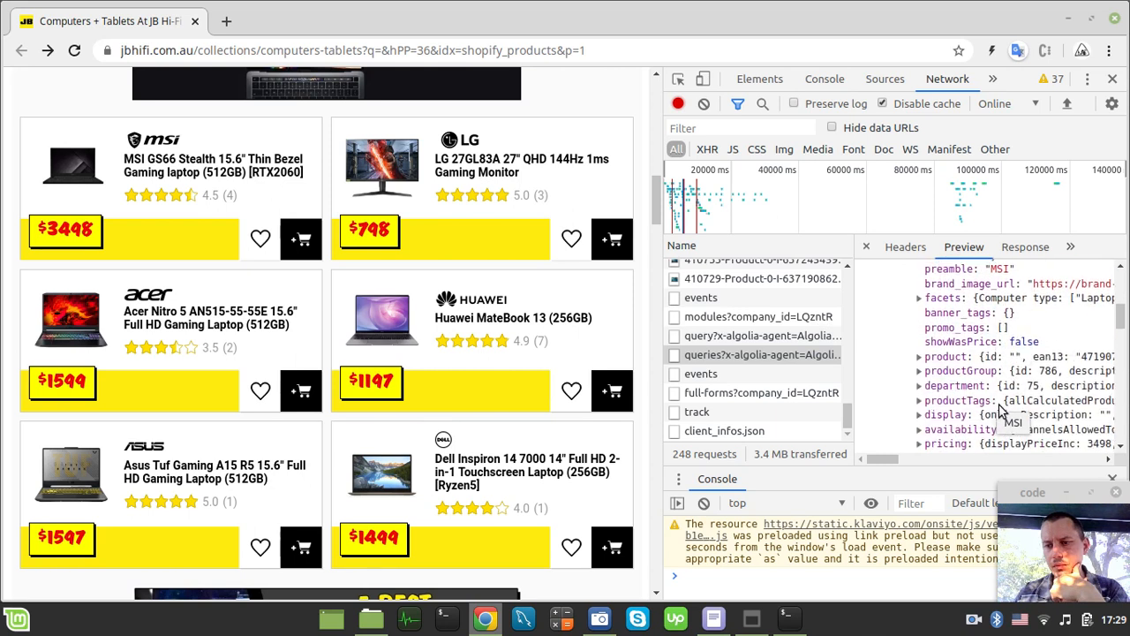
pyautogui.scroll(-3)
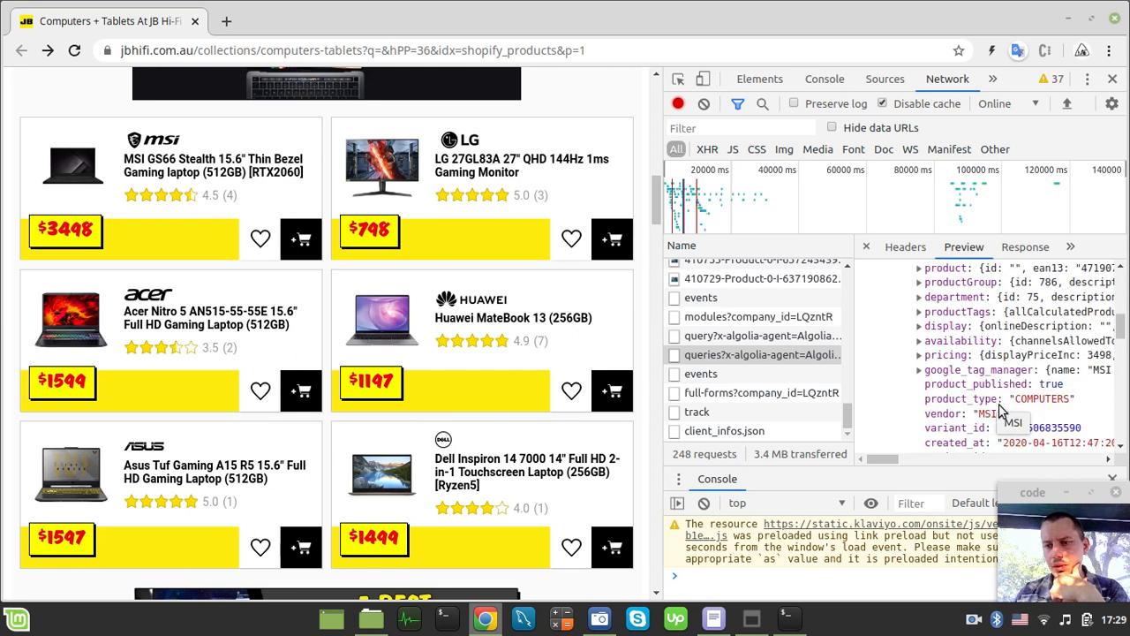
pyautogui.scroll(-3)
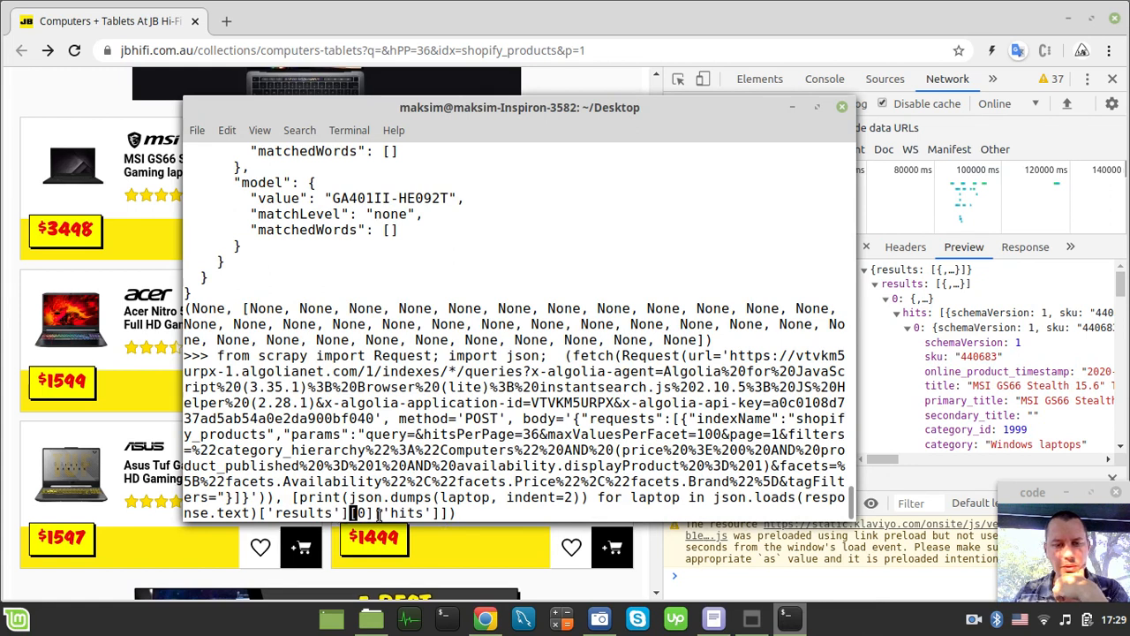
pyautogui.moveTo(899, 328)
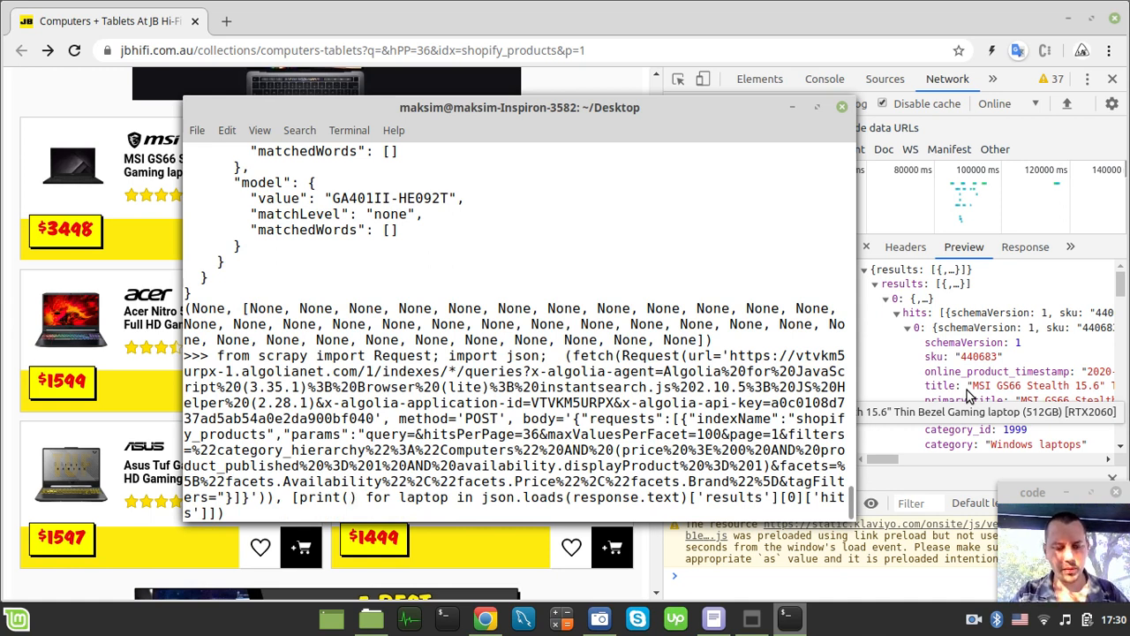
# - Print laptop['title'] for each hit, then rerun printing laptop['price'] instead
pyautogui.write("laptop['t")
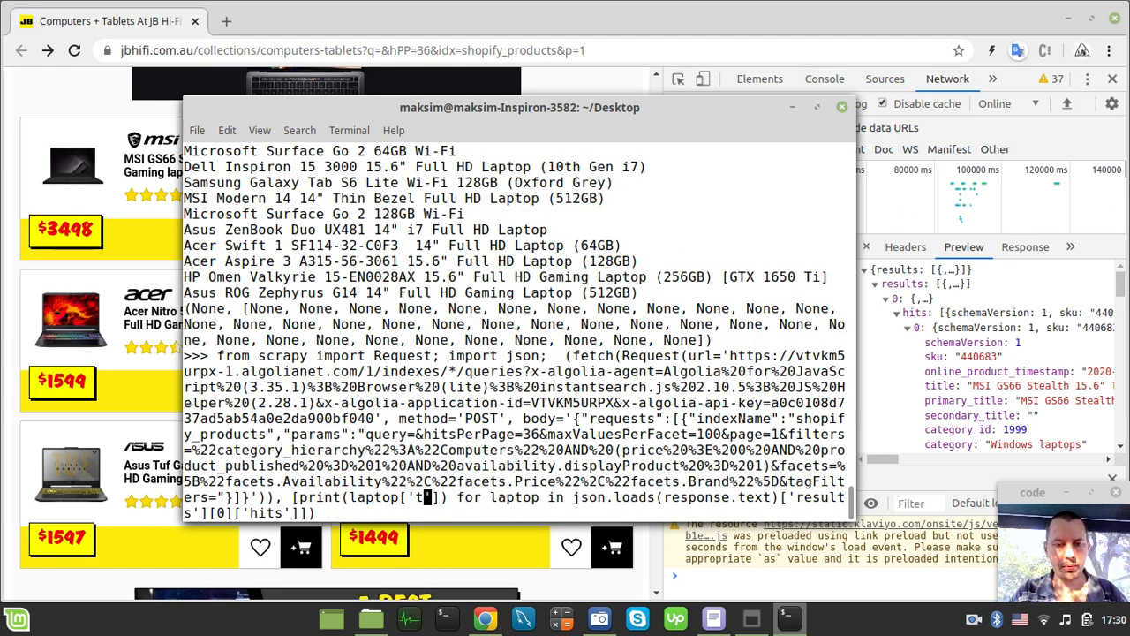
pyautogui.write('price')
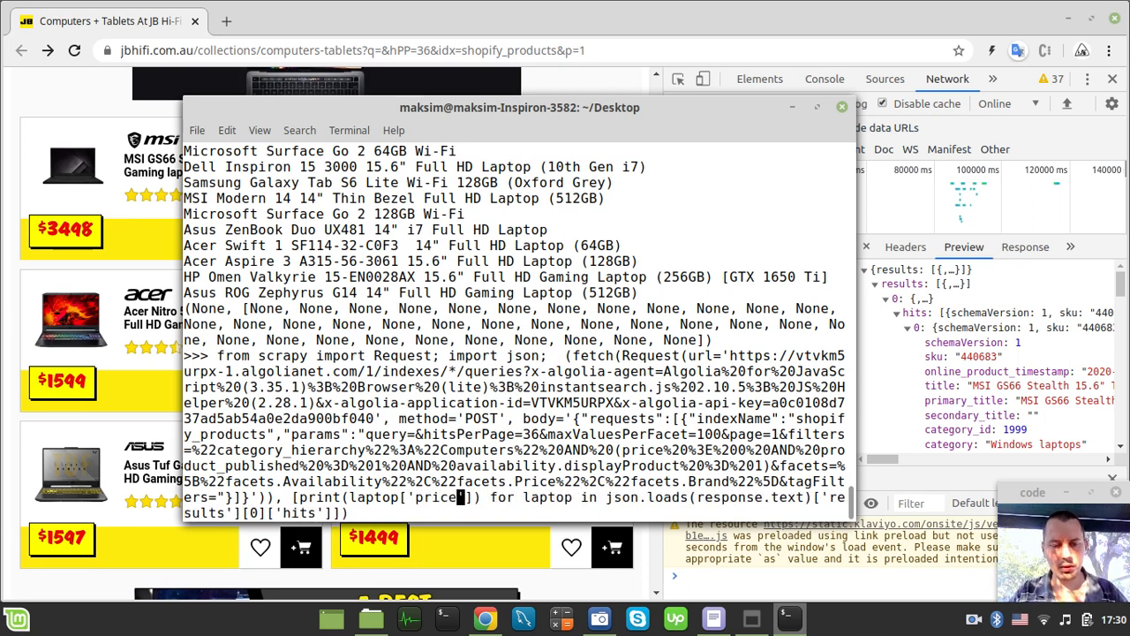
pyautogui.press('Return')
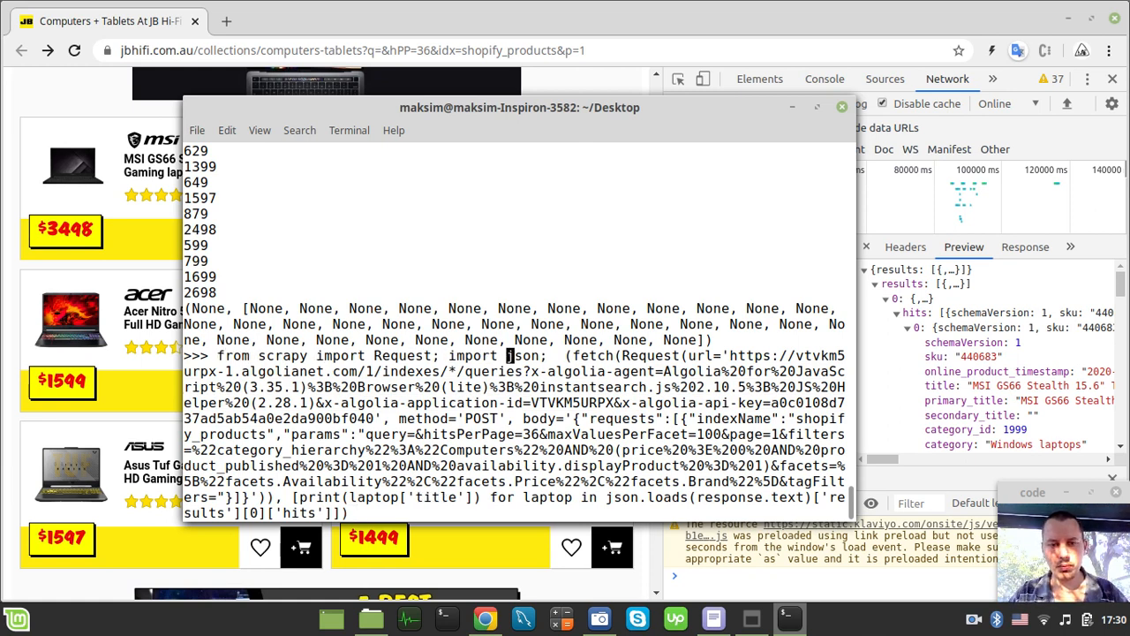
# - Import csv and print a {'title', 'price'} dict for each laptop
pyautogui.write(', csv')
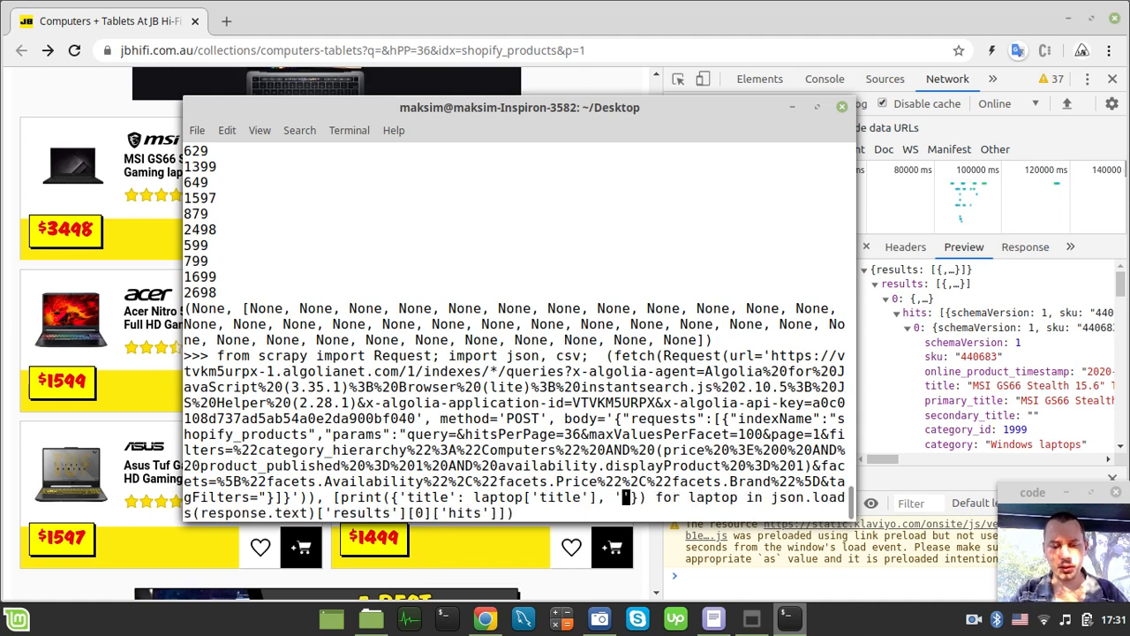
pyautogui.write('price:')
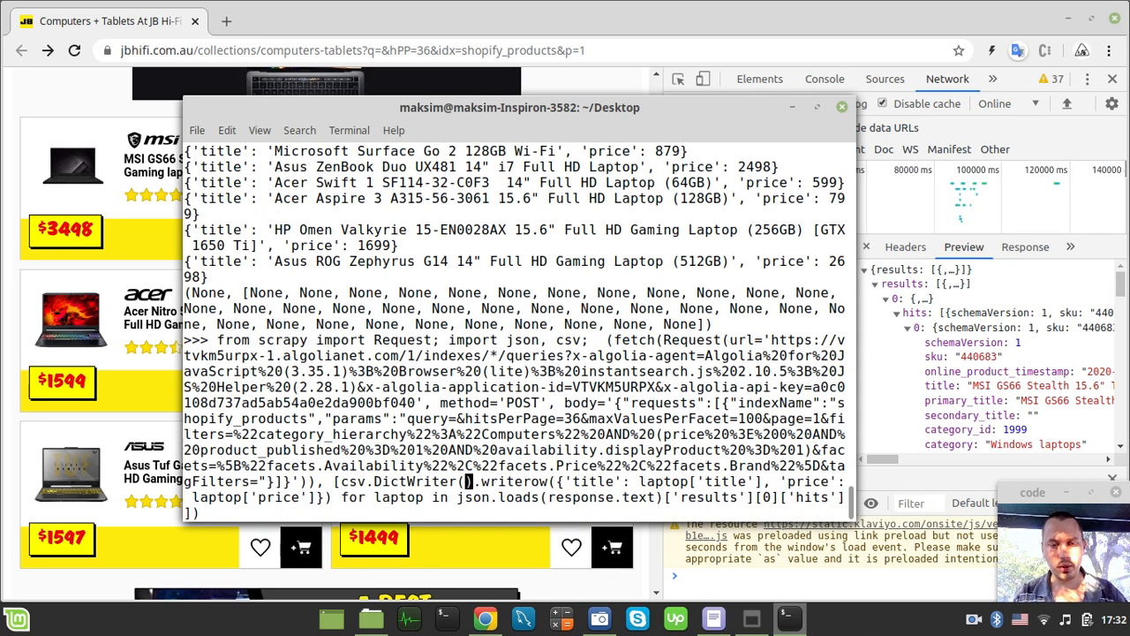
# - Write each title and price row with csv.DictWriter(open('laptops.csv', 'a'))
pyautogui.write("open('laptops")
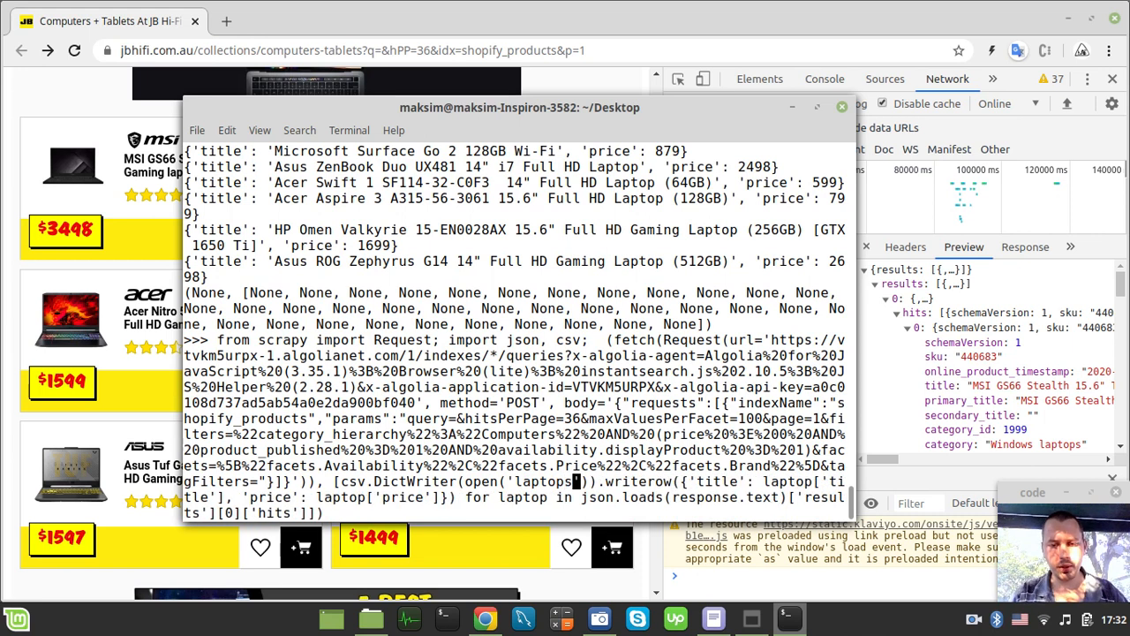
pyautogui.write(".csv', 'a")
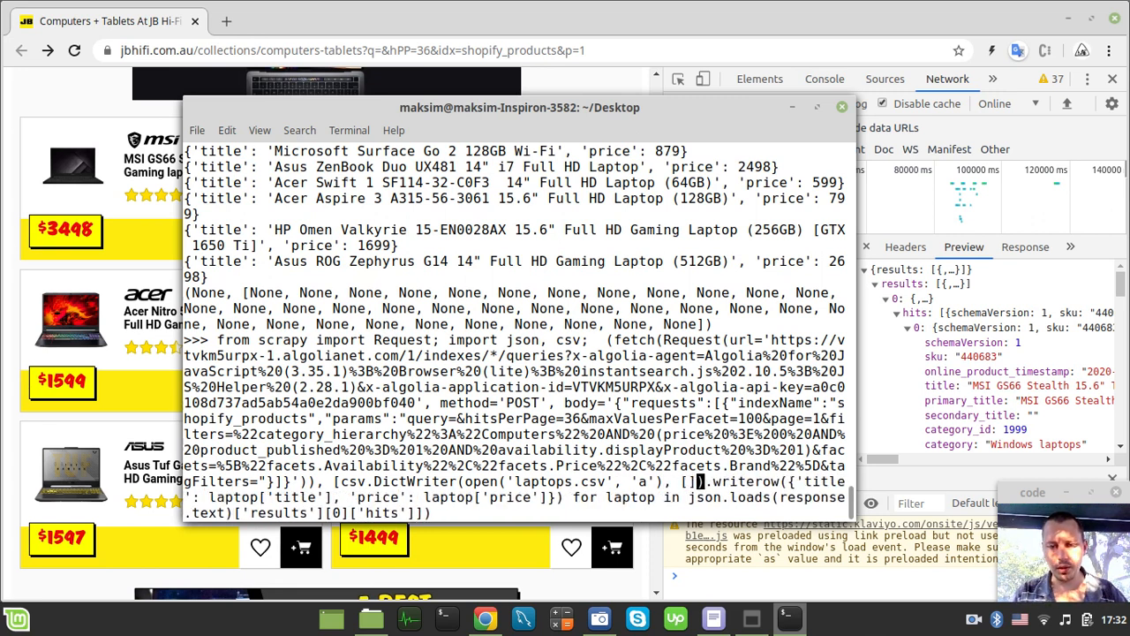
pyautogui.write("''")
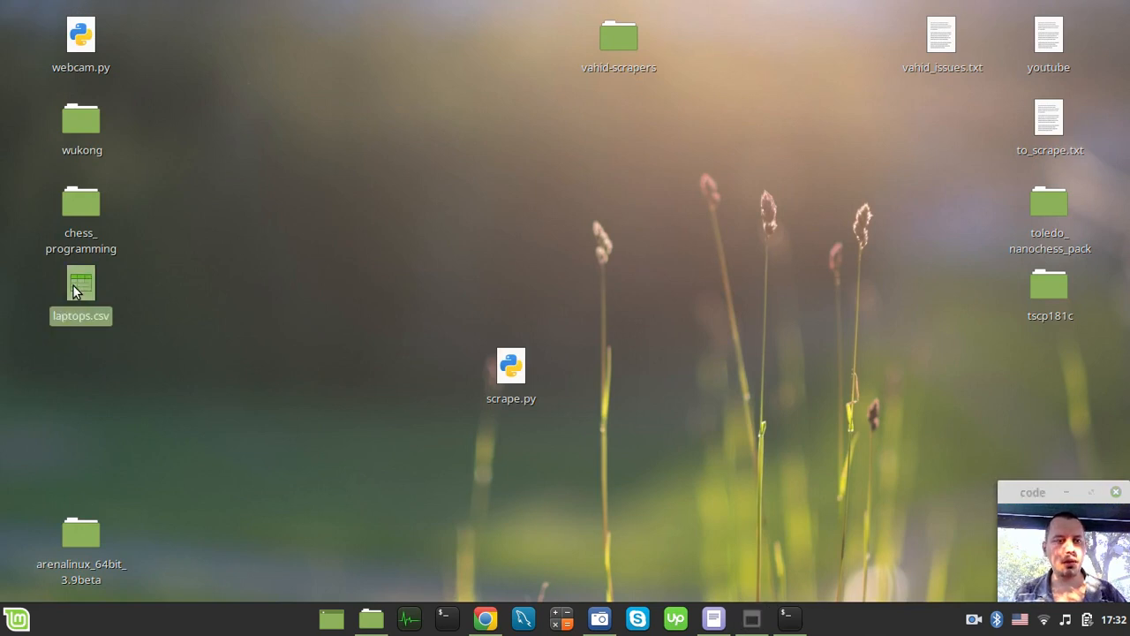
# - Open laptops.csv from the desktop, accept the comma-separated import, and scroll the sheet
pyautogui.doubleClick(80, 283)
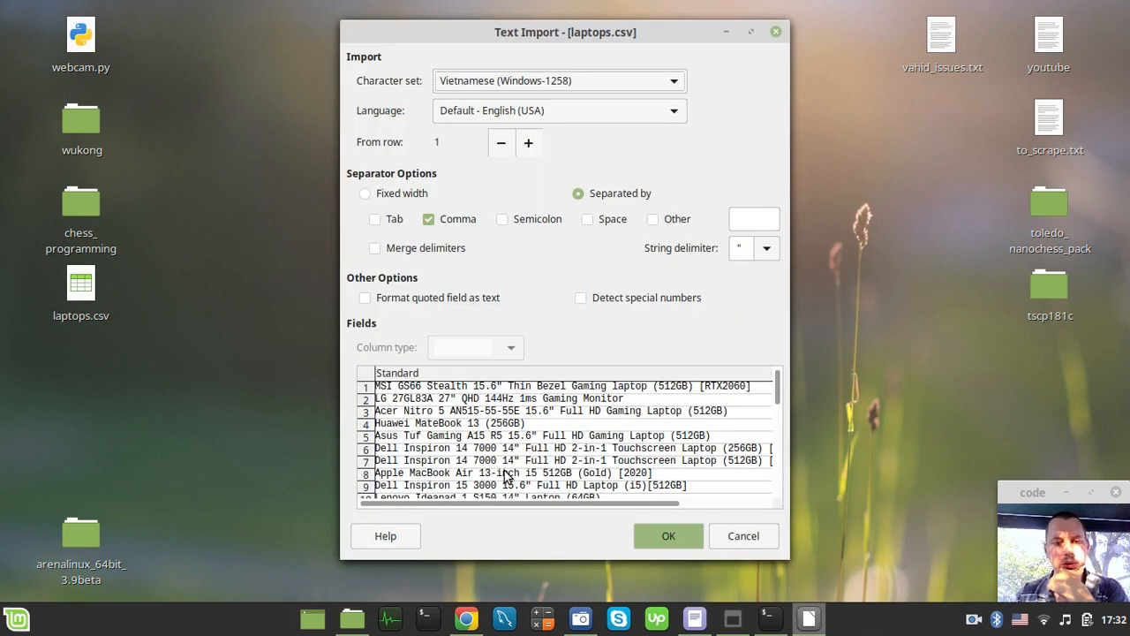
pyautogui.click(668, 535)
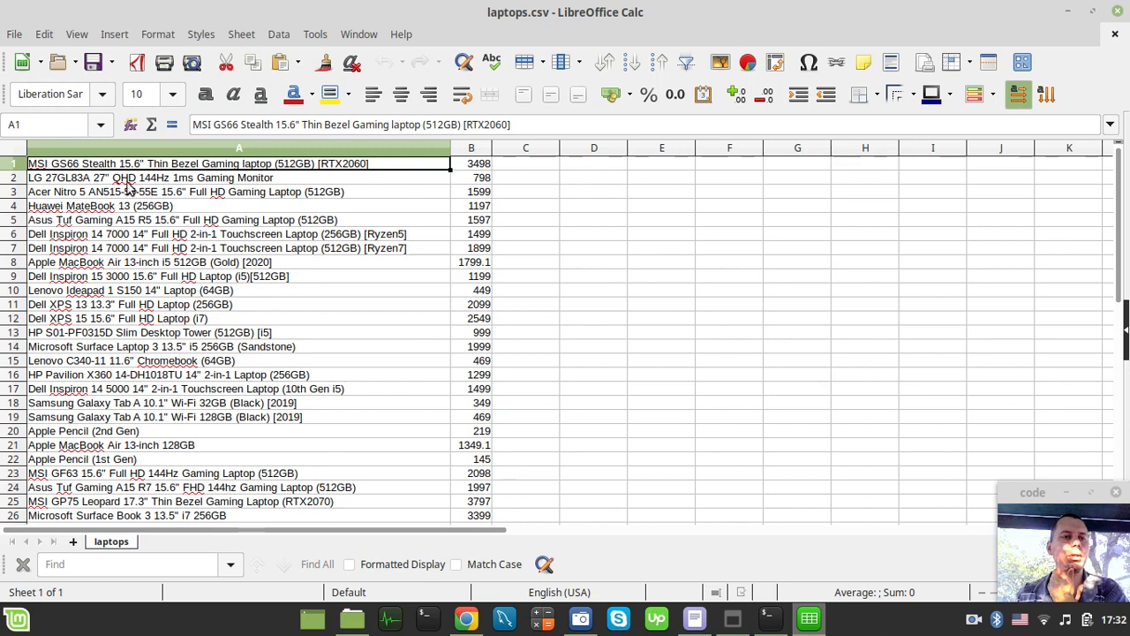
pyautogui.scroll(-3)
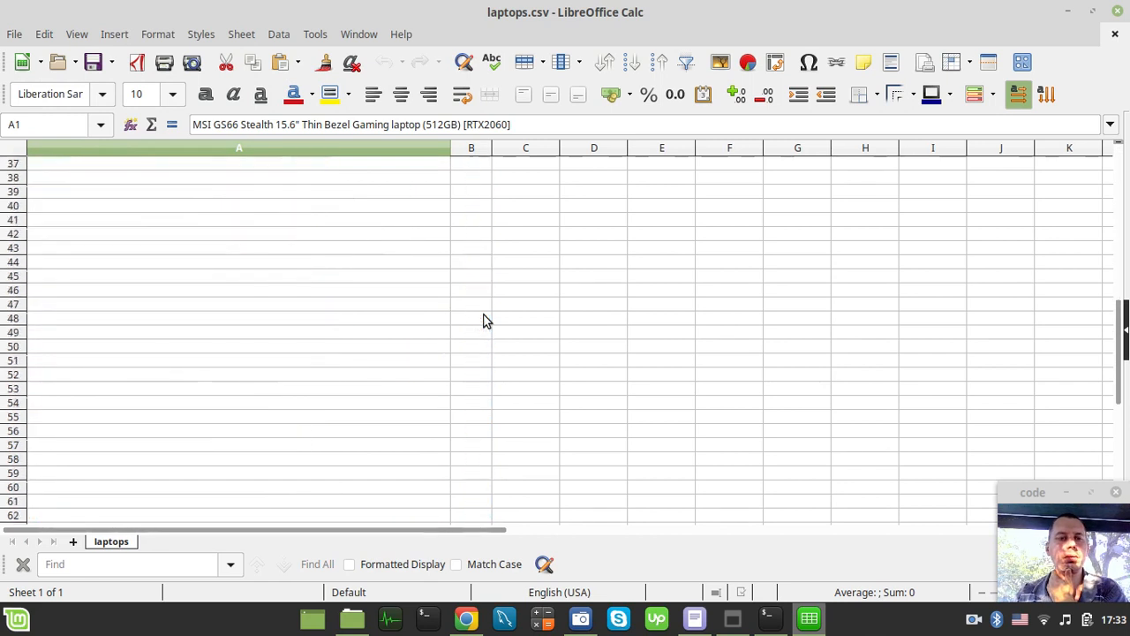
pyautogui.scroll(3)
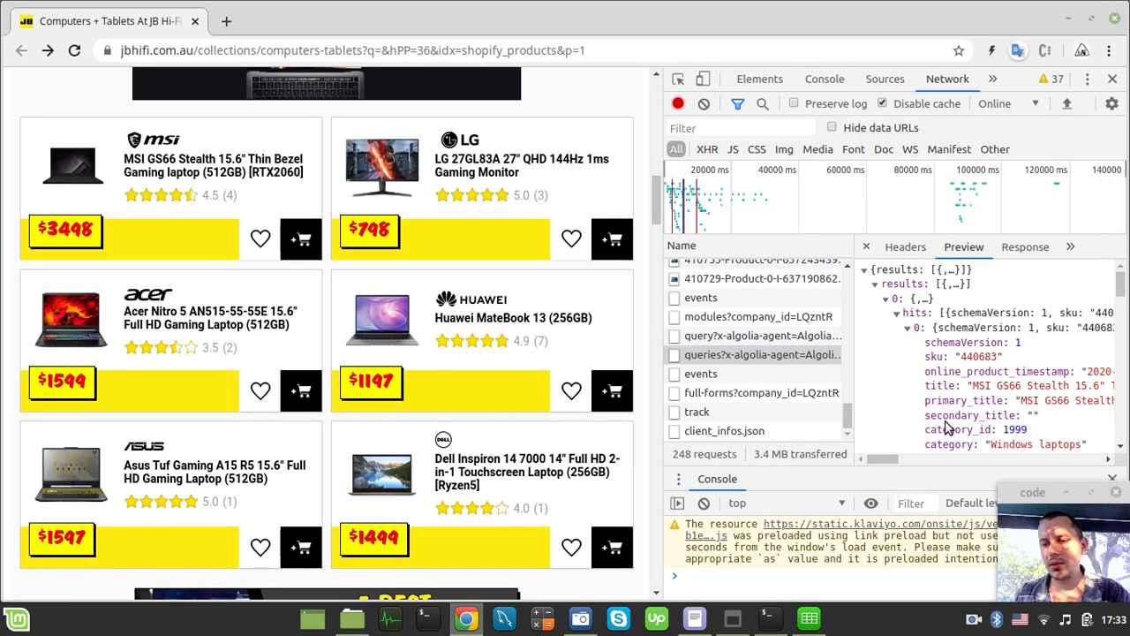
# - View the queries request's Headers tab to see its form data
pyautogui.click(905, 247)
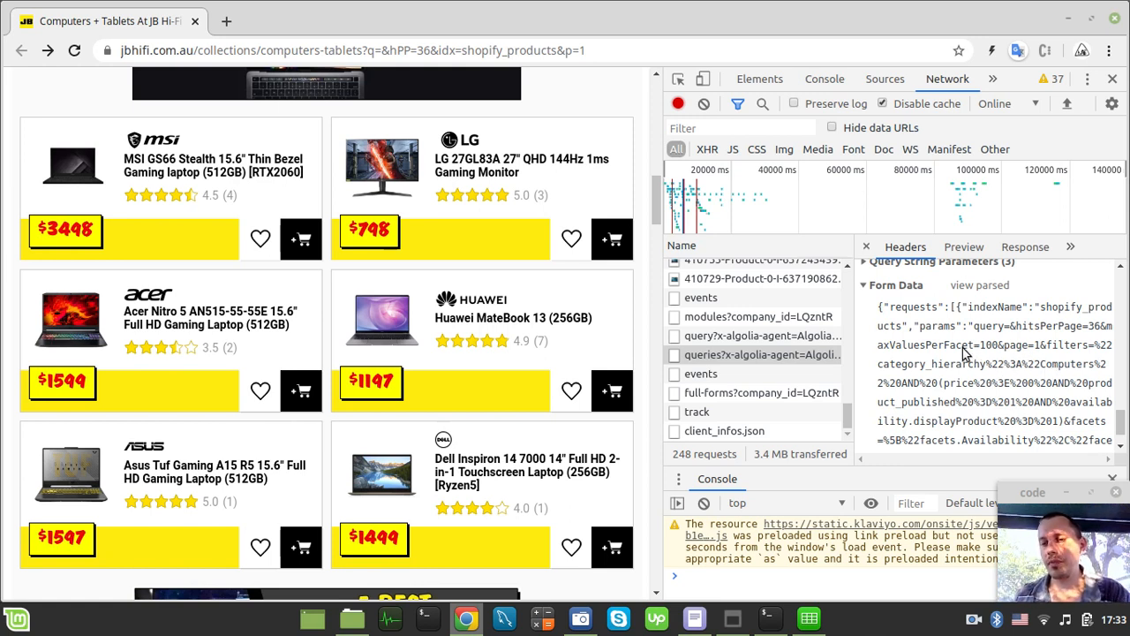
pyautogui.moveTo(965, 364)
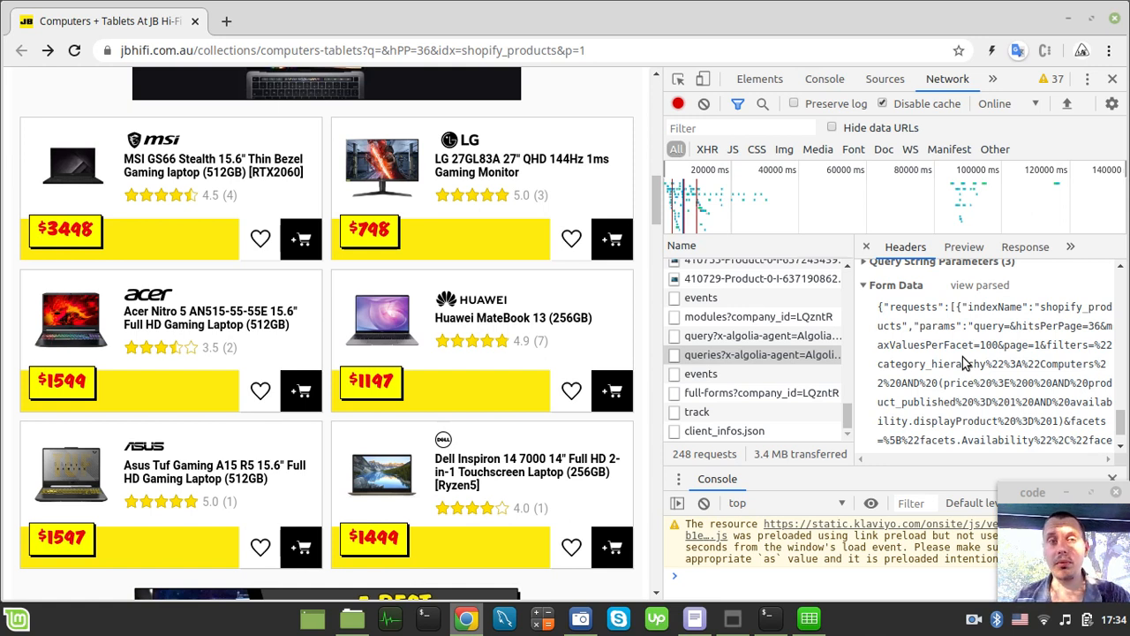
# - Go to YouTube in a new tab and show the Chess Programming channel's created playlists
pyautogui.click(240, 22)
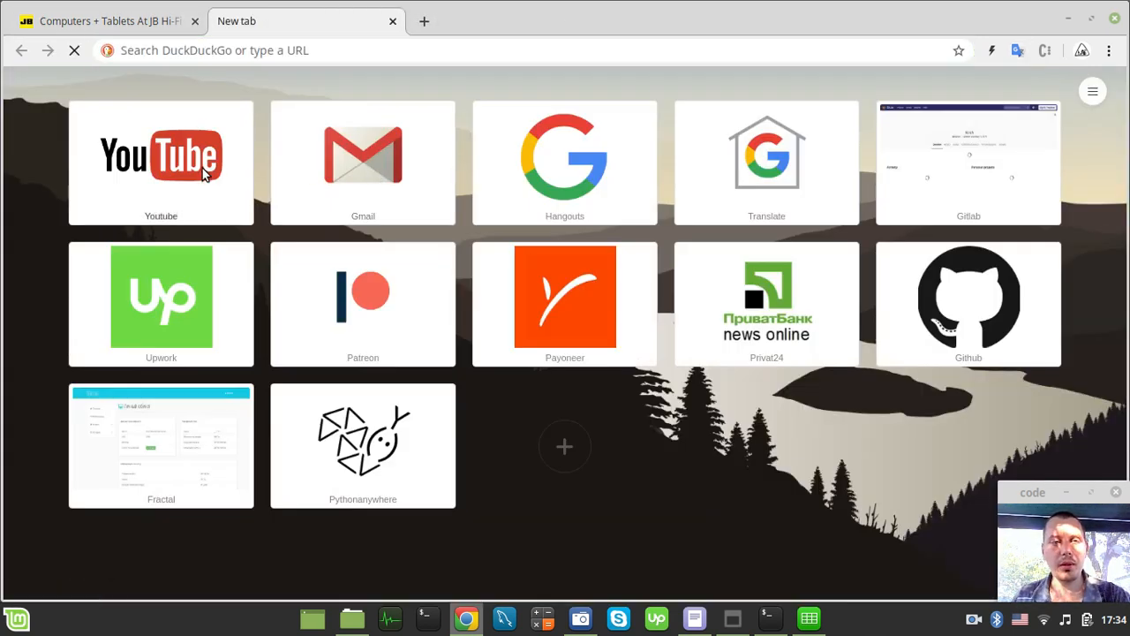
pyautogui.click(161, 159)
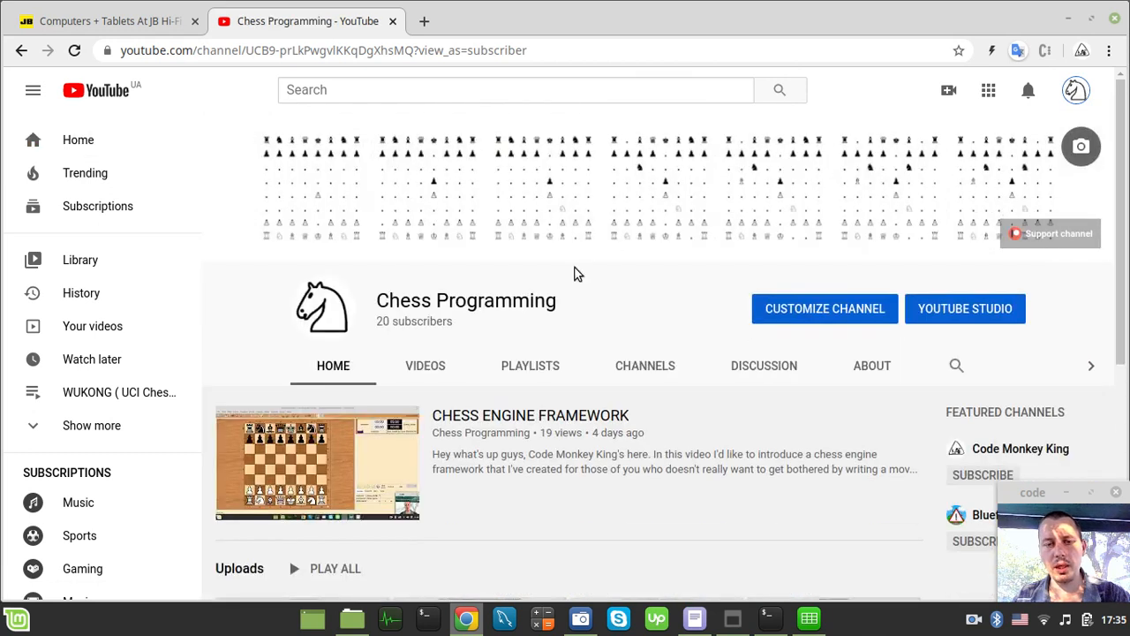
pyautogui.click(530, 365)
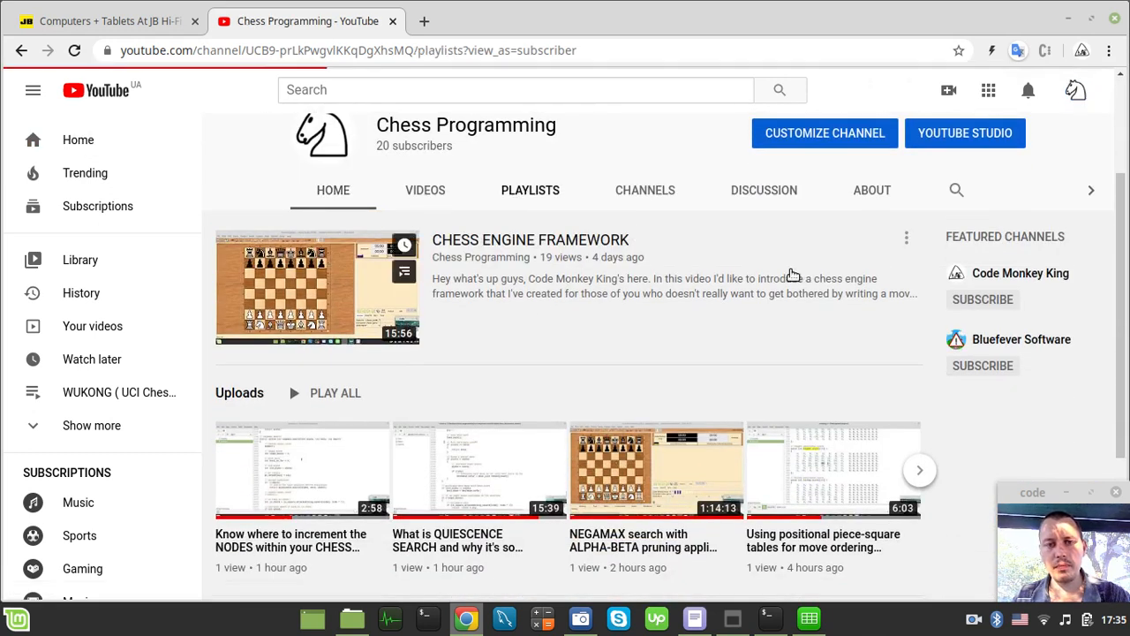
pyautogui.click(529, 190)
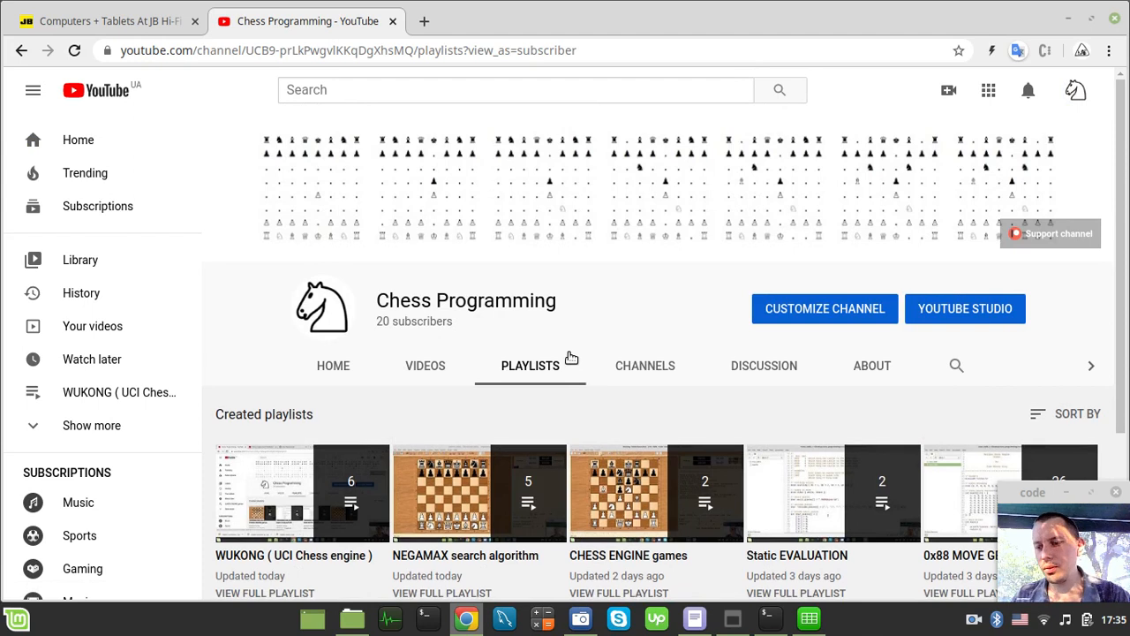
pyautogui.scroll(-3)
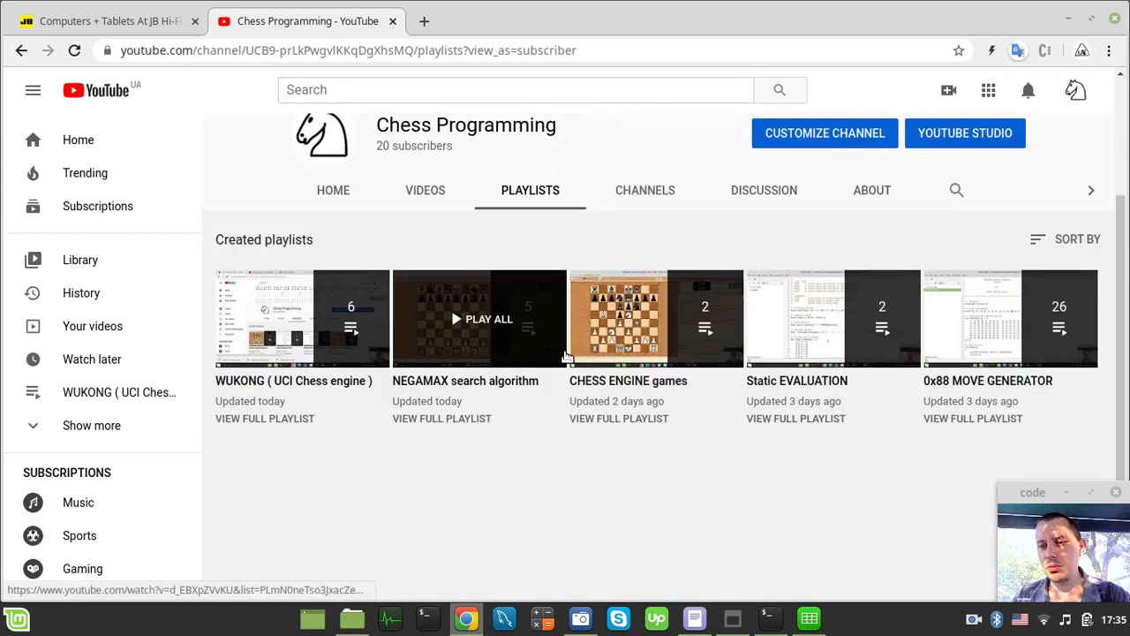
pyautogui.moveTo(759, 413)
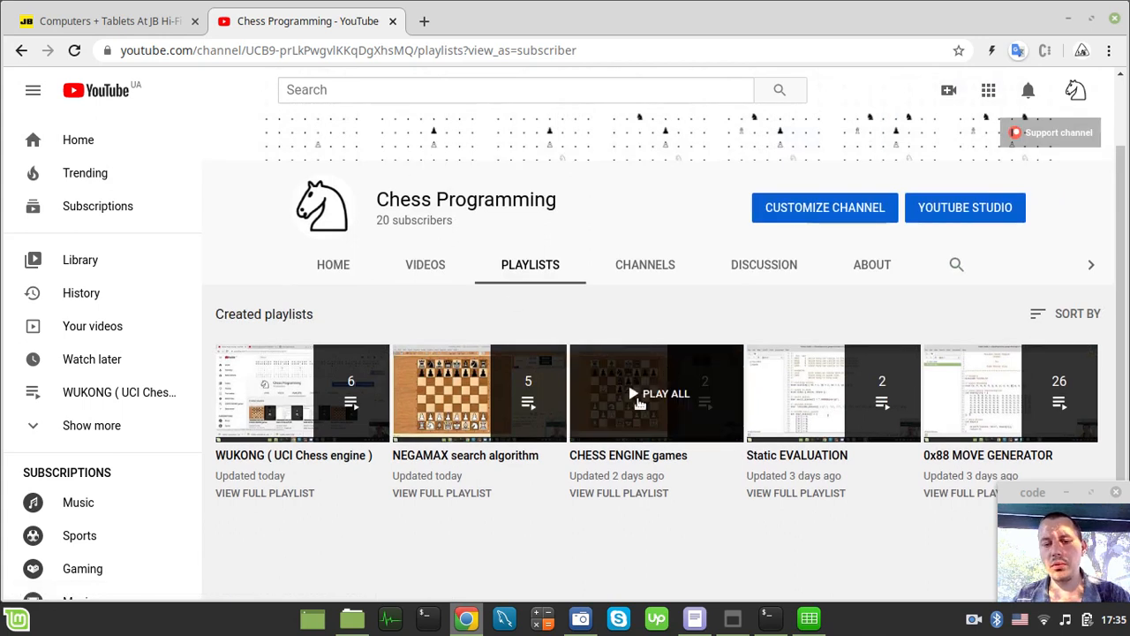
pyautogui.moveTo(702, 417)
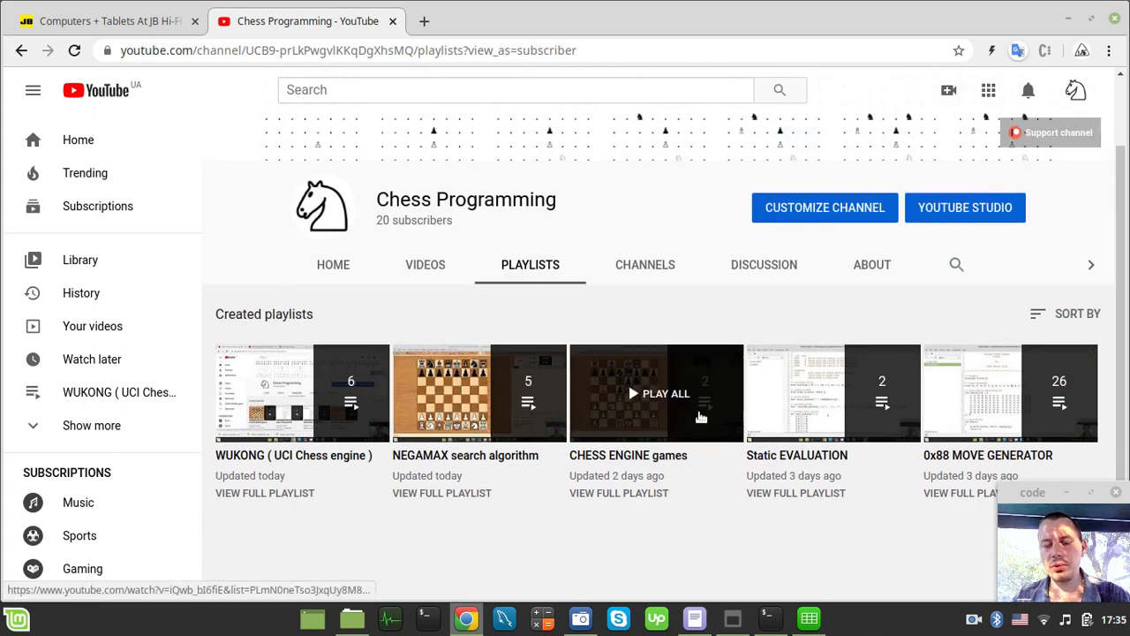